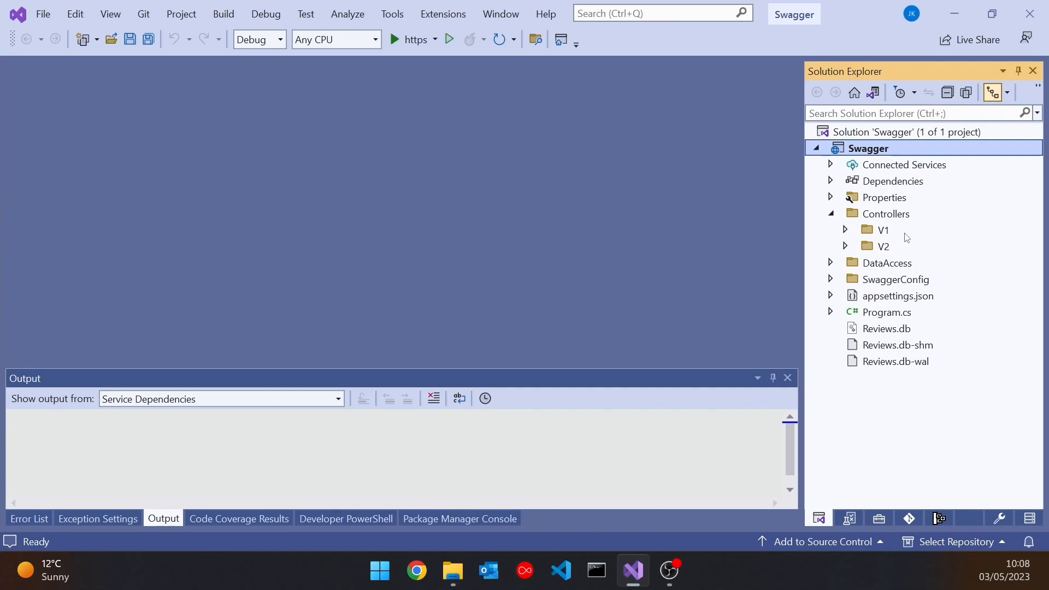
Expand the SwaggerConfig folder to reveal SwaggerConfigOptions.cs and SwaggerDocumentFilter.cs.
left_click(830, 279)
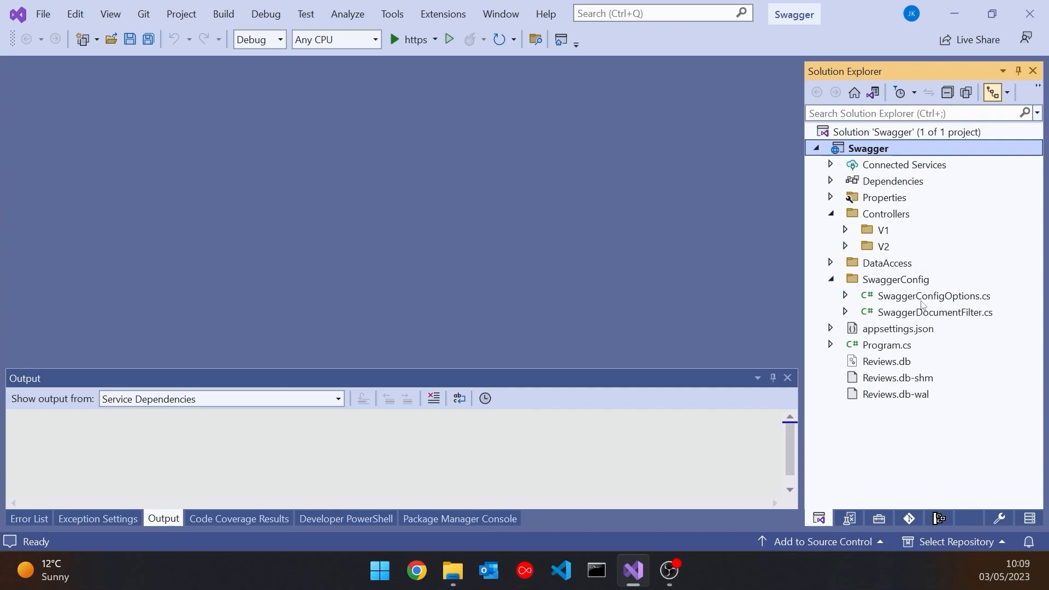
mouse_move(927, 312)
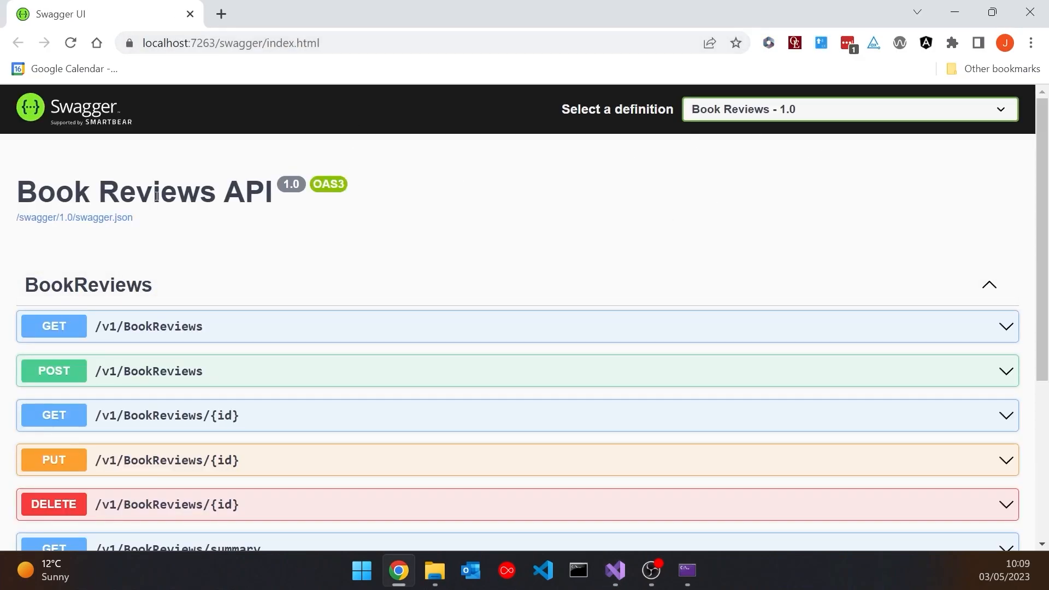
Review the Book Reviews API 1.0 page and switch the definition to Book Reviews - 2.0.
scroll("down", 3)
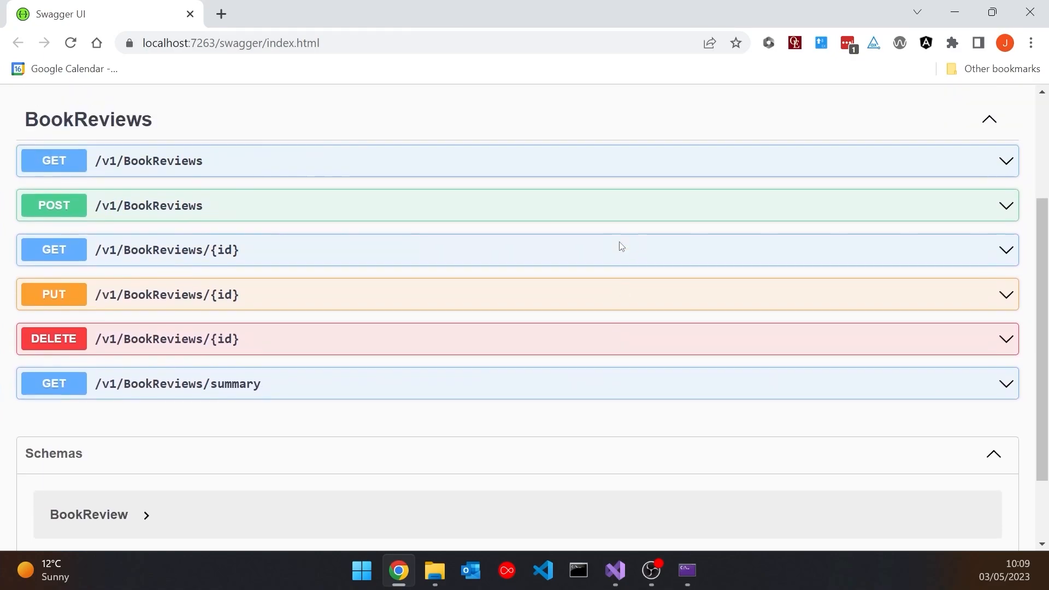
left_click(849, 97)
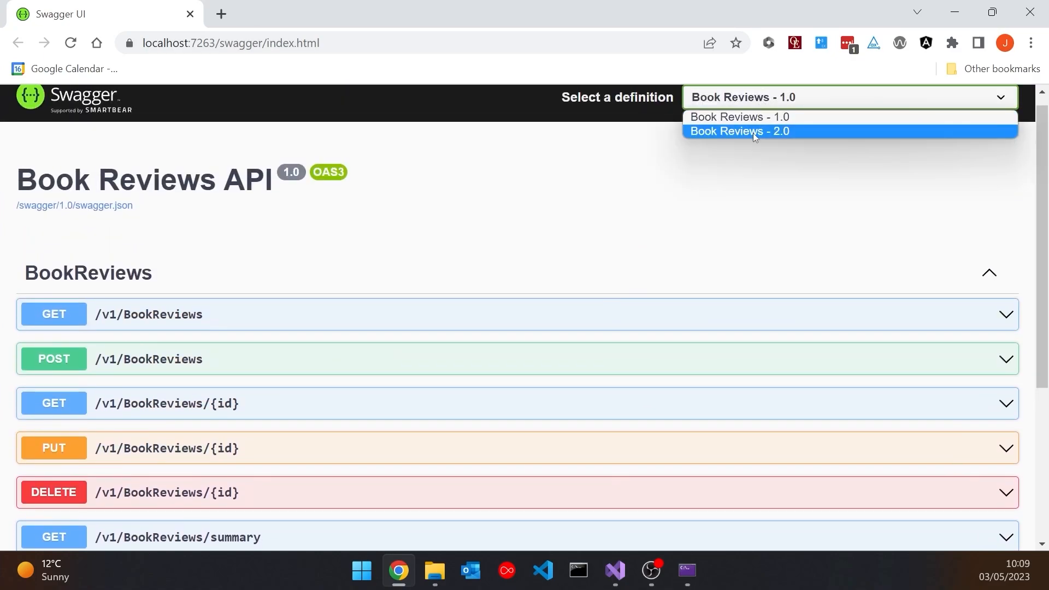
left_click(739, 131)
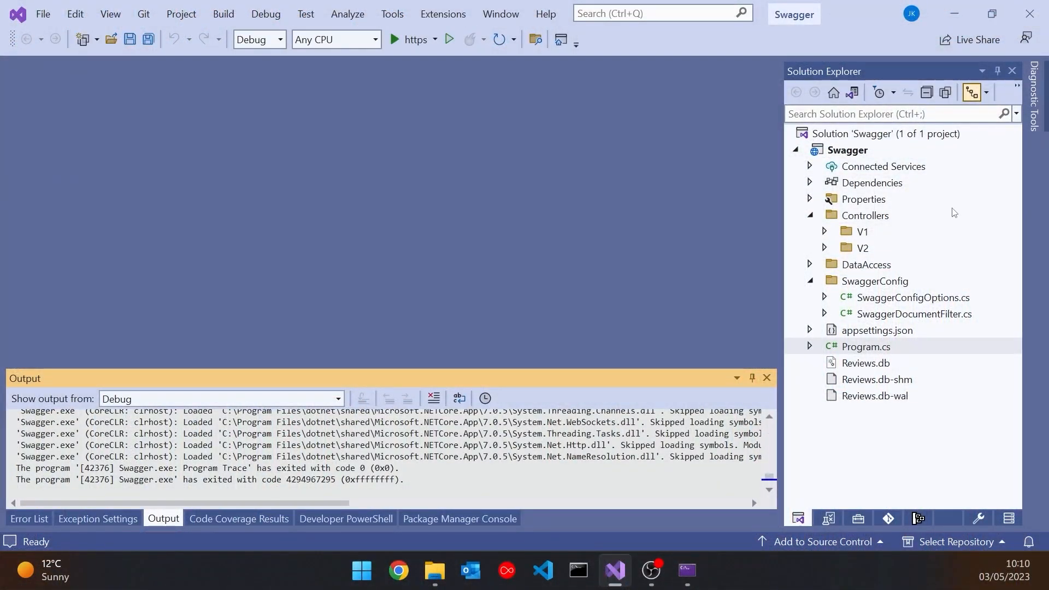
Enable 'Generate a file containing API documentation' in the Swagger project's properties.
right_click(847, 150)
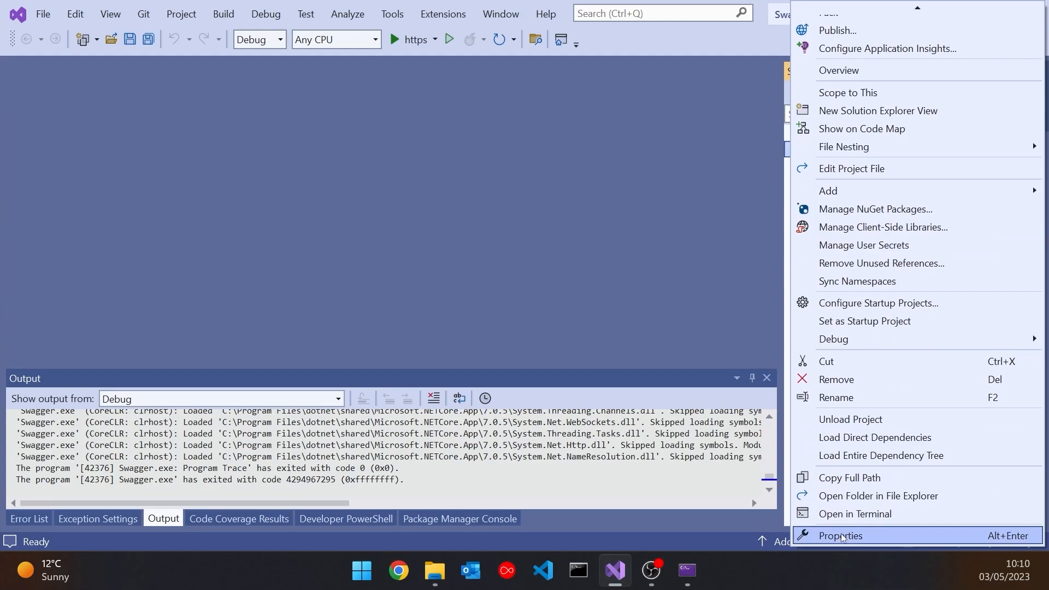
left_click(841, 535)
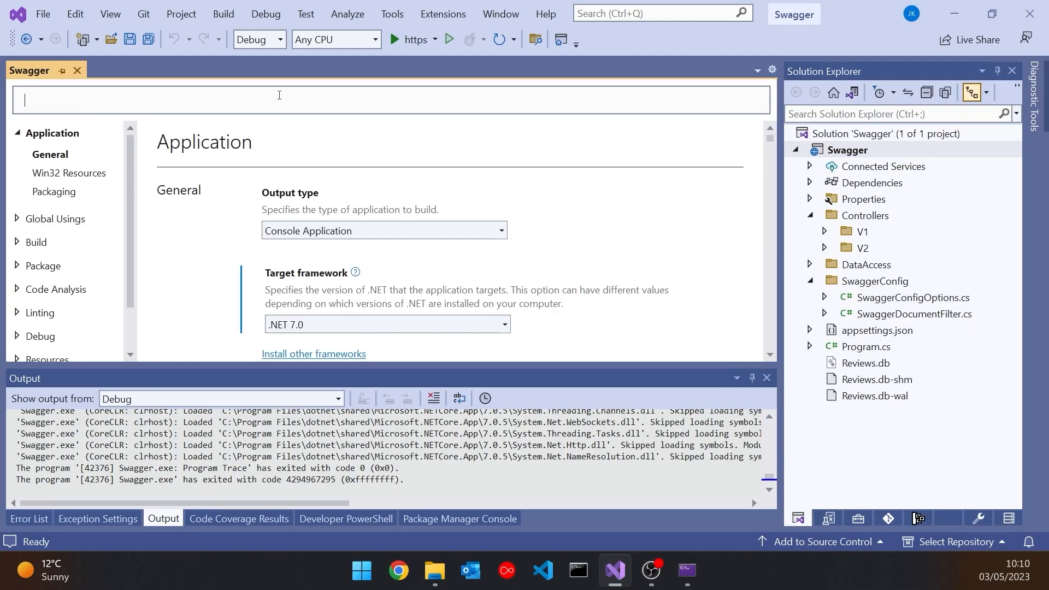
type("doc")
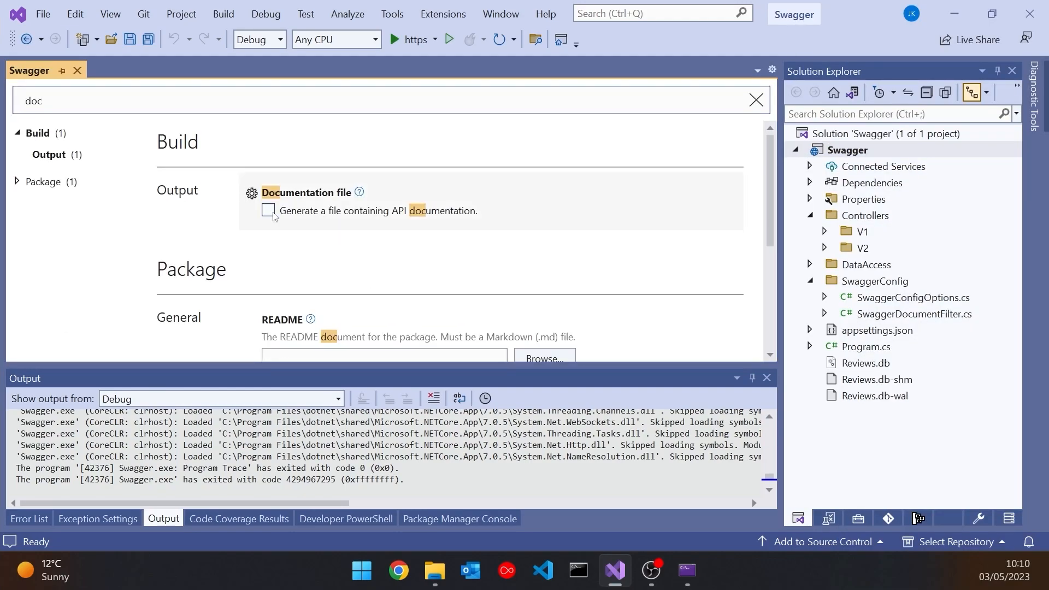
left_click(271, 210)
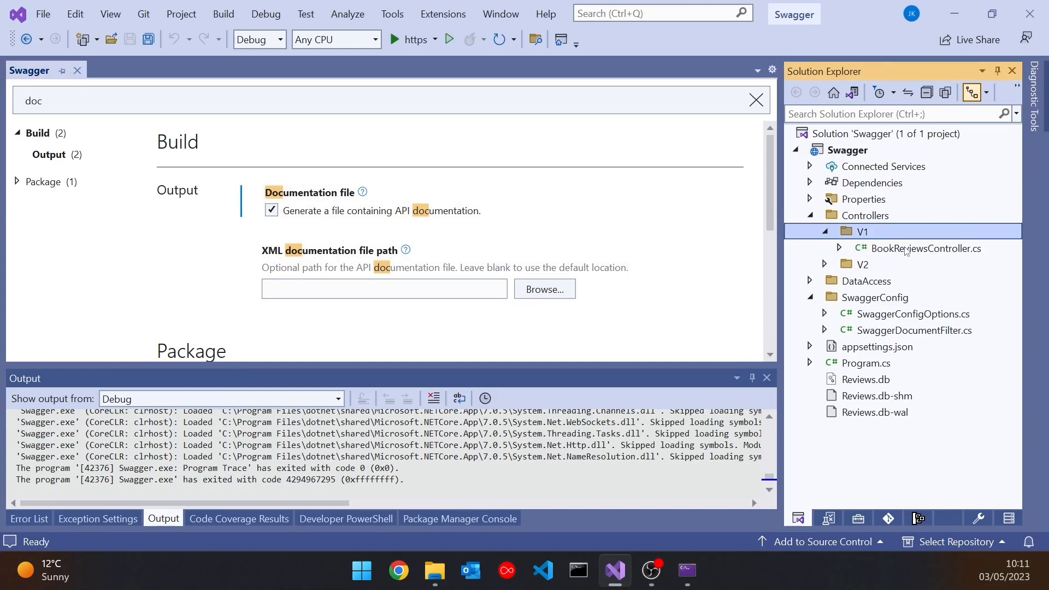
Bring up the V1 BookReviewsController.cs in the editor.
double_click(927, 248)
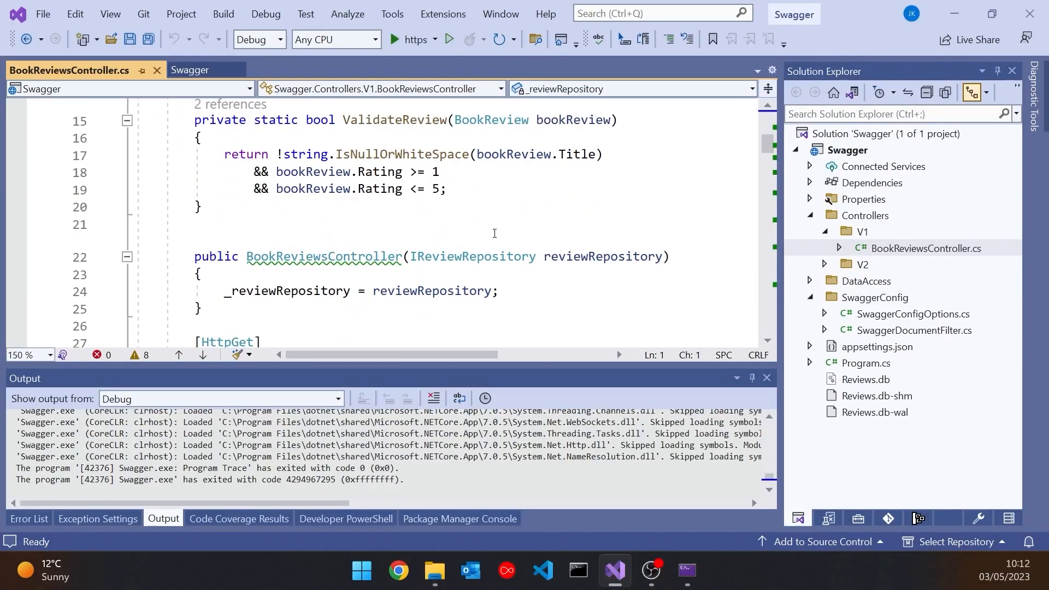
Write the Summary action's XML summary 'Provides a summary of all book reviews'.
scroll("down", 3)
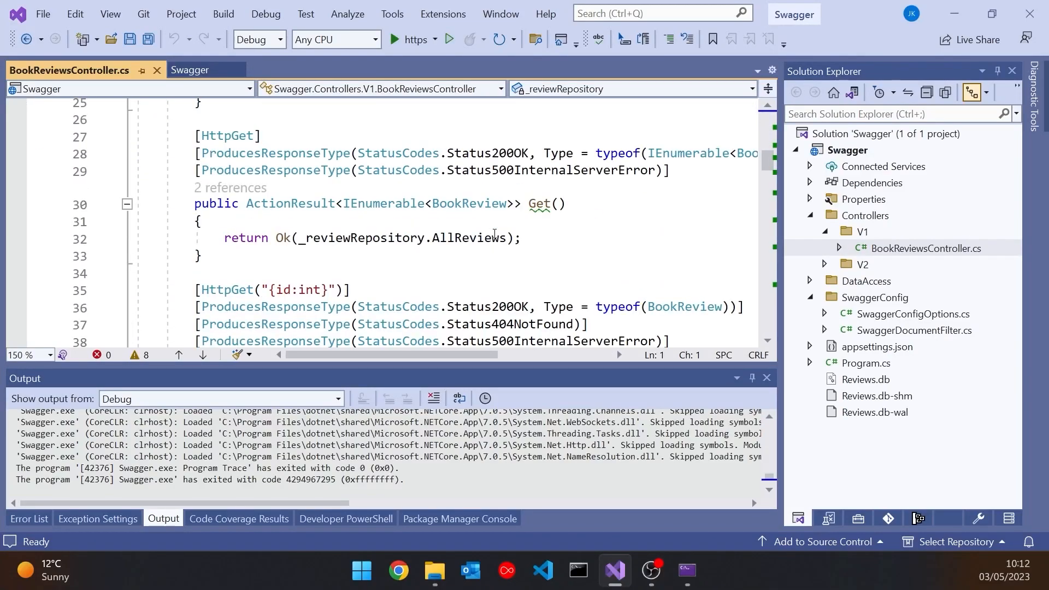
scroll("down", 3)
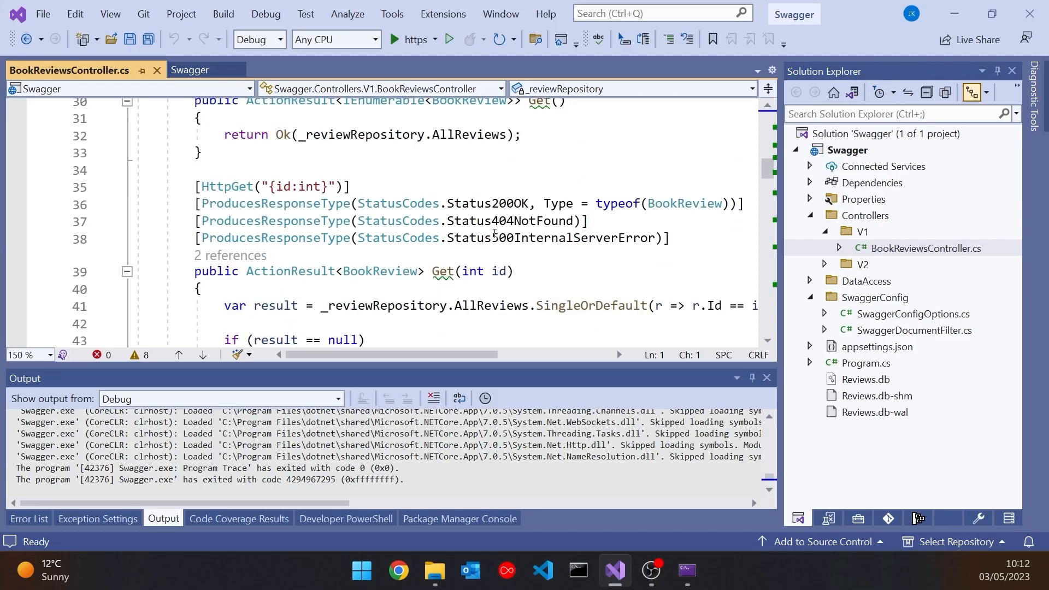
scroll("down", 3)
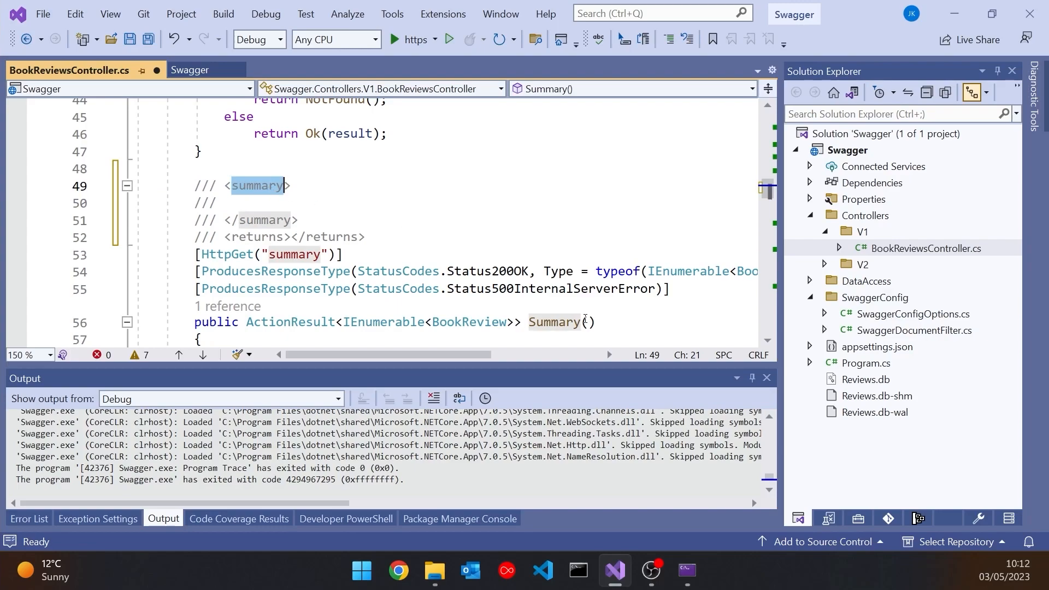
left_click(224, 203)
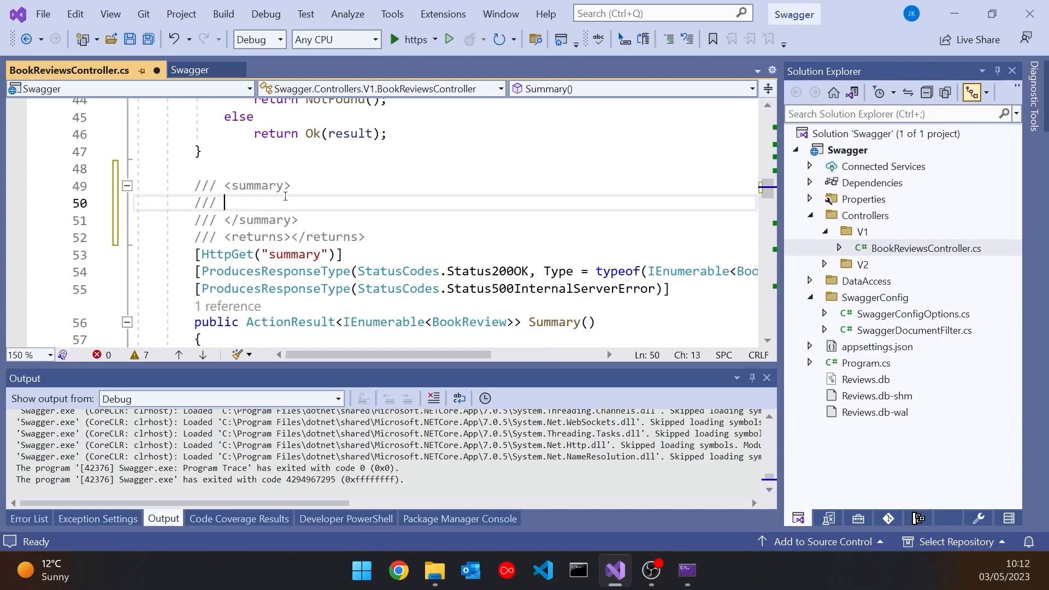
type("P")
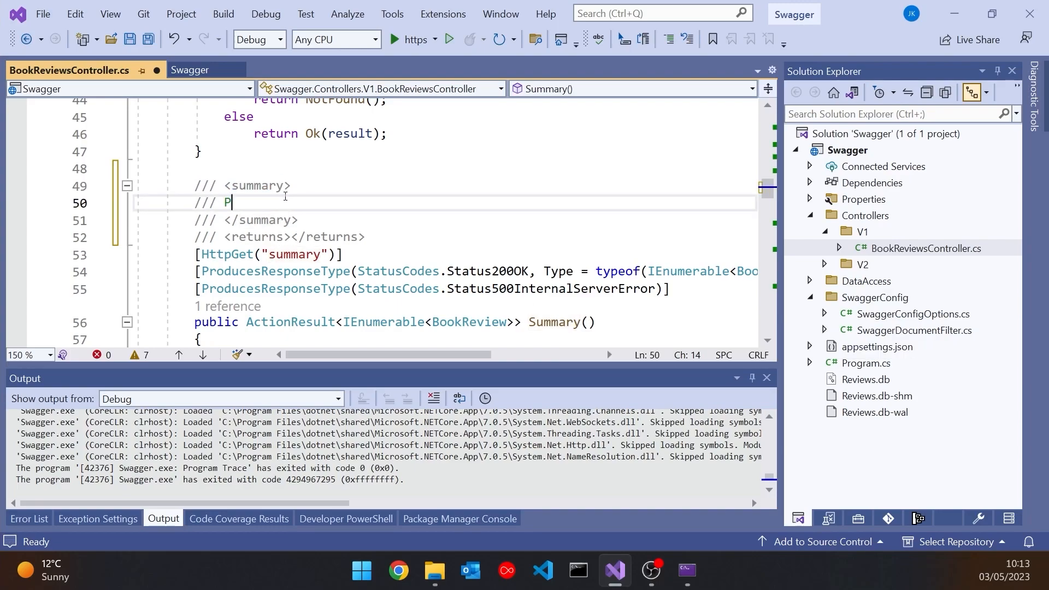
type("rovides a")
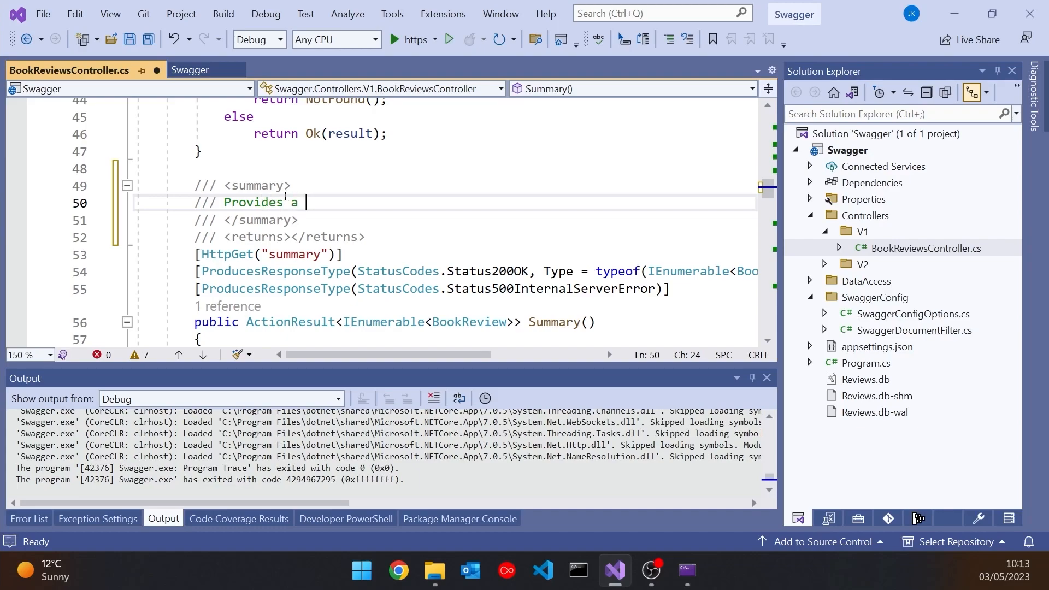
type("summary of")
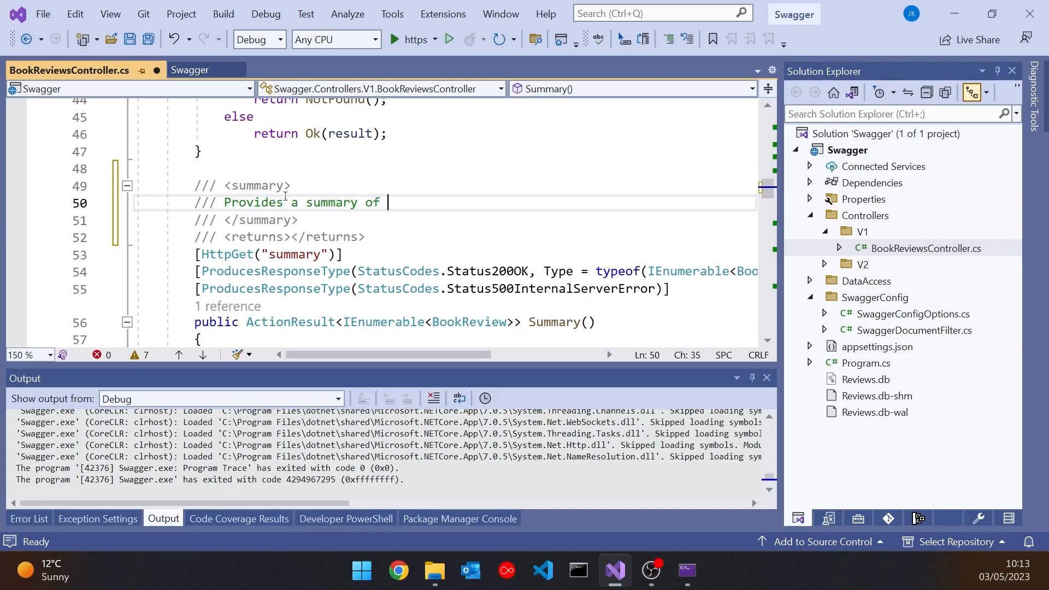
type("all book r")
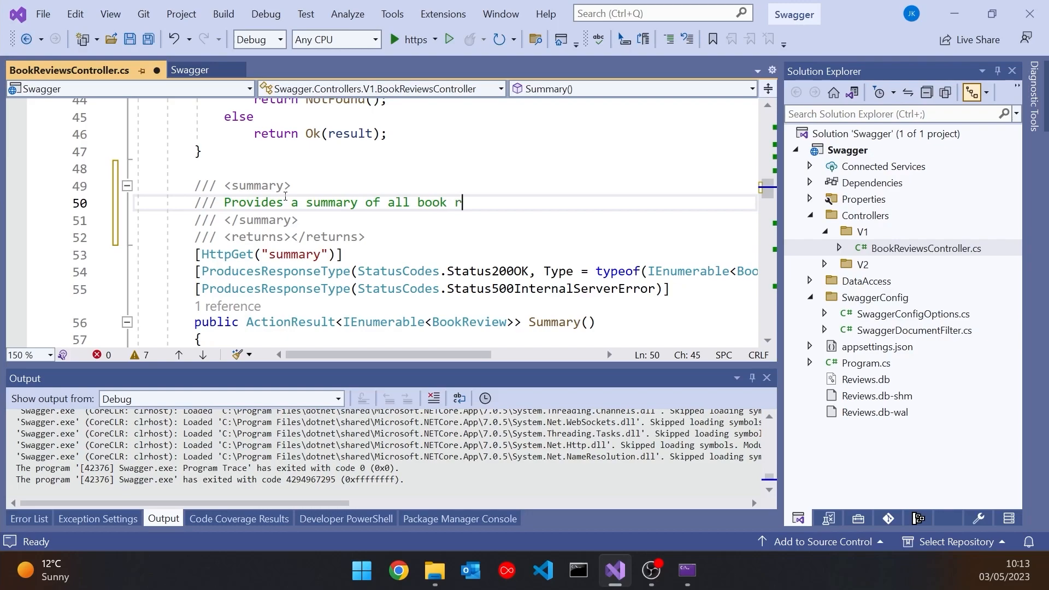
type("eviews")
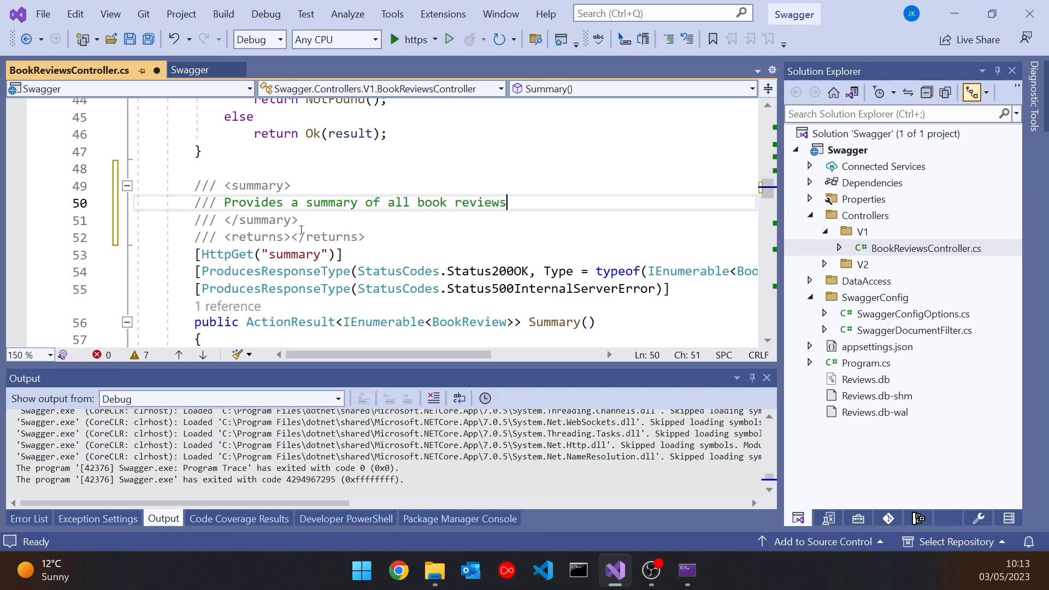
Add the returns note about a collection with average rating, then move down to the Put action.
type("A collection of all the books, with the aver")
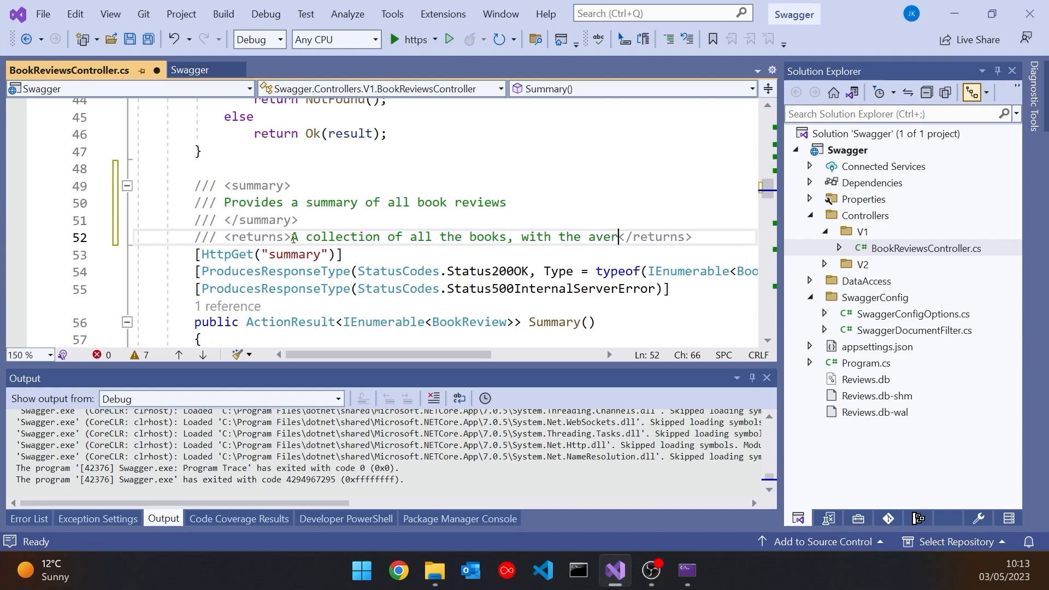
type("age rating f")
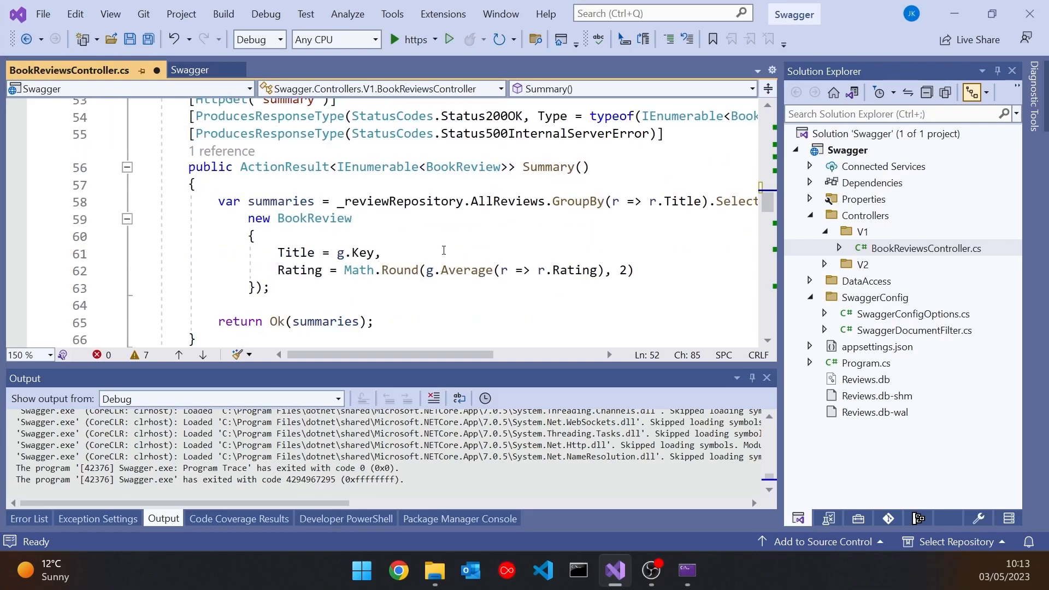
scroll("down", 3)
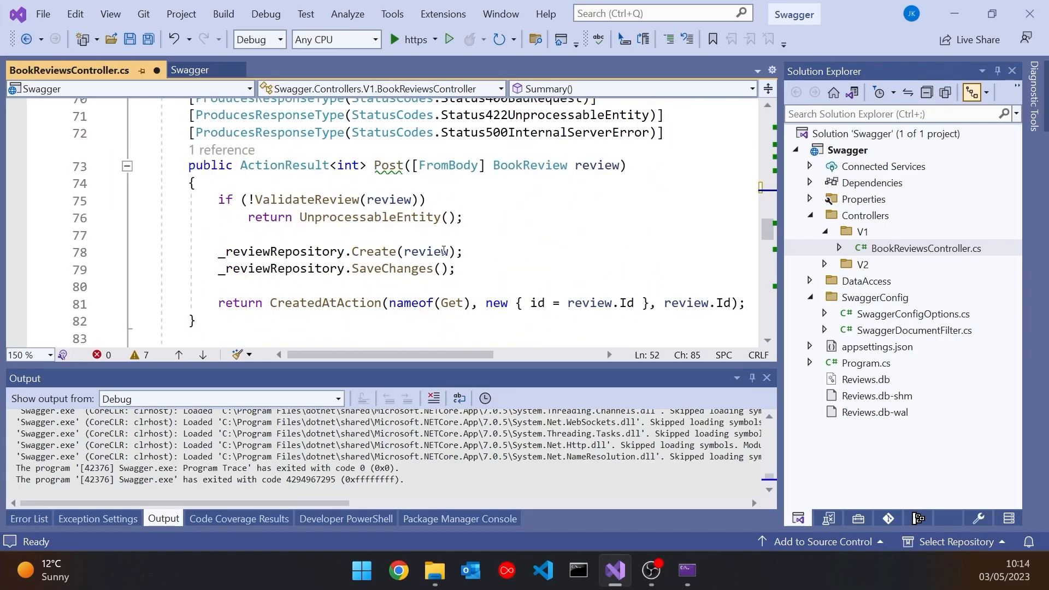
scroll("down", 3)
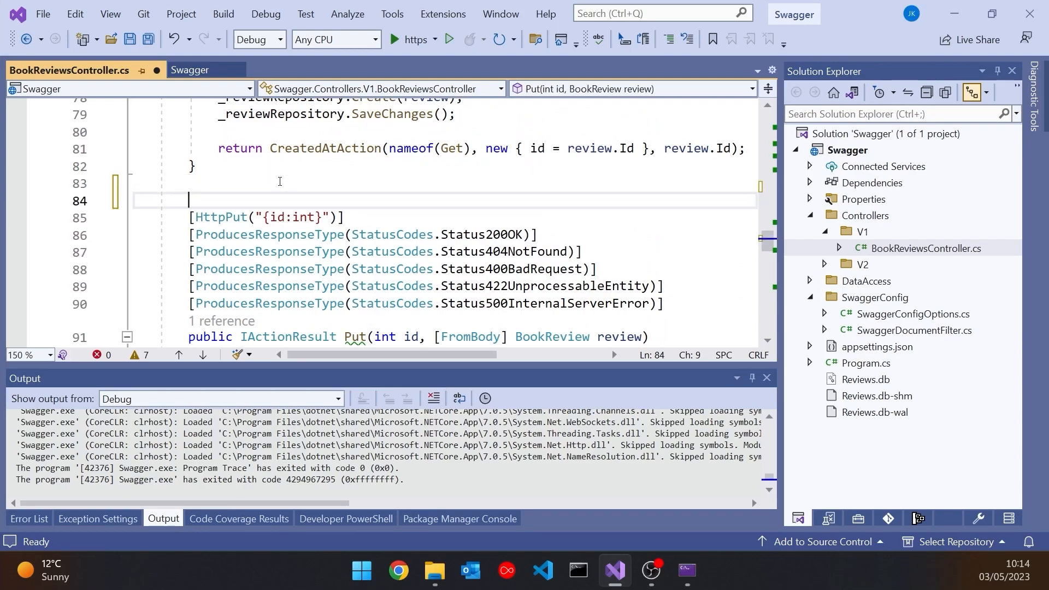
Document the Put action with the summary 'Updates a single book review'.
type("/// <summary>")
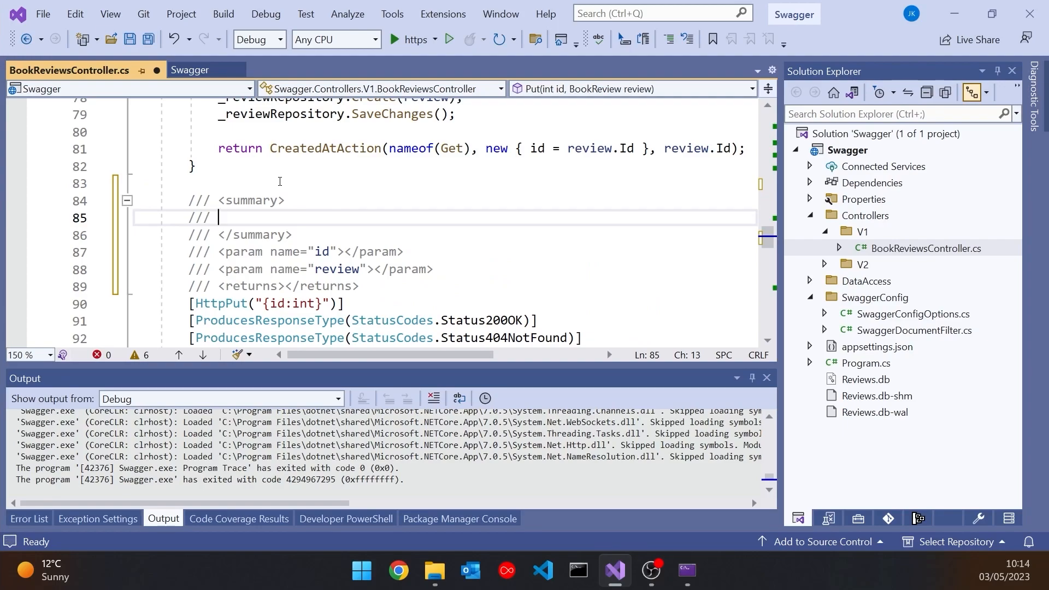
type("Updat")
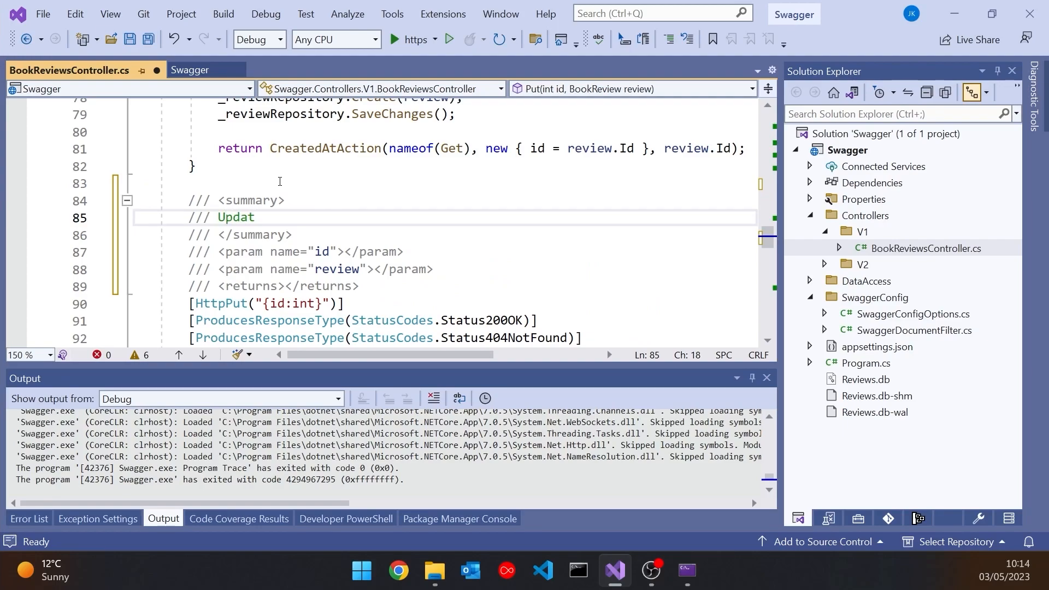
type("es a single")
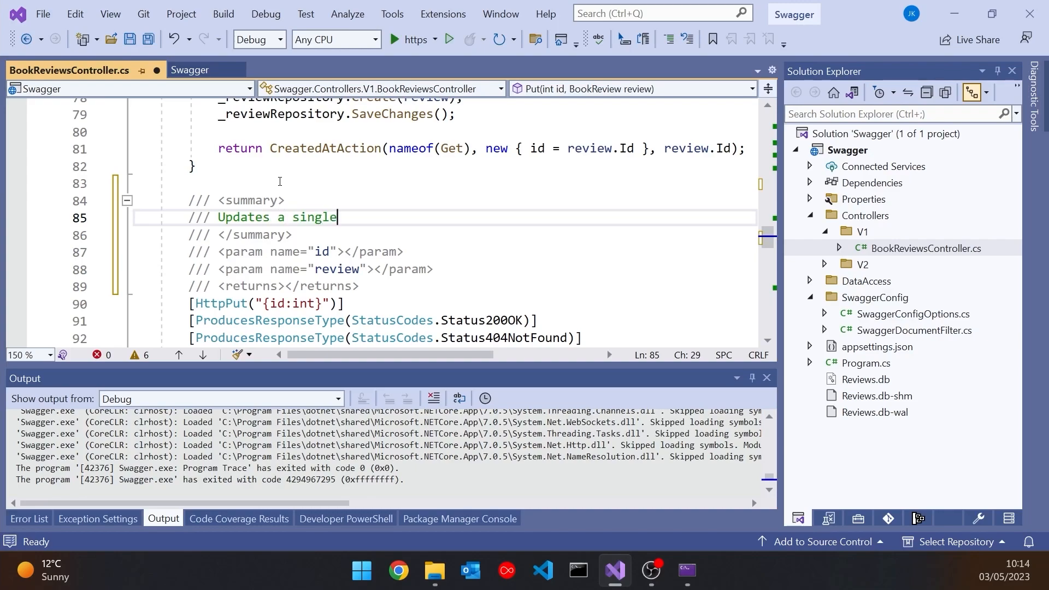
type("book revi")
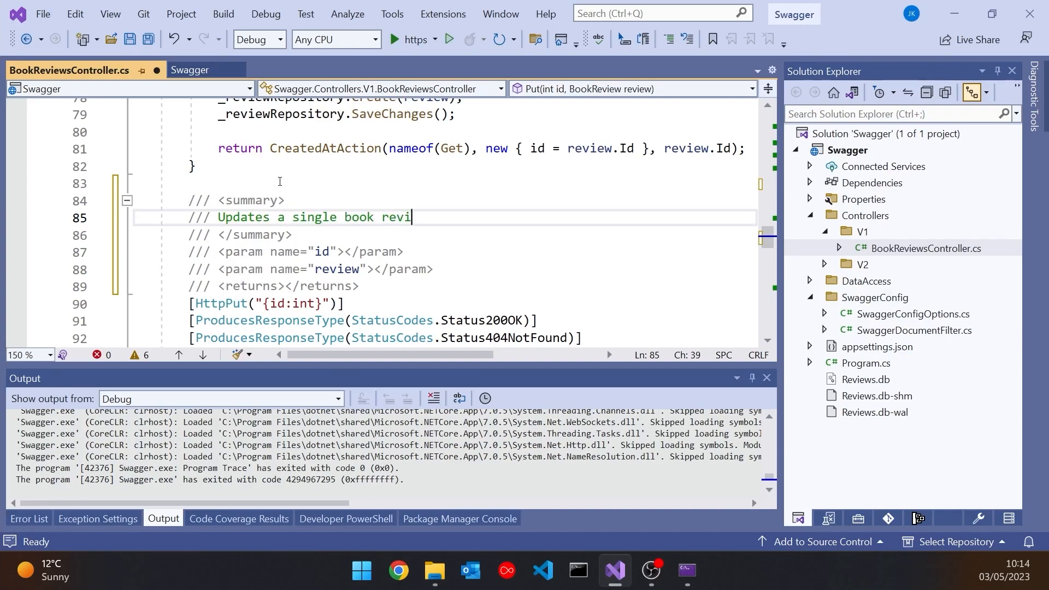
type("ew")
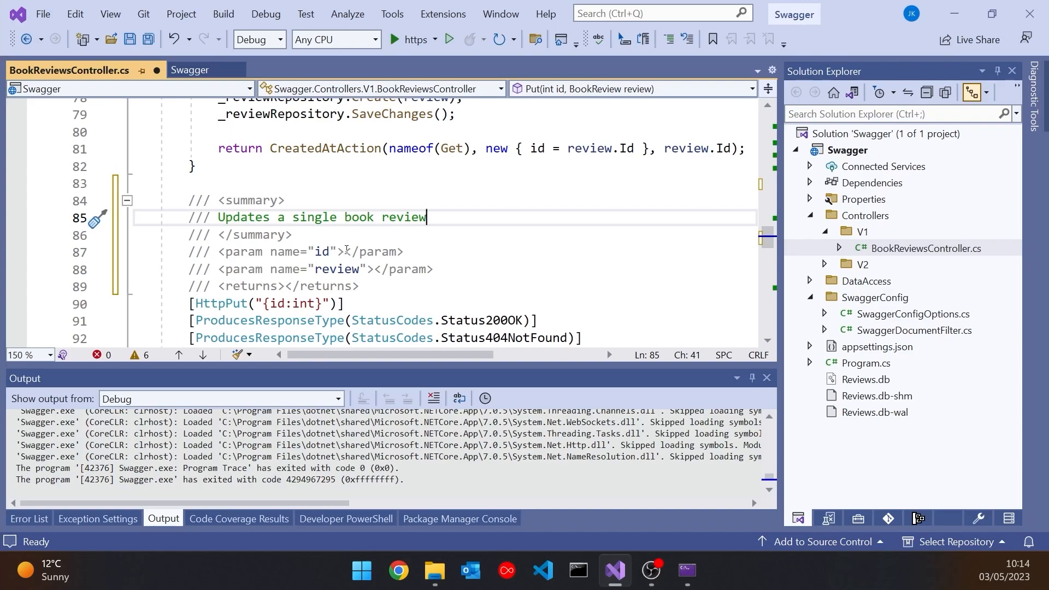
Describe the id and updated review params and the returns text 'The HTTP status code'.
type("The id of the r")
left_click(445, 269)
type("The updated r")
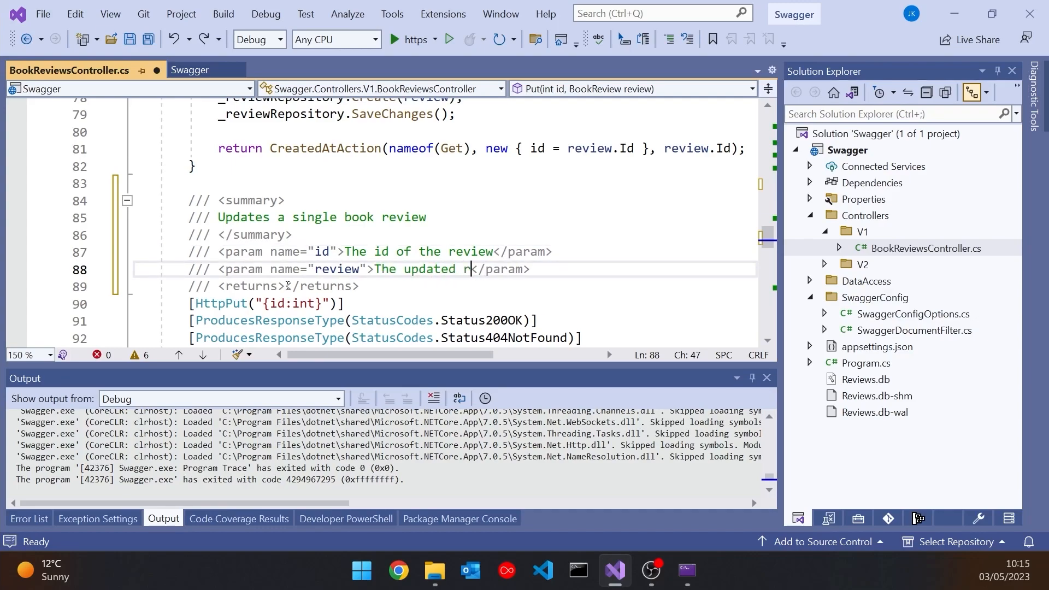
type("eview")
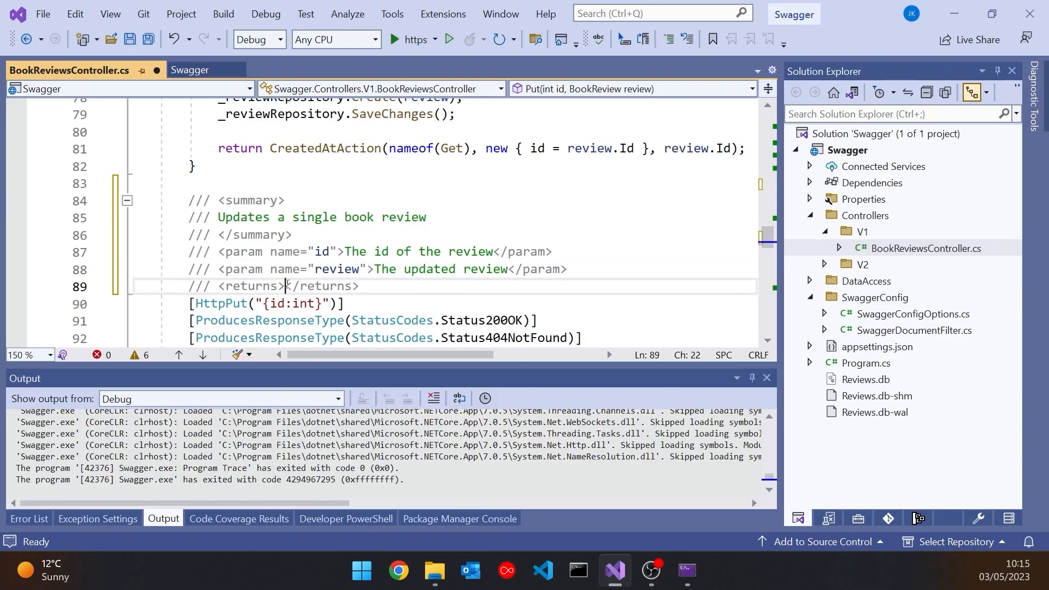
type("The HTTP status code")
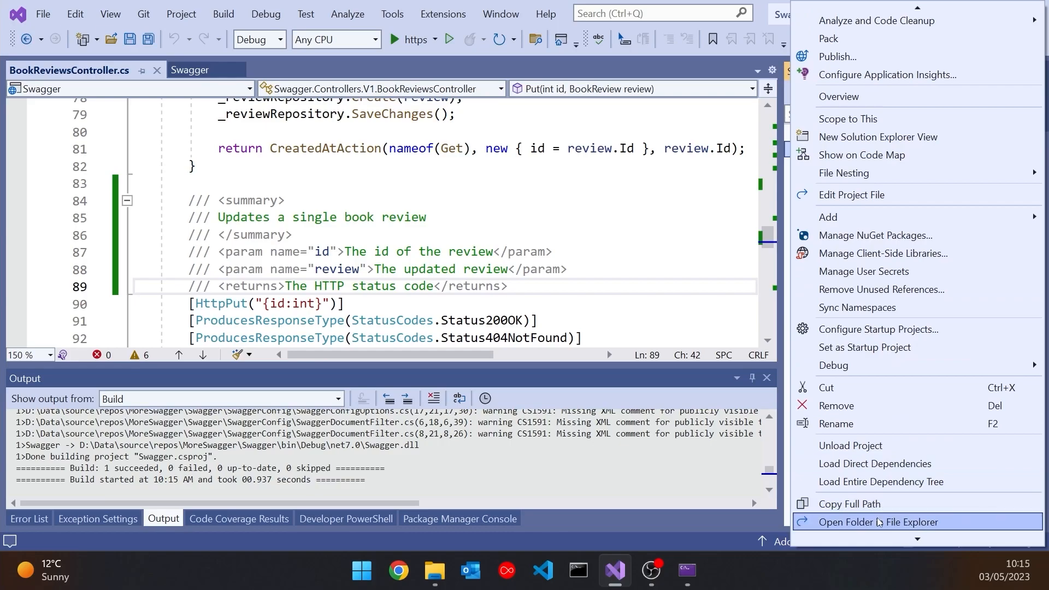
left_click(878, 523)
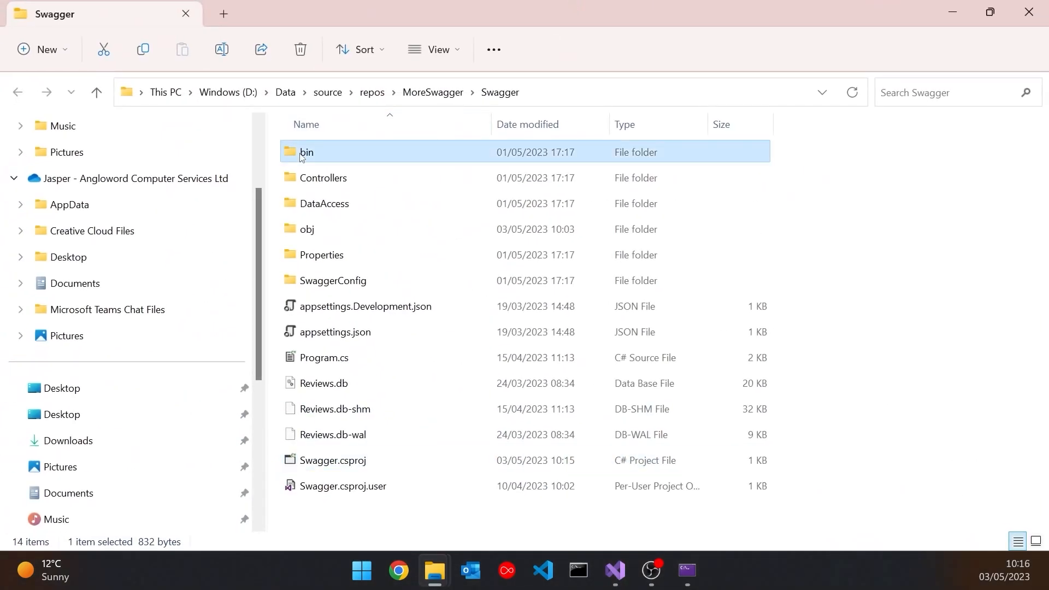
double_click(306, 152)
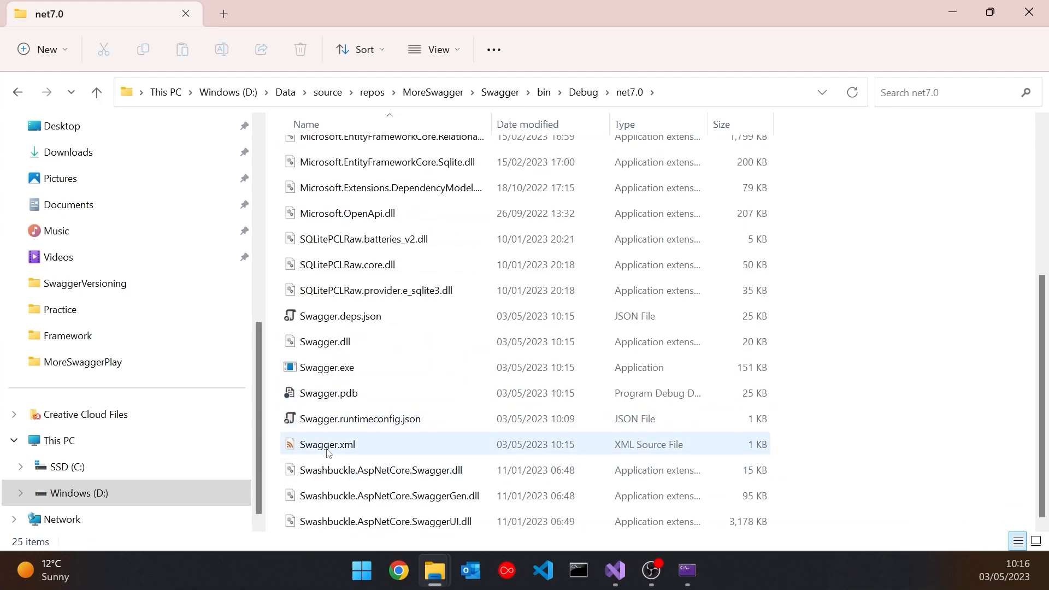
mouse_move(332, 448)
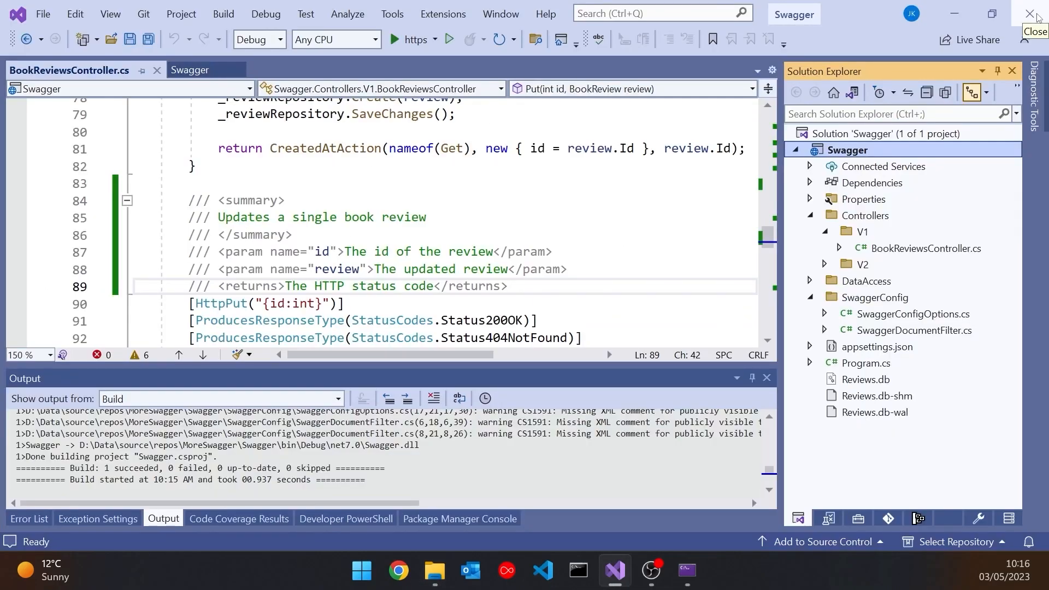
In Program.cs's Swagger options, start a docFile variable built from an interpolated assembly expression.
left_click(870, 363)
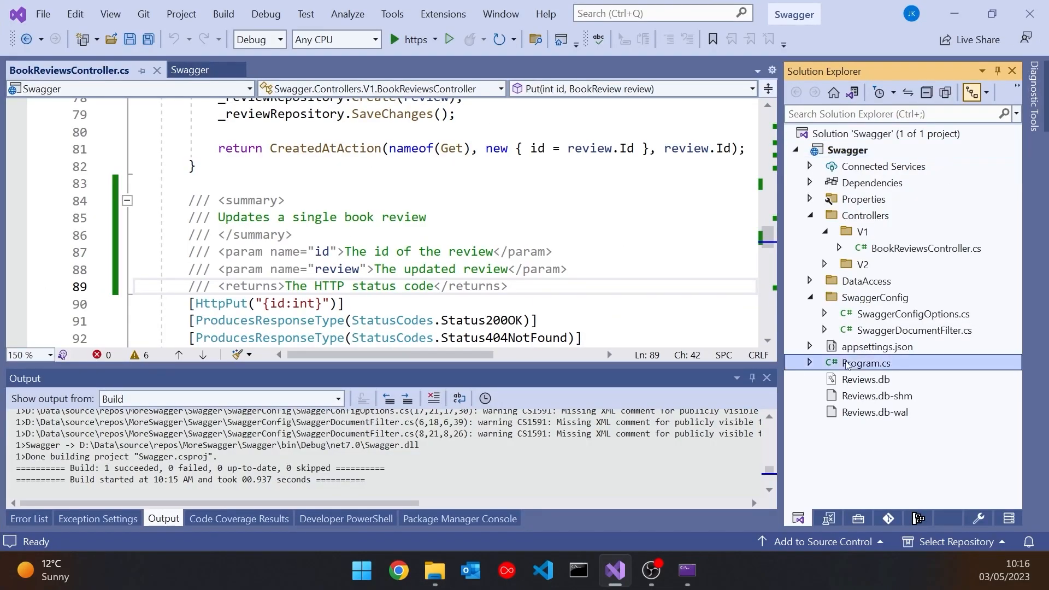
double_click(866, 363)
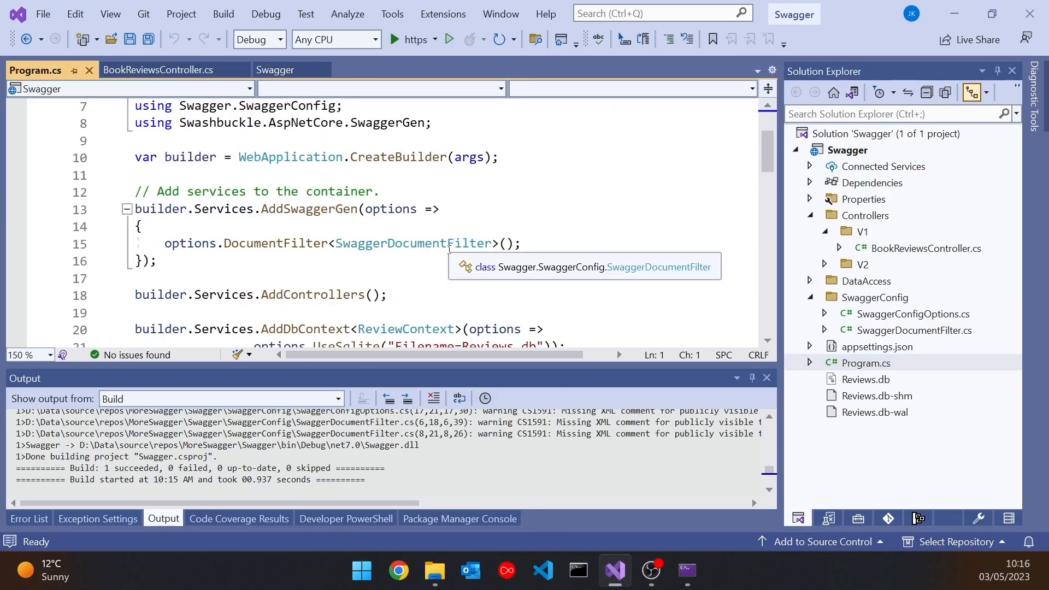
left_click(542, 242)
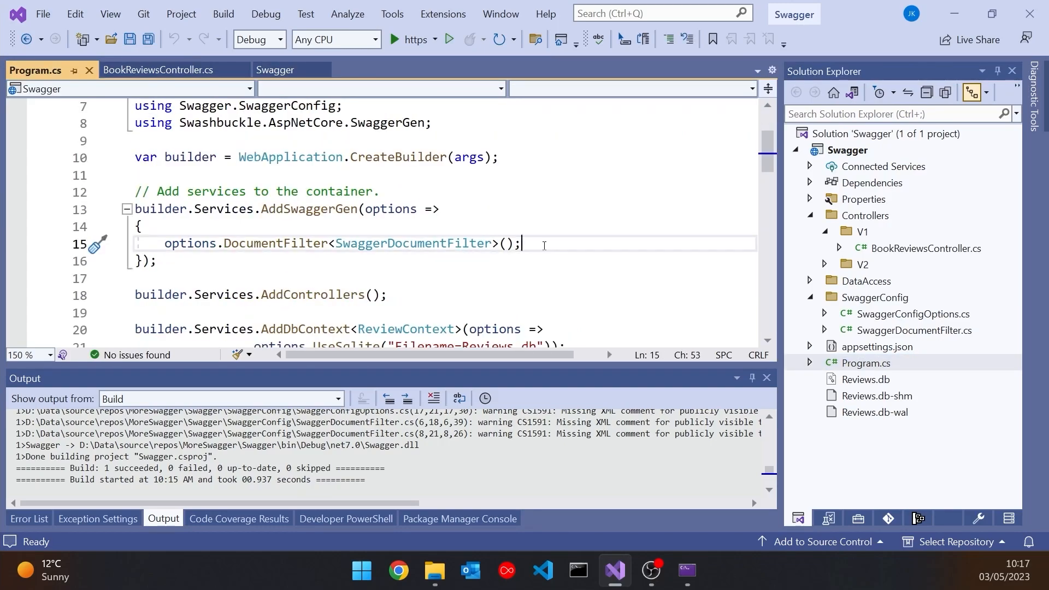
key("Enter")
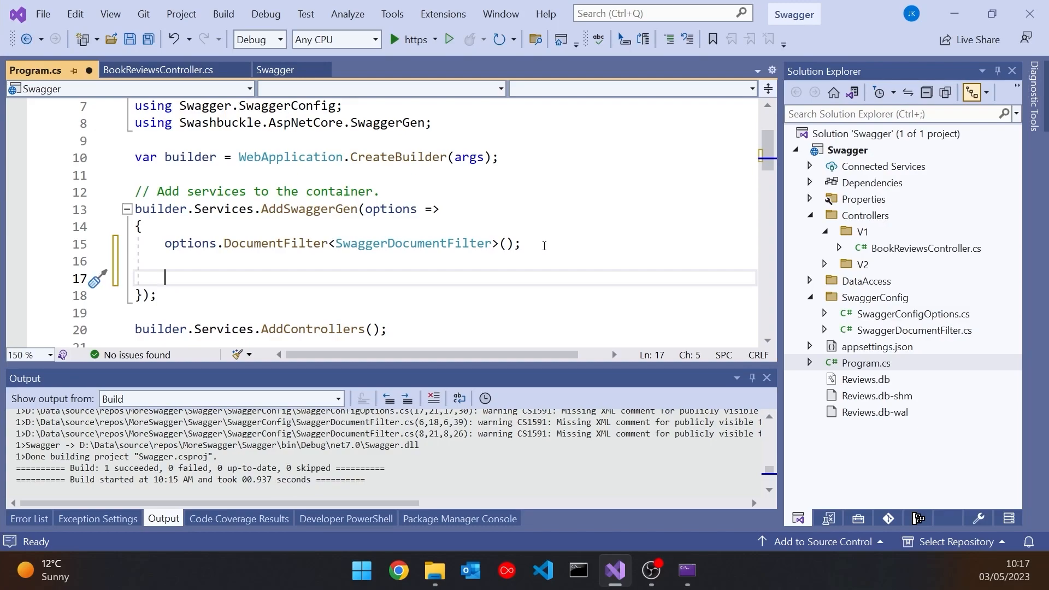
type("var d")
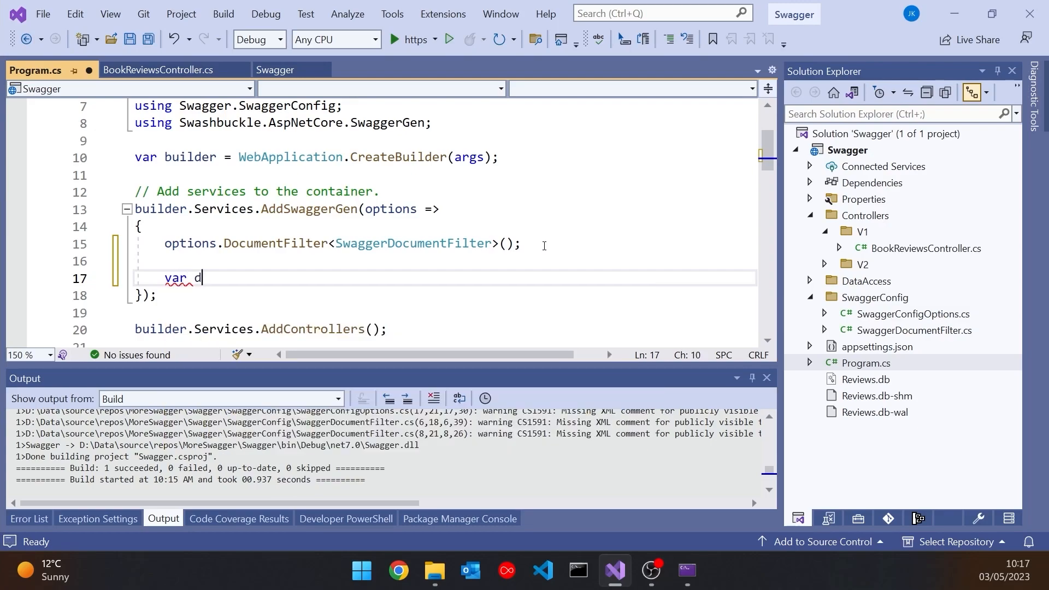
type("ocFile = $")
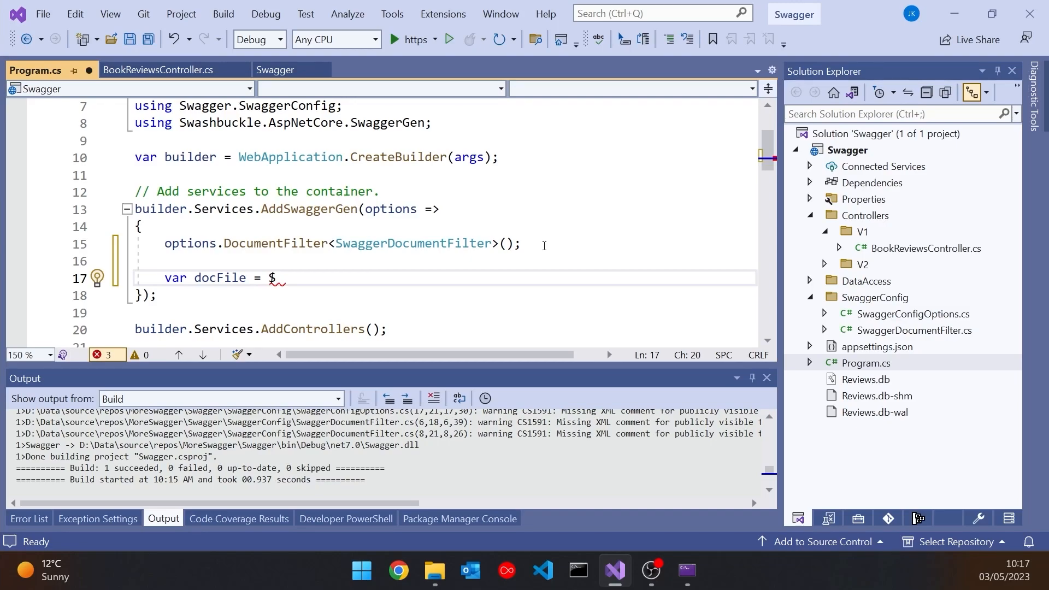
type("\"")
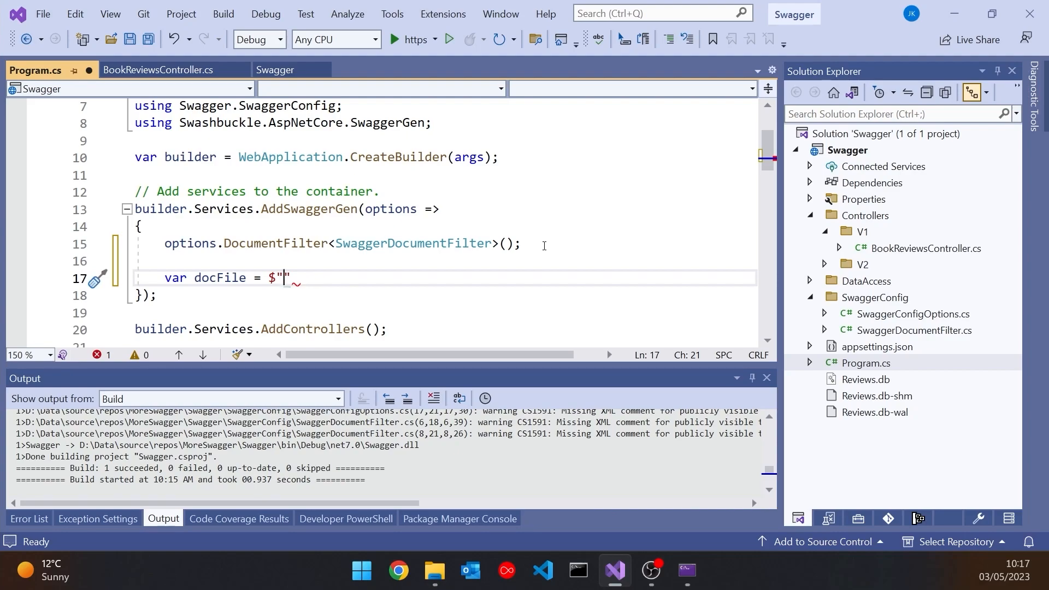
type("{")
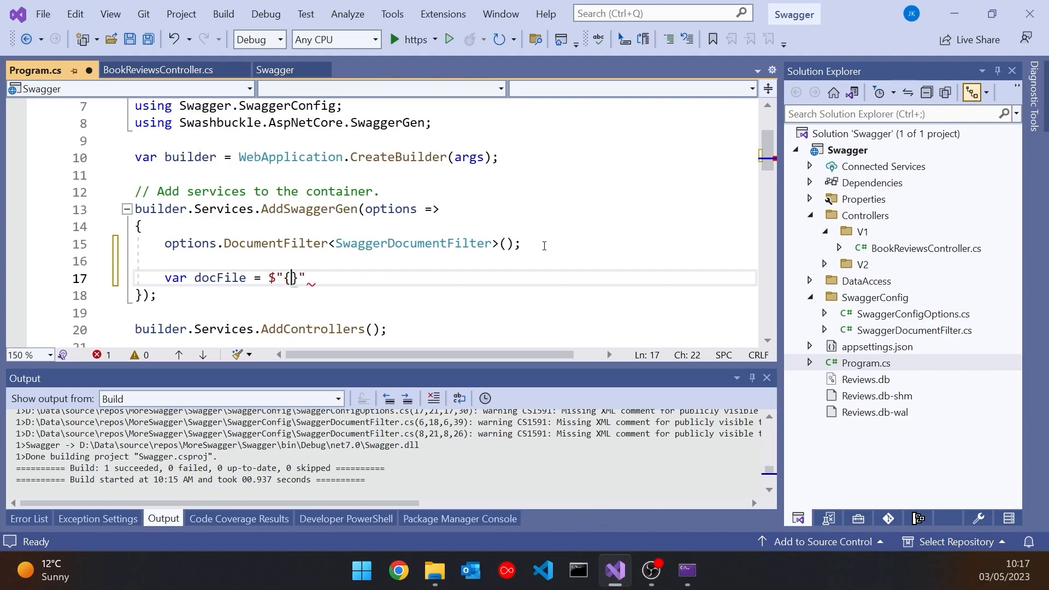
type("typeof(SwaggerDocumentFilter).AssemblyQualifiedName")
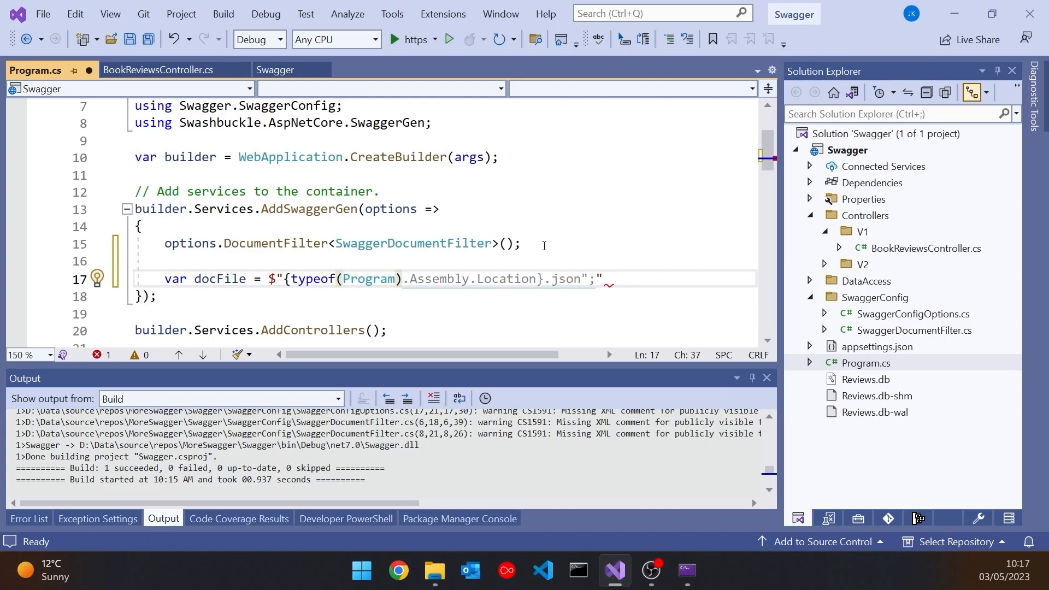
Correct docFile to use Assembly.GetName().Name with an .xml extension.
double_click(440, 278)
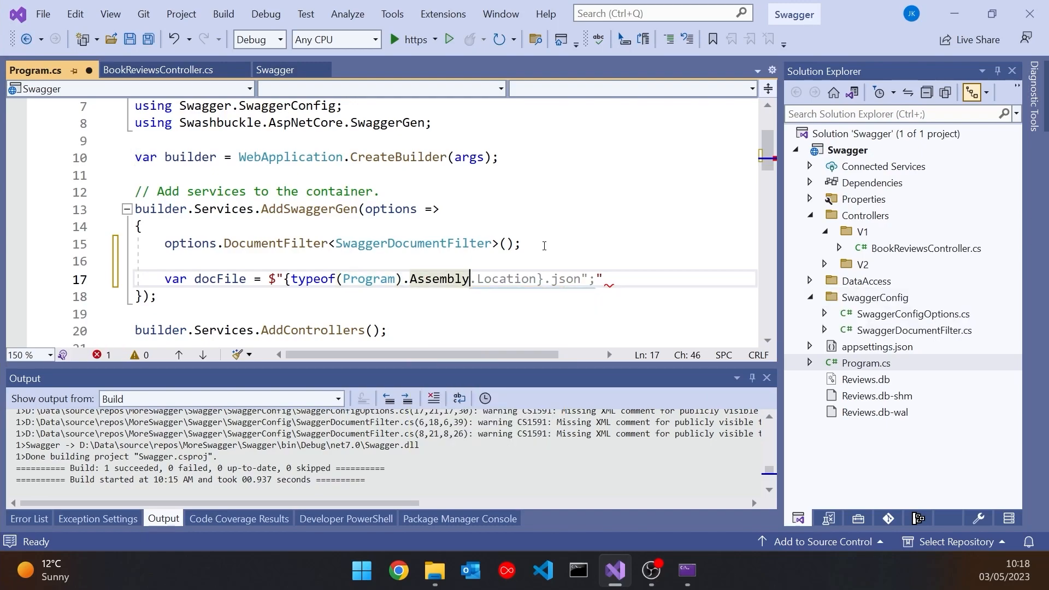
type("GetName().Name}.json")
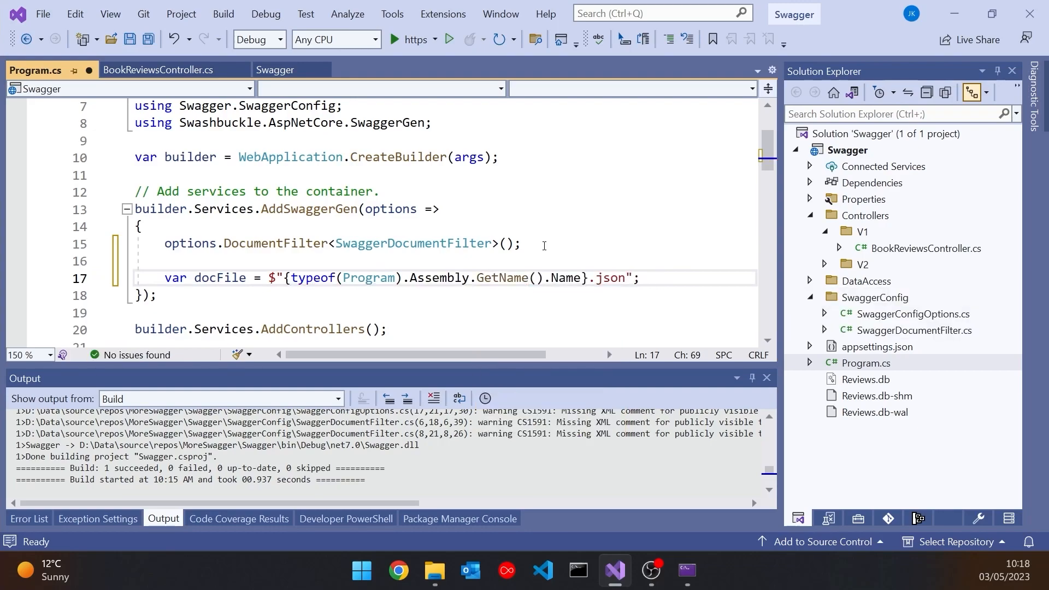
left_click(607, 278)
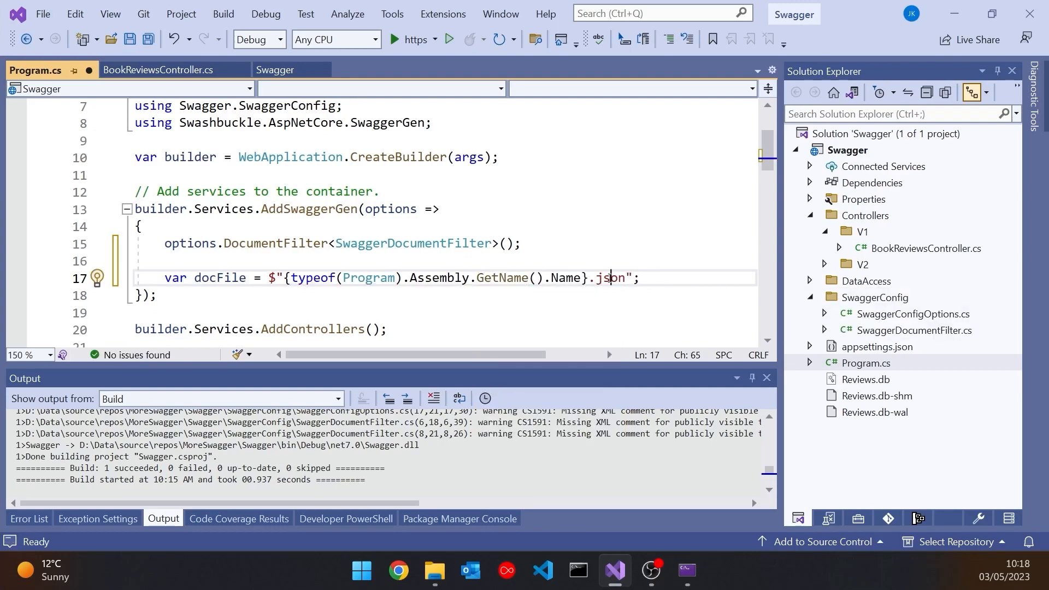
type("xml")
type("options.")
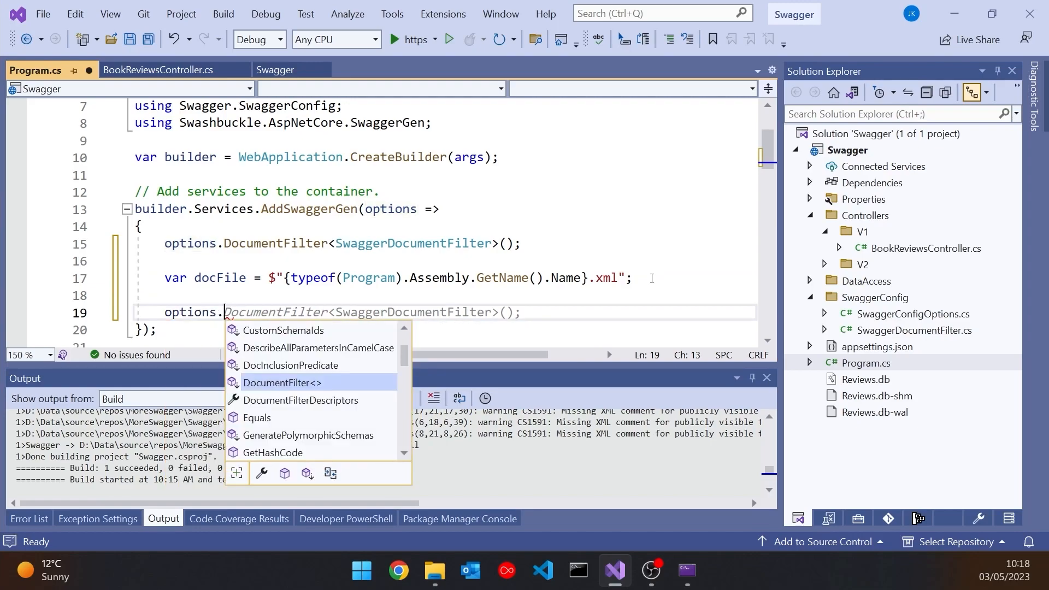
Call options.IncludeXmlComments with Path.Combine of the app base directory and docFile.
type("IncludeXmlComments")
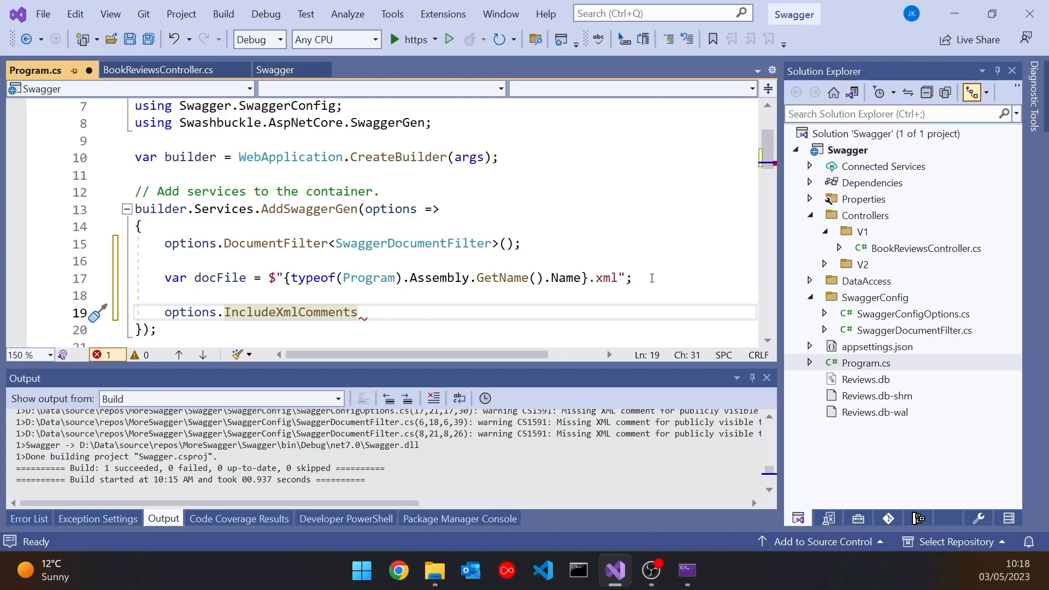
type("()")
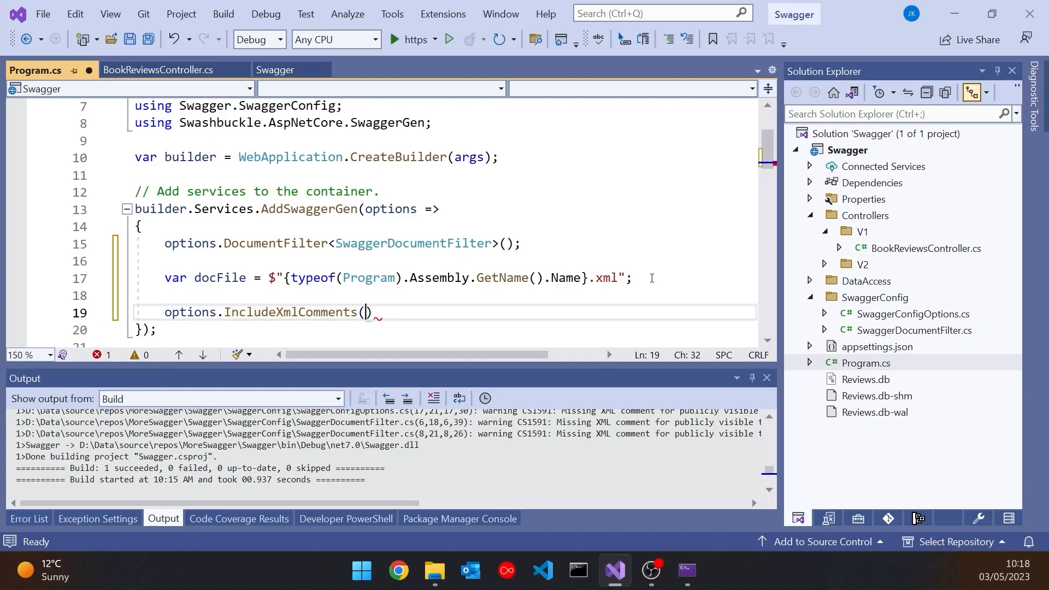
type("Path.Combine")
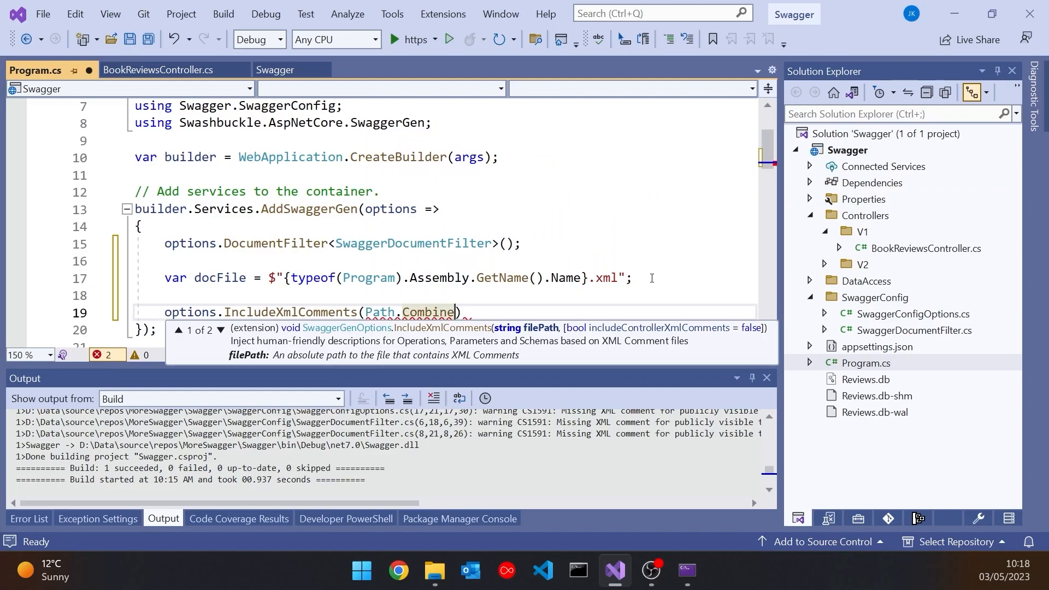
type("App")
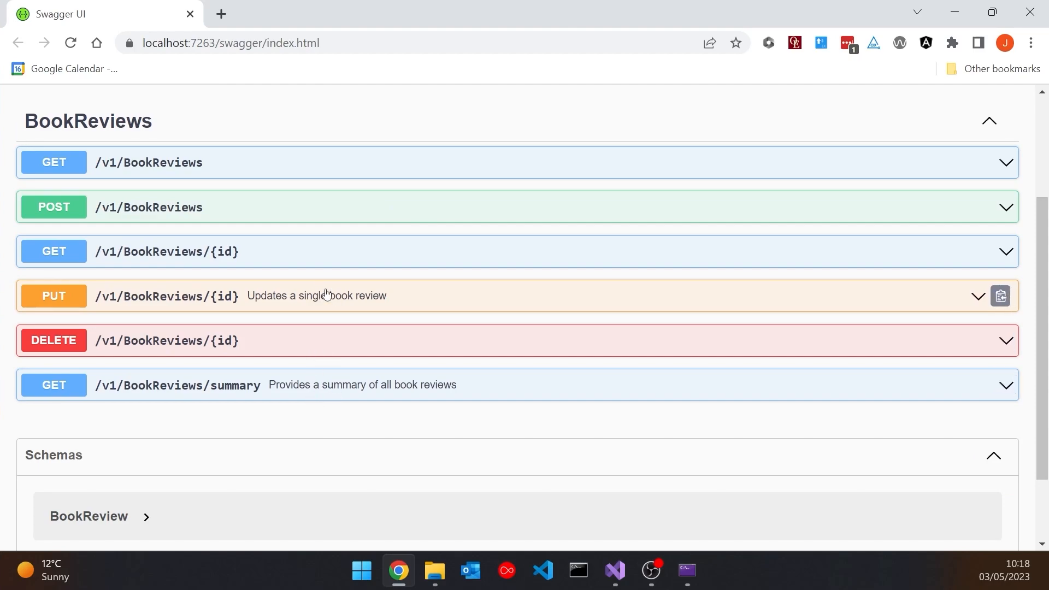
mouse_move(340, 400)
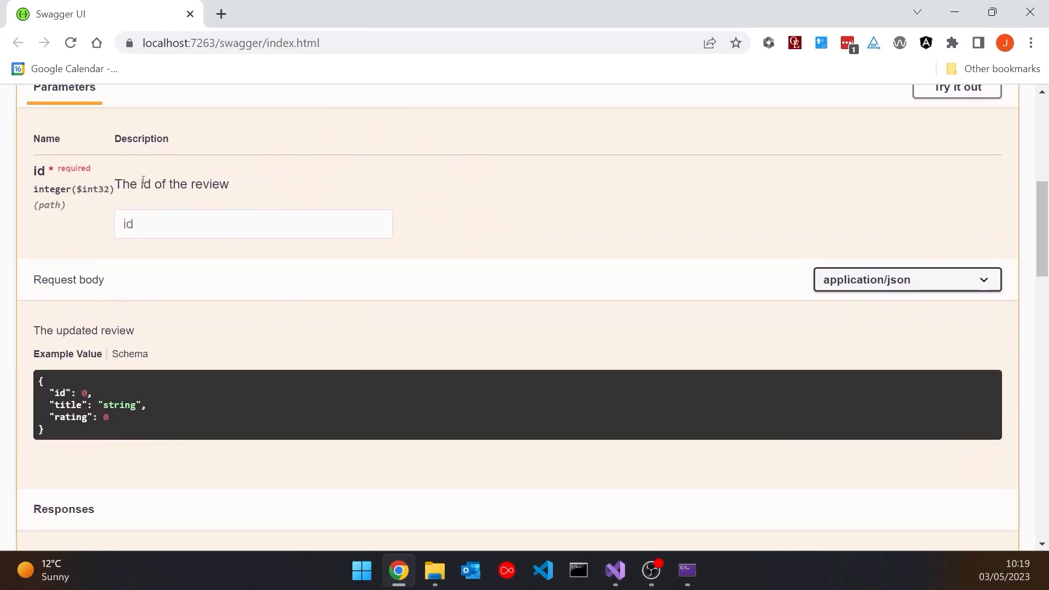
mouse_move(220, 203)
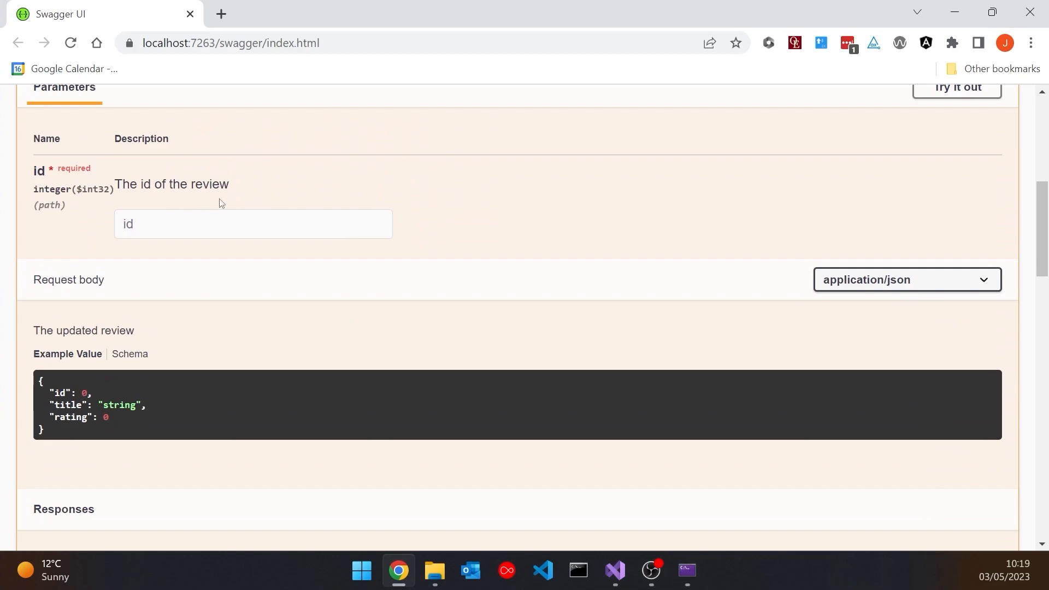
mouse_move(154, 337)
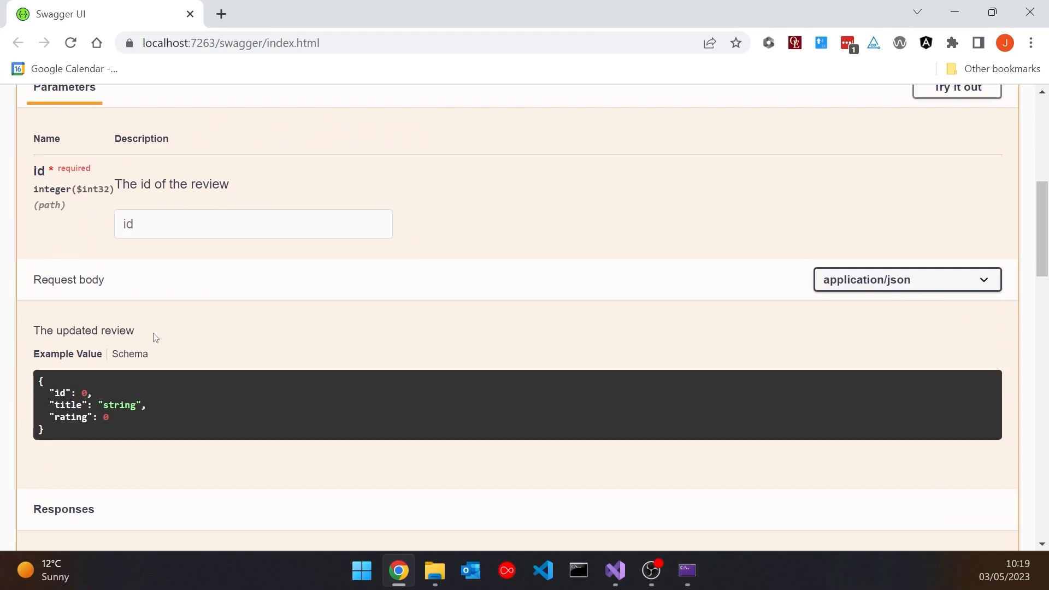
Inspect the GET summary and PUT descriptions in Swagger UI, then return to the code in Visual Studio.
double_click(85, 330)
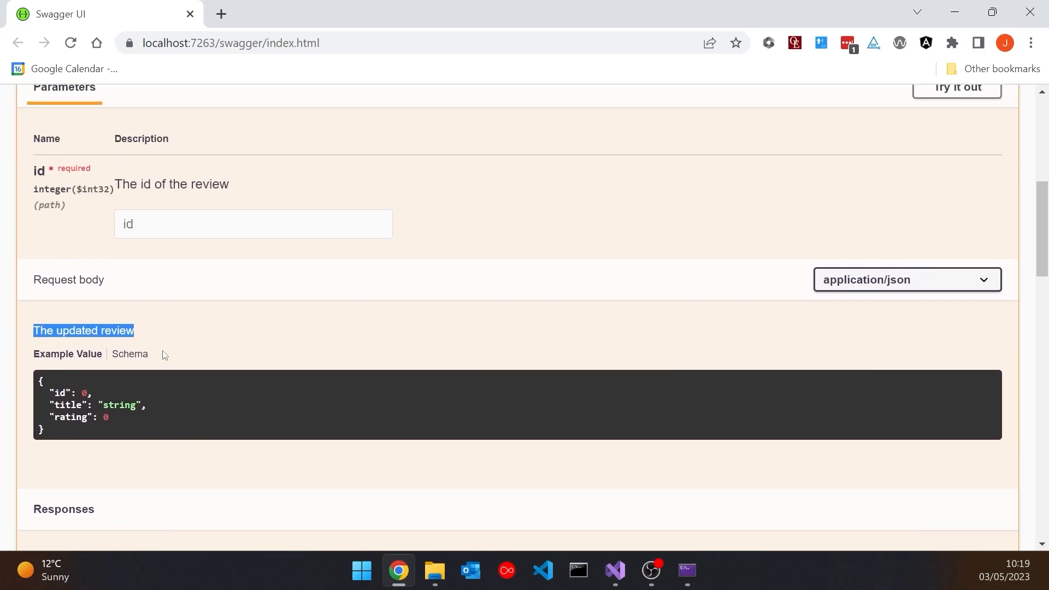
scroll("down", 3)
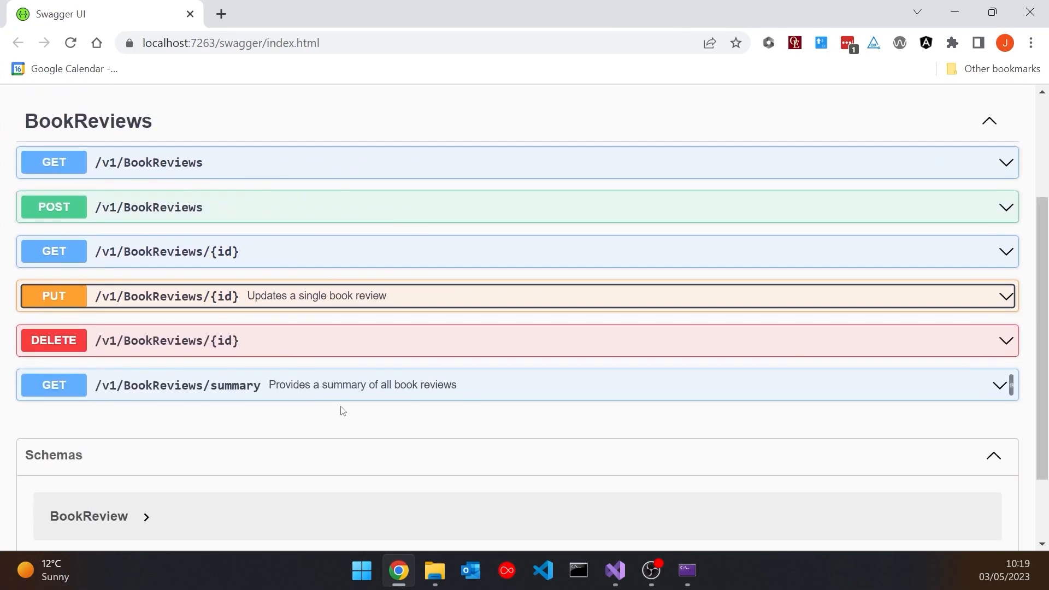
mouse_move(448, 391)
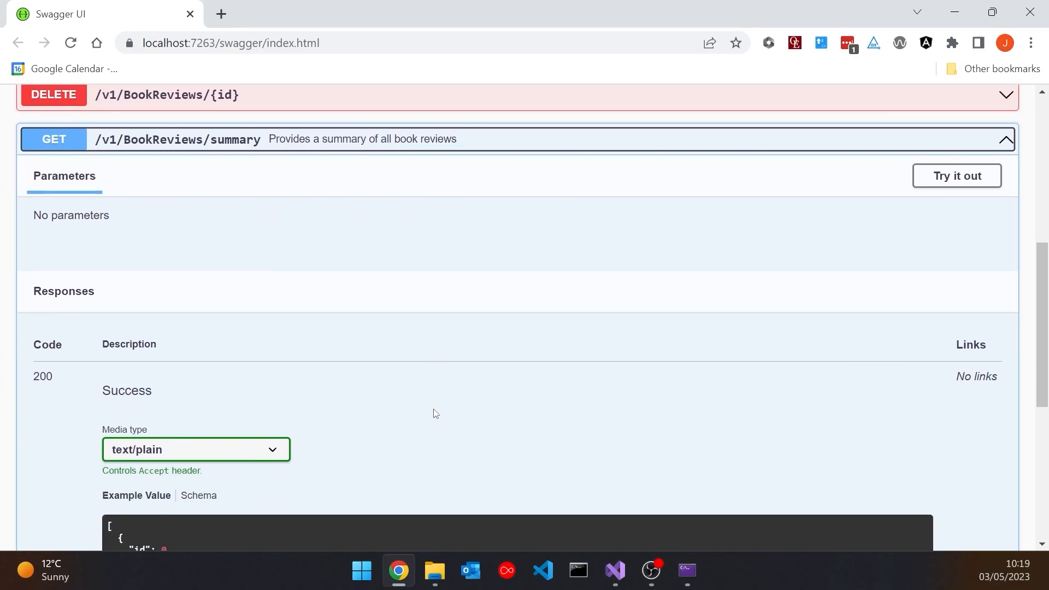
scroll("down", 3)
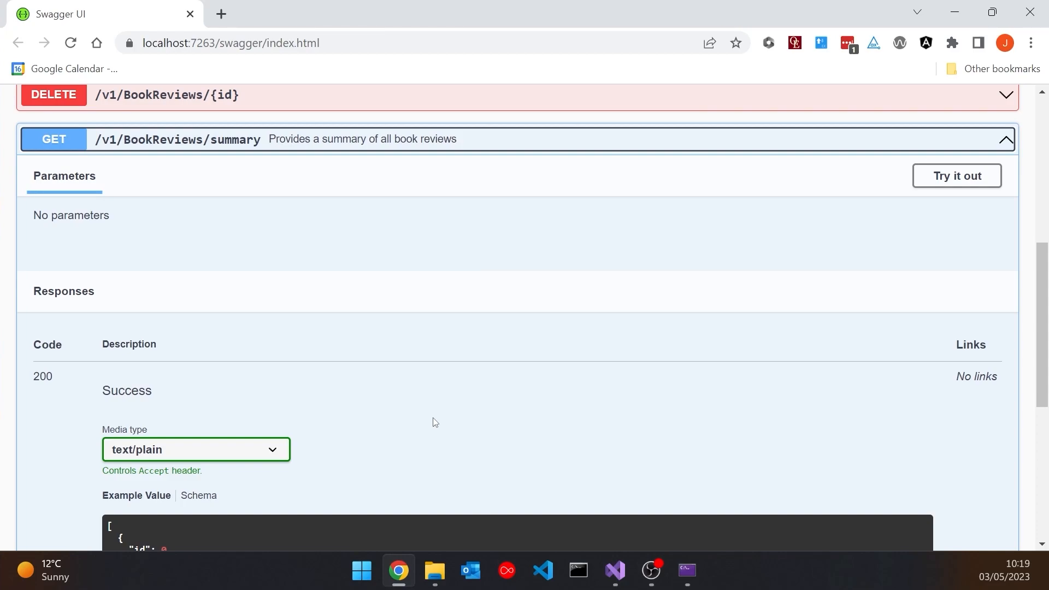
mouse_move(445, 377)
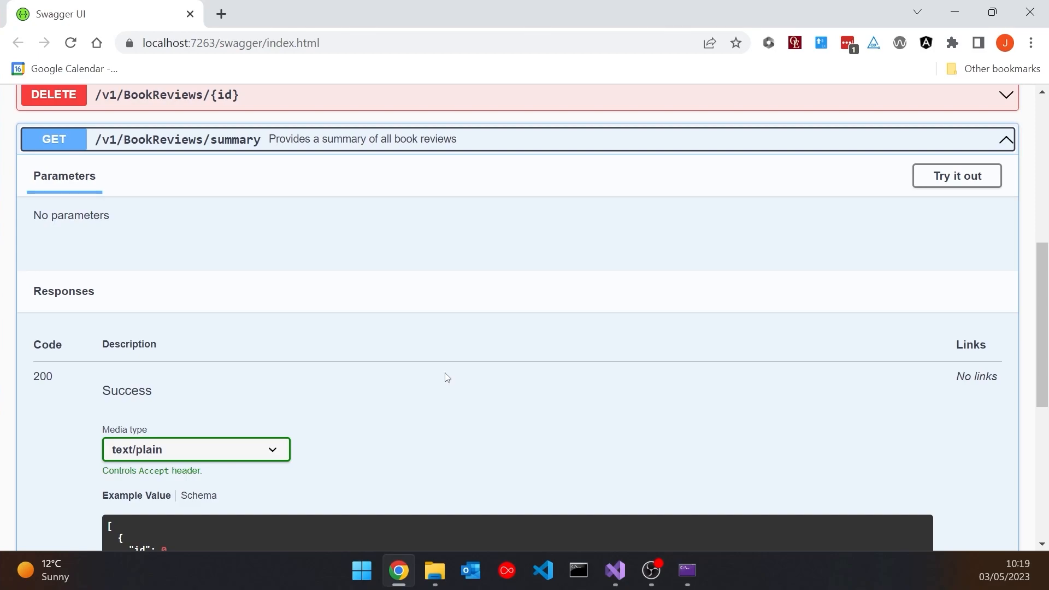
left_click(613, 570)
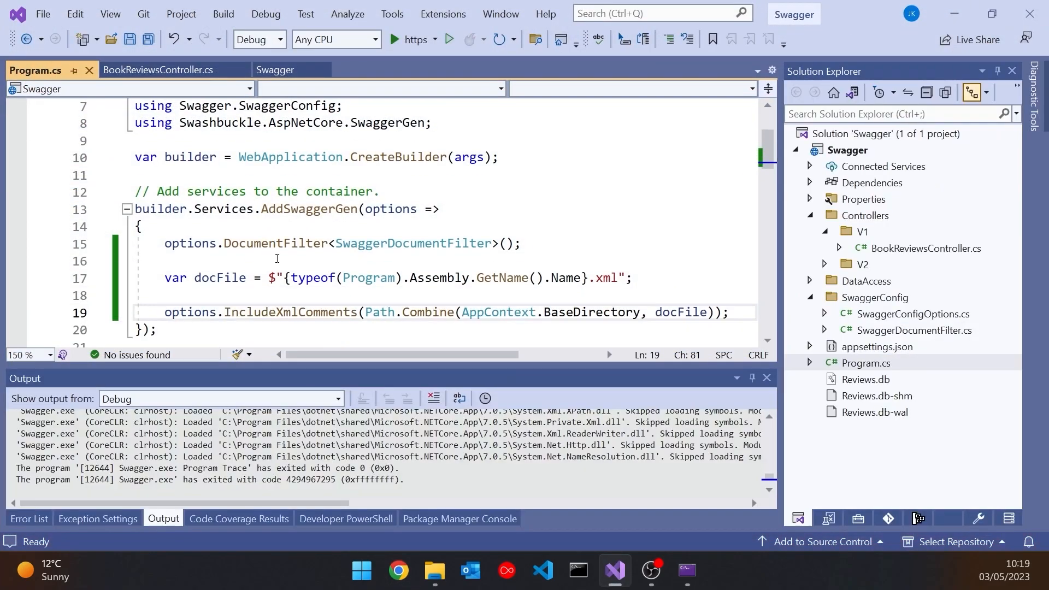
Add a <response code="200"> comment 'The update was sucessful' to the Put method.
left_click(157, 70)
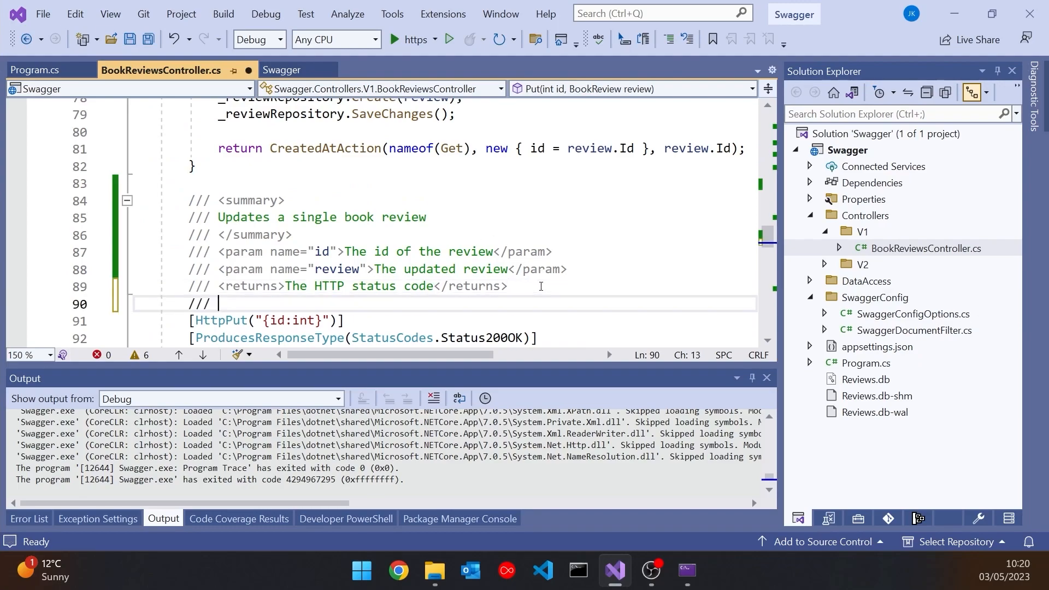
type("<response")
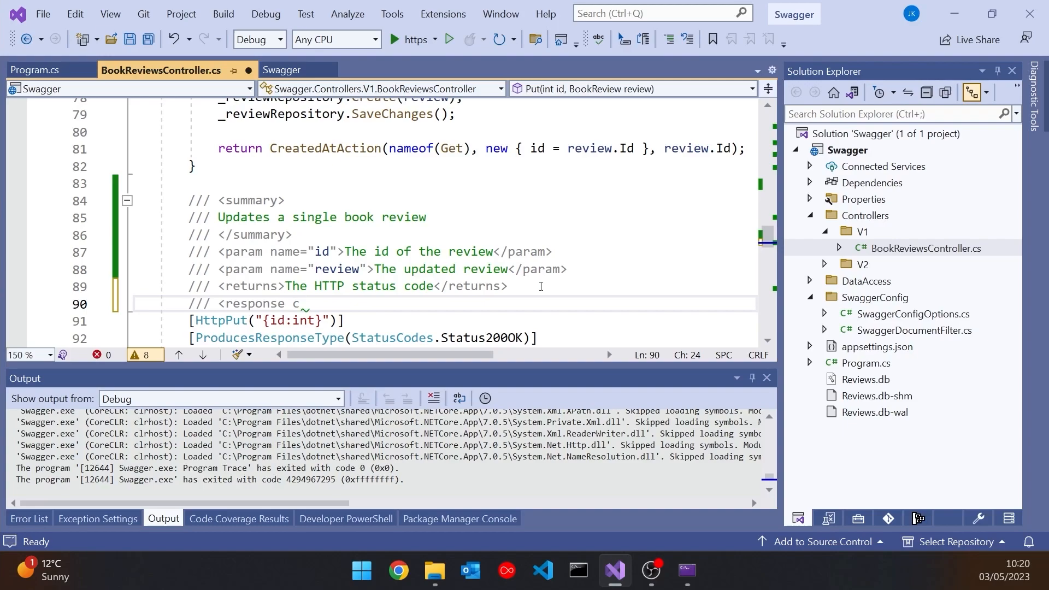
type("code")
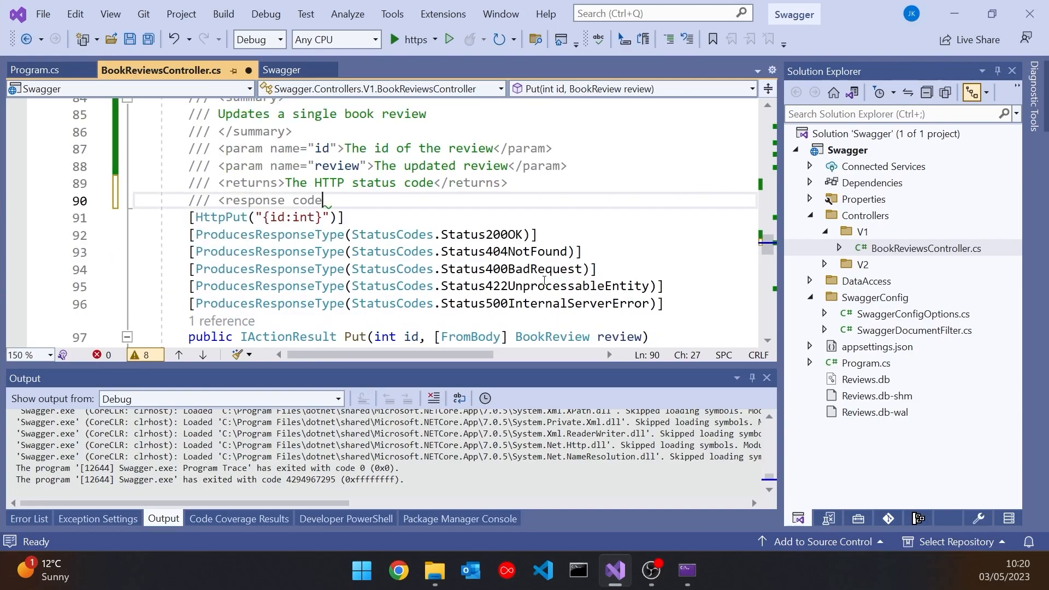
type("=\"")
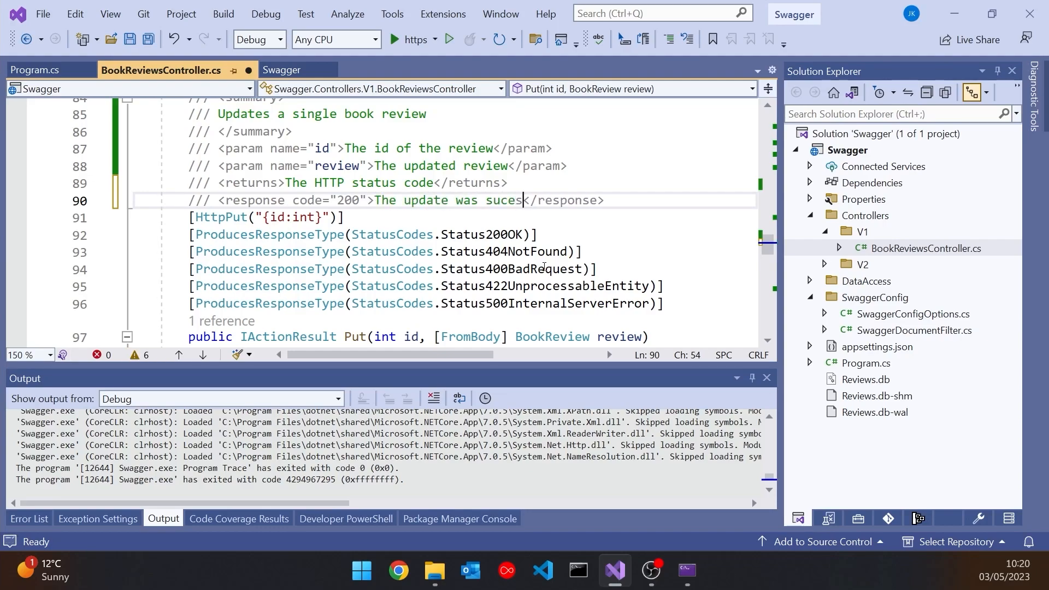
type("sful")
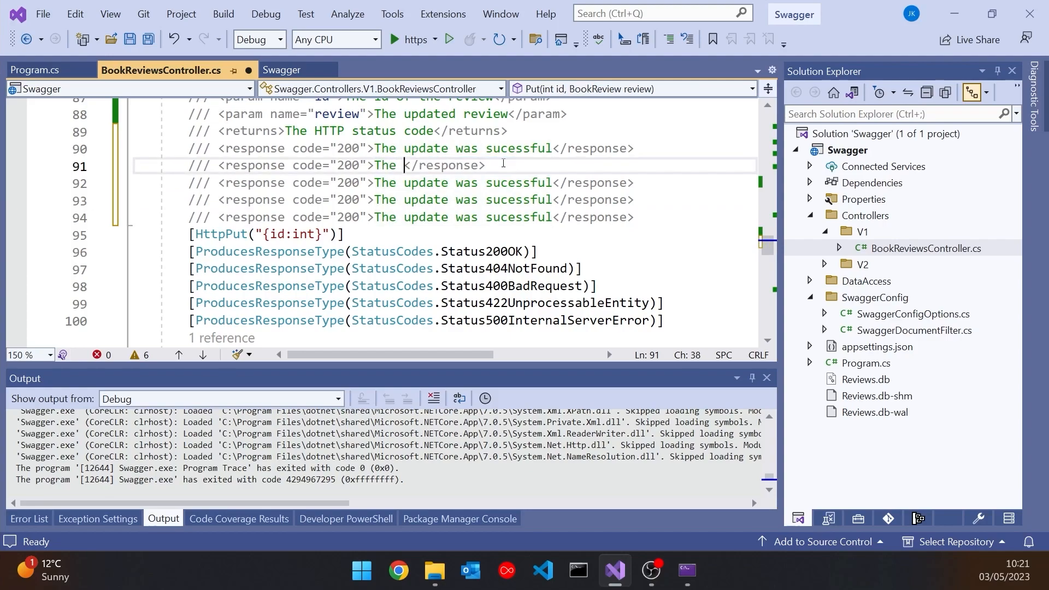
Document 404, 400 and 422 responses with review-not-found, invalid review and out-of-range descriptions.
type("reivew was not found")
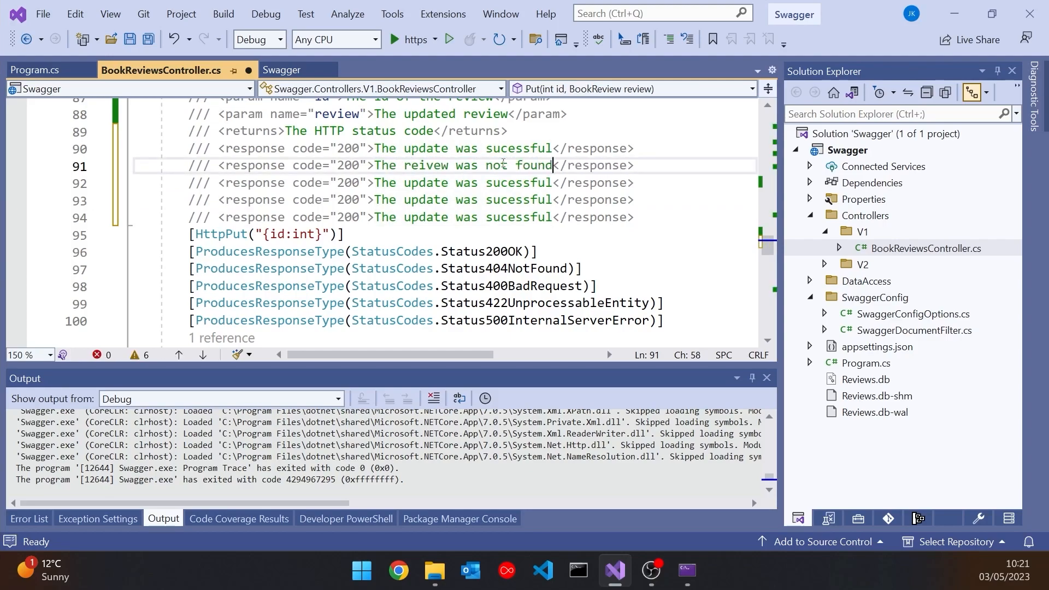
type("404")
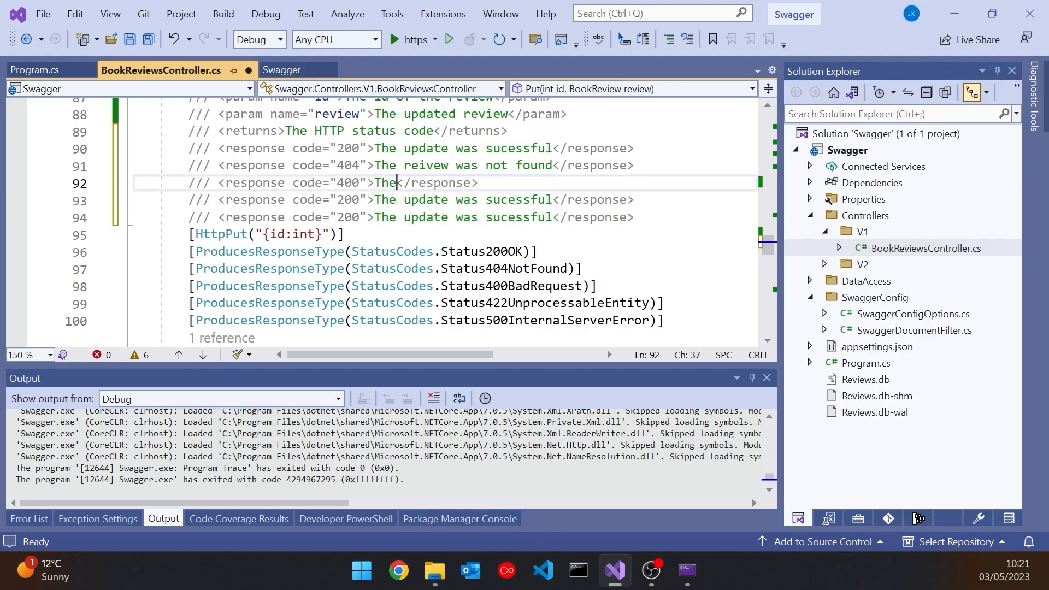
type("new review was not in the correct format")
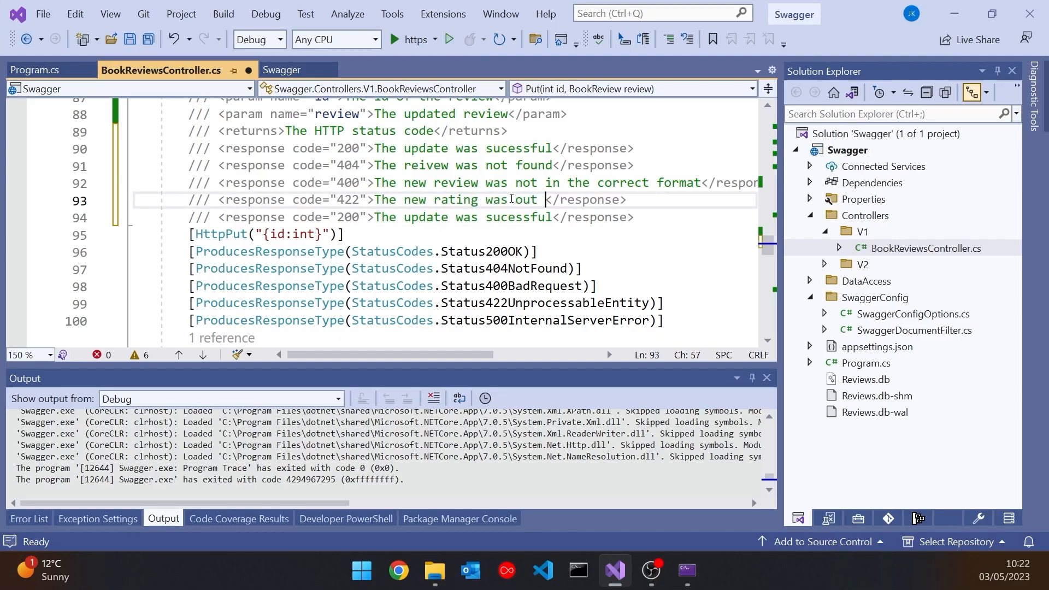
type("of range")
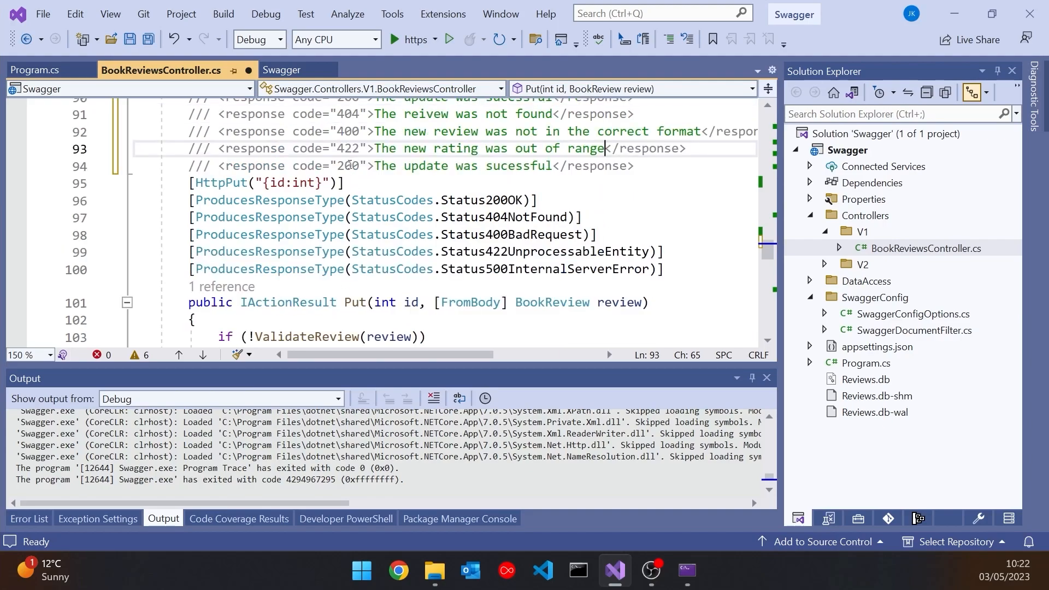
Describe the 500 response as 'An exception was thrown'.
double_click(461, 166)
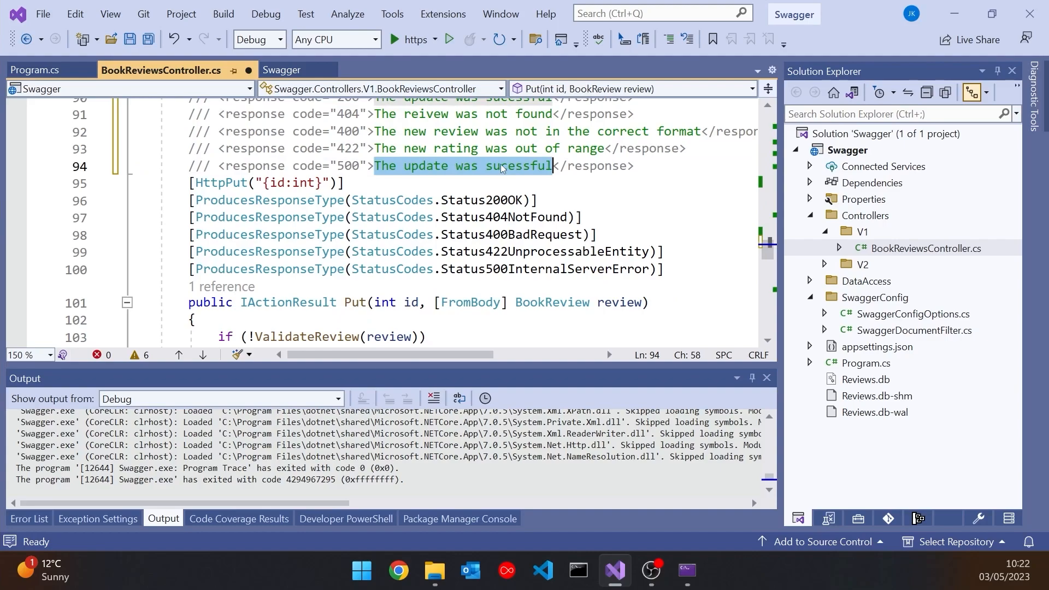
type("An exce")
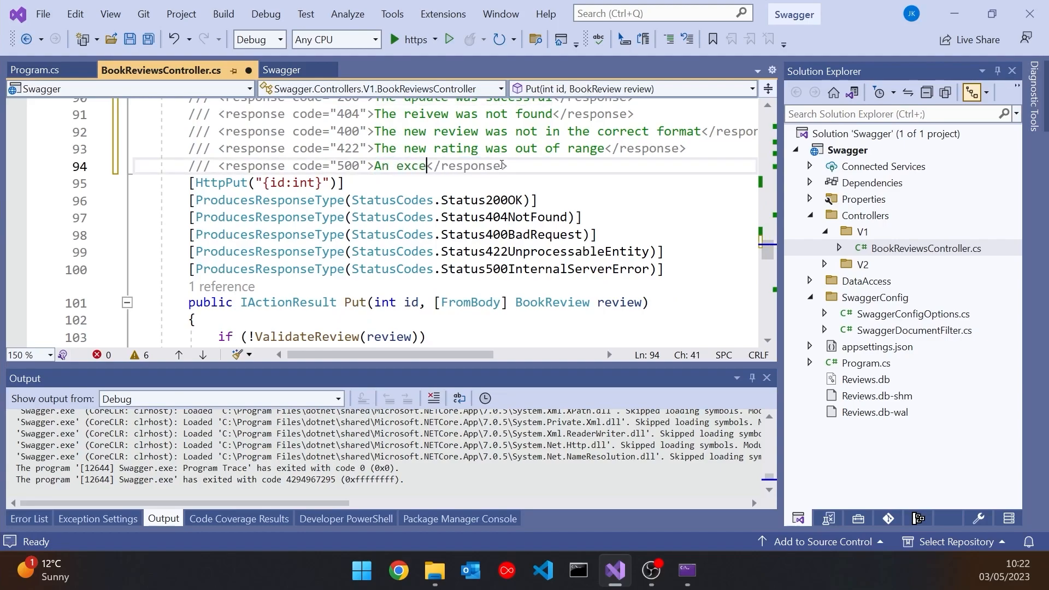
type("ption was thrown")
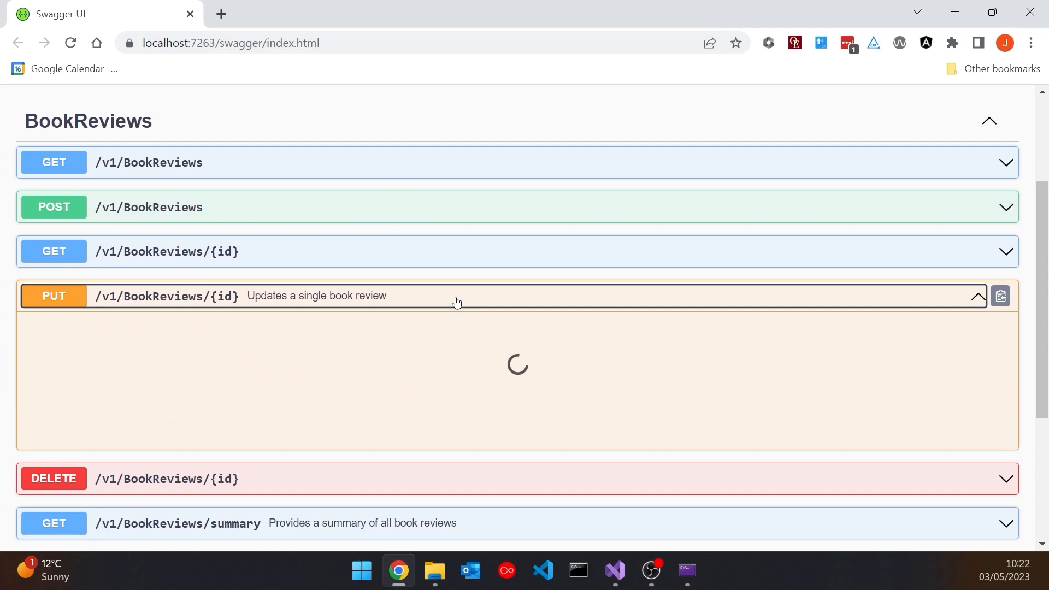
Scroll through the PUT /v1/BookReviews/{id} responses showing the 200, 400, 404 and 422 descriptions.
scroll("down", 3)
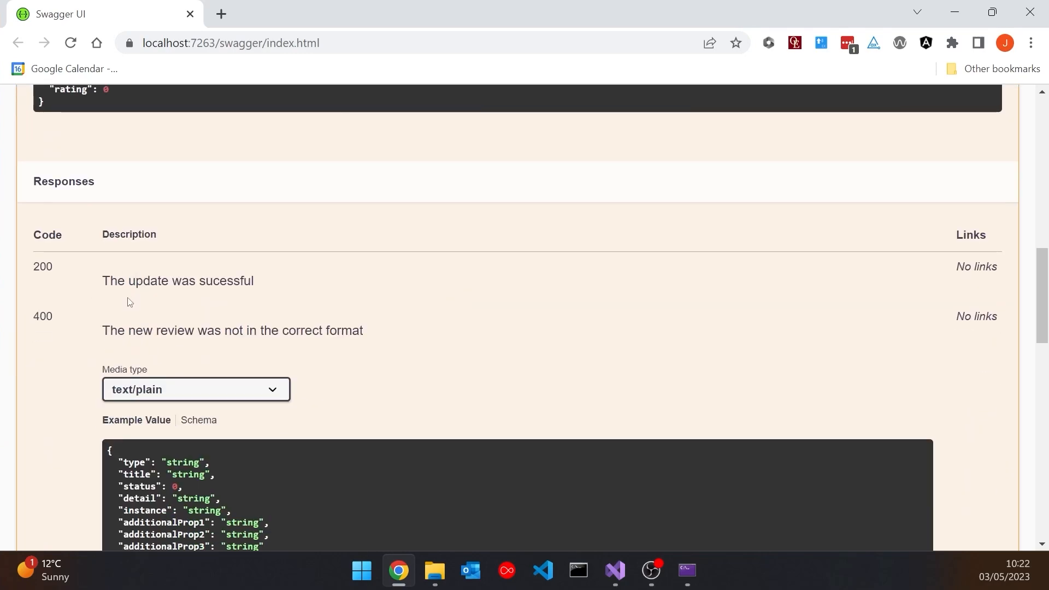
scroll("down", 3)
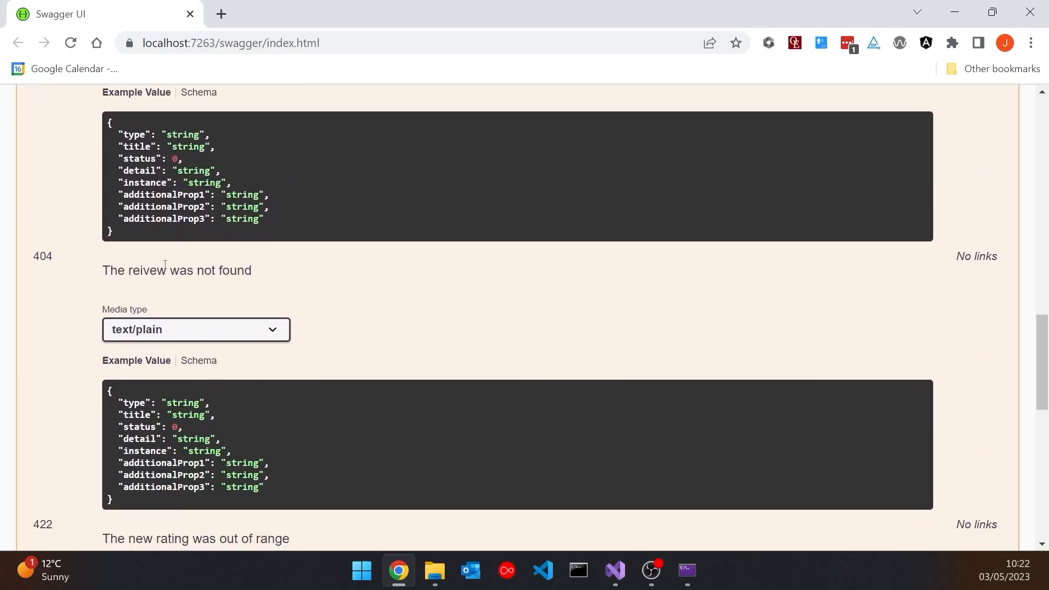
scroll("down", 3)
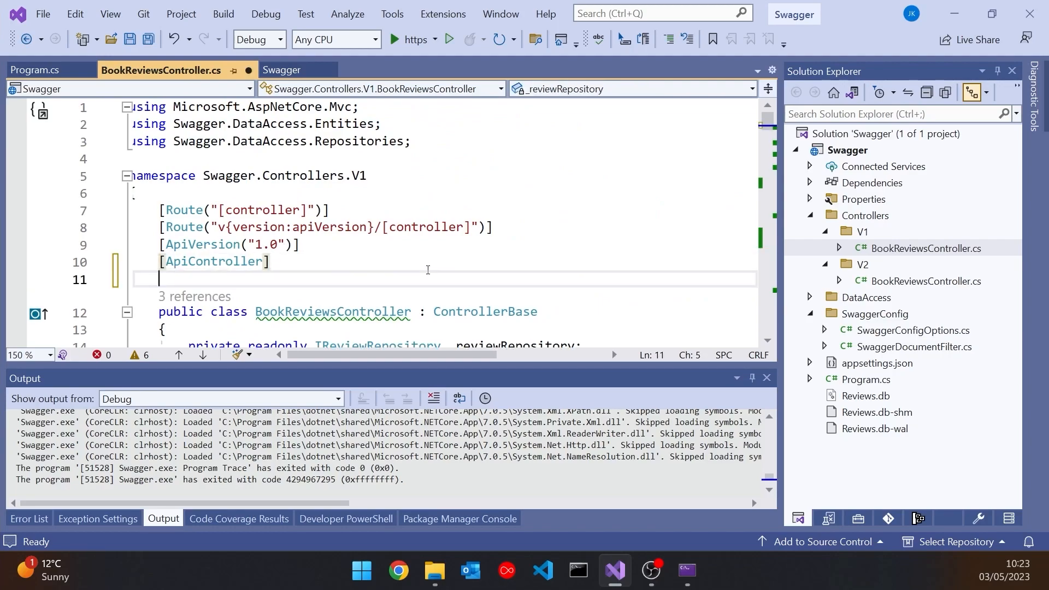
Add an [Obsolete] attribute beneath [ApiController] on the V1 BookReviewsController.
type("[Obsolete")
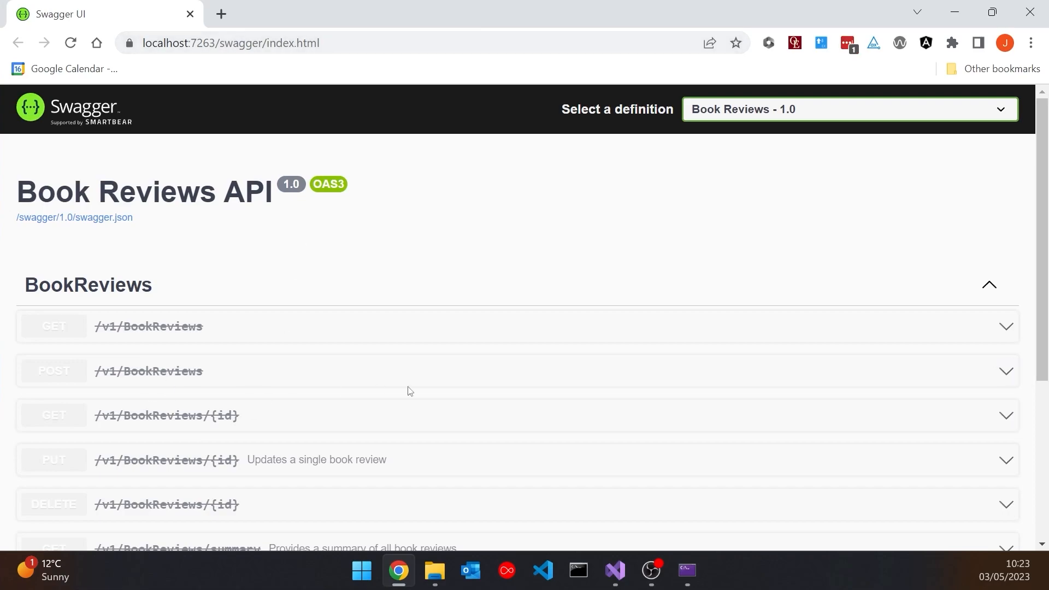
View the Book Reviews 2.0 definition, then return to the deprecated 1.0 definition.
scroll("down", 3)
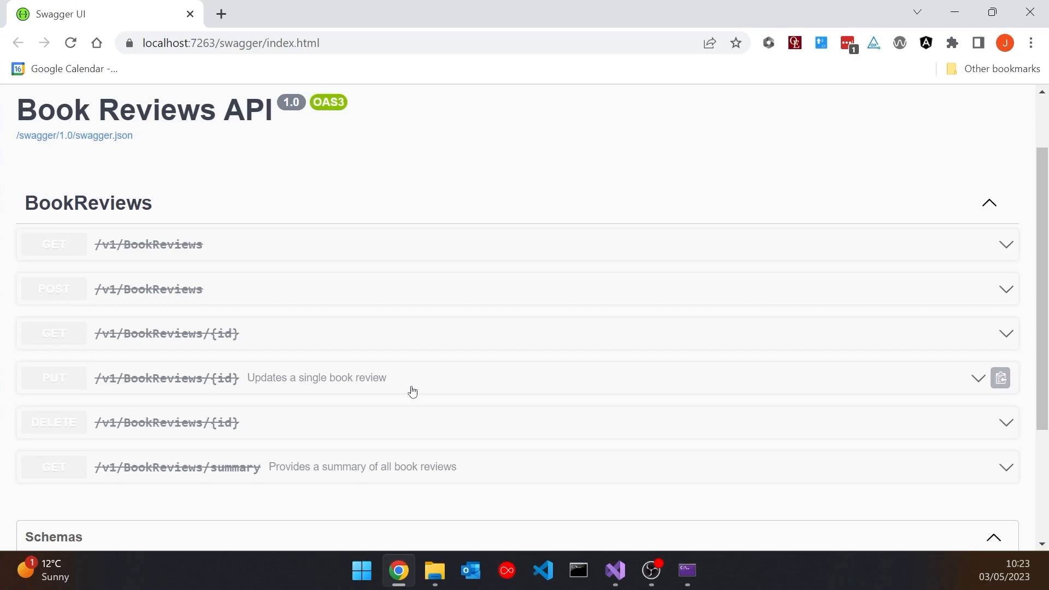
mouse_move(415, 392)
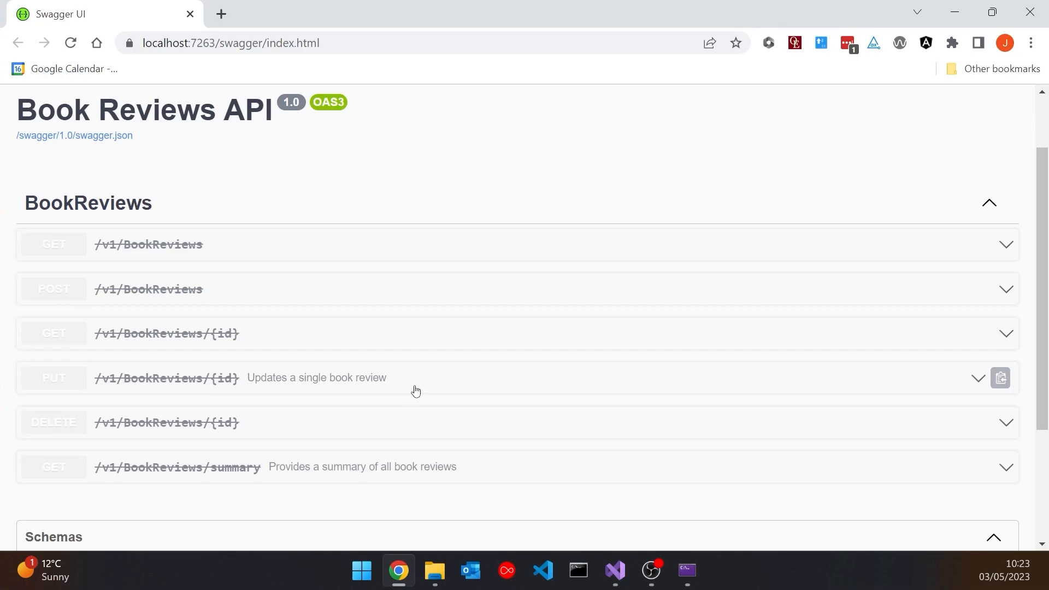
left_click(848, 109)
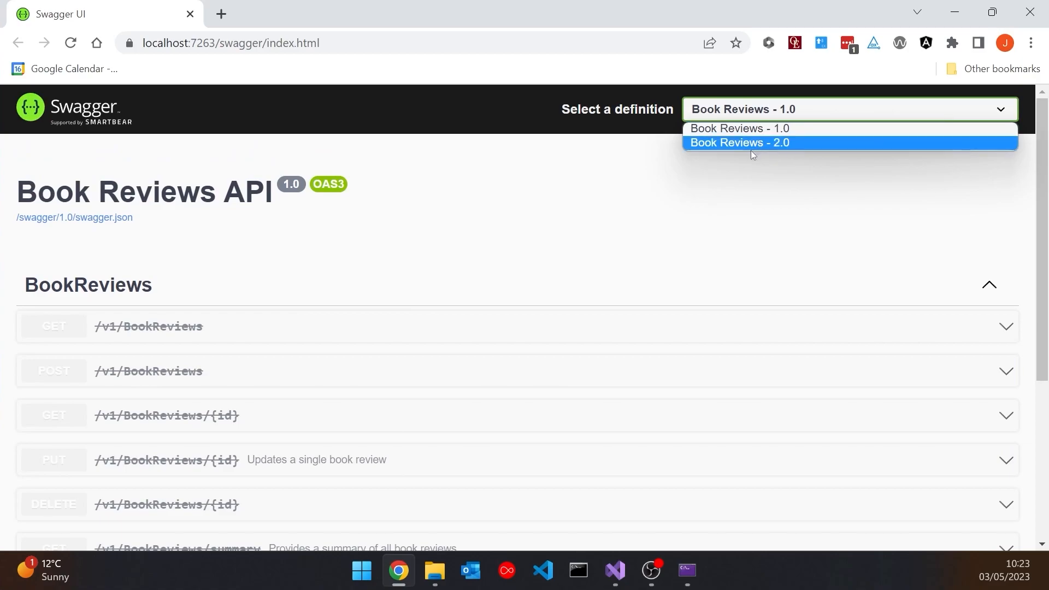
left_click(739, 142)
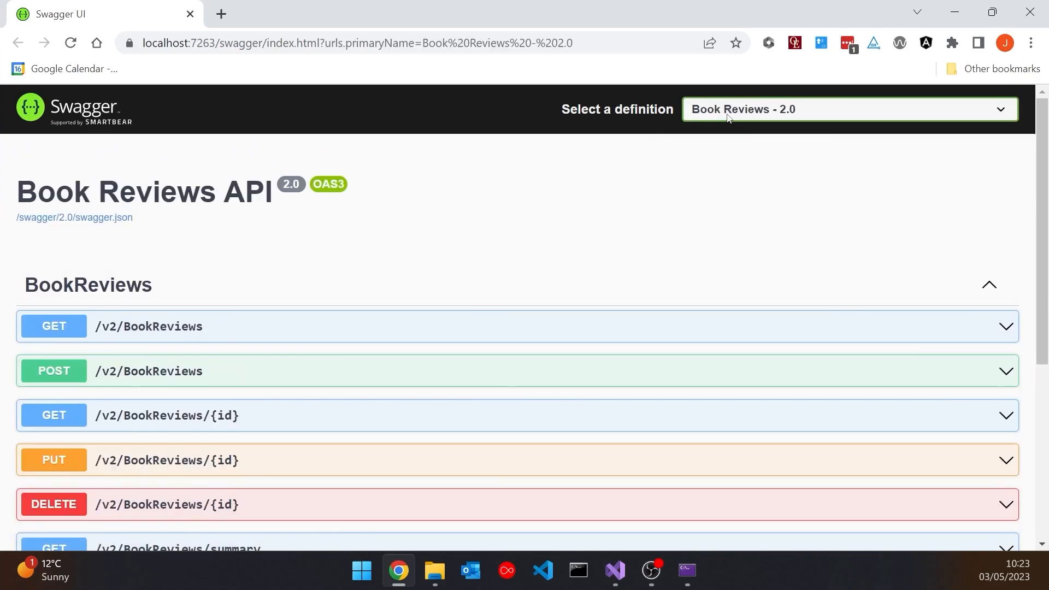
left_click(850, 110)
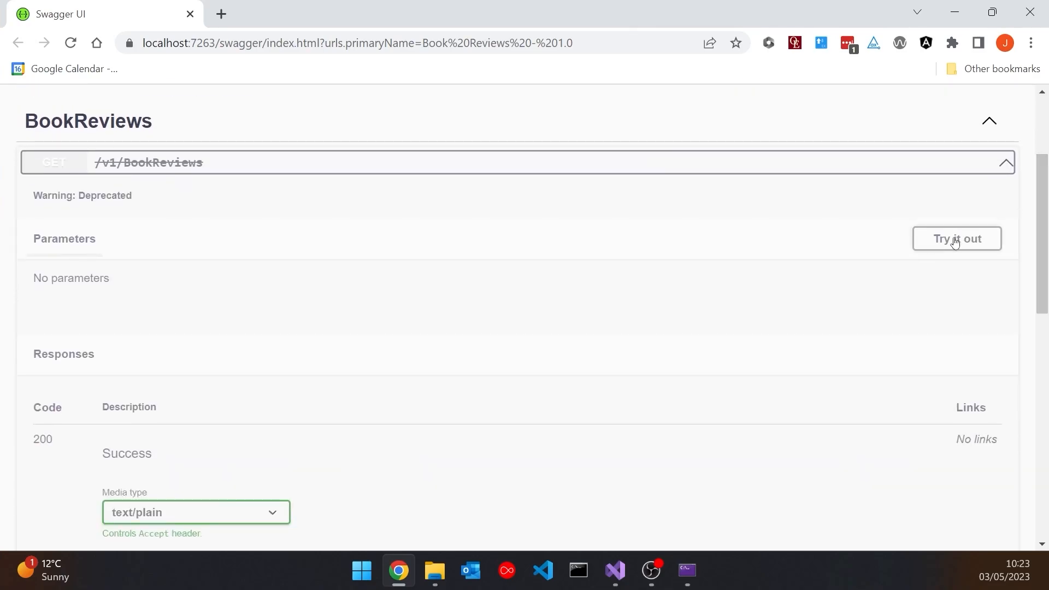
Try out and execute the deprecated GET /v1/BookReviews request.
left_click(956, 238)
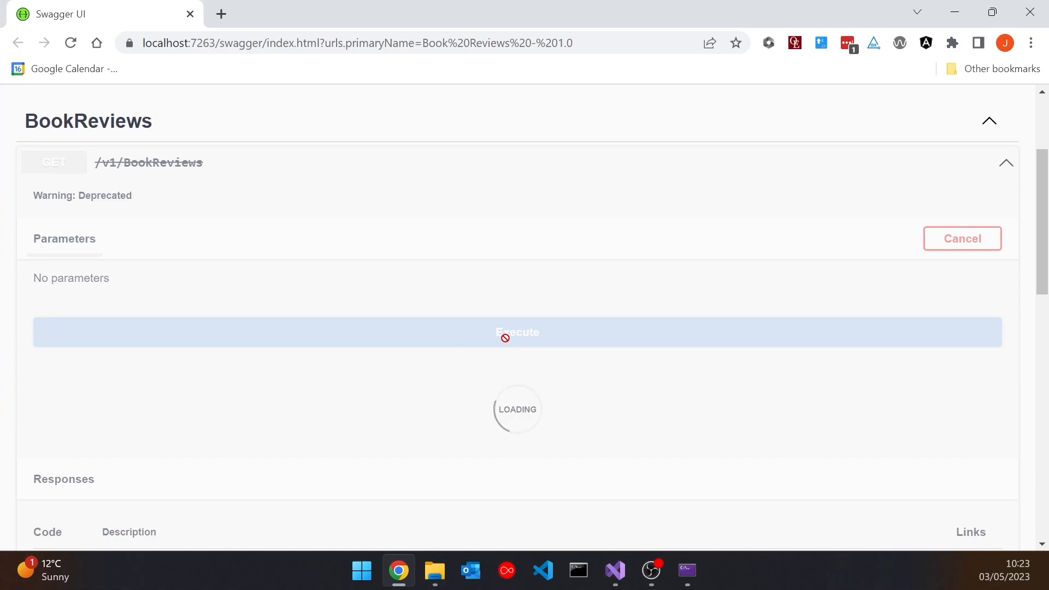
left_click(517, 332)
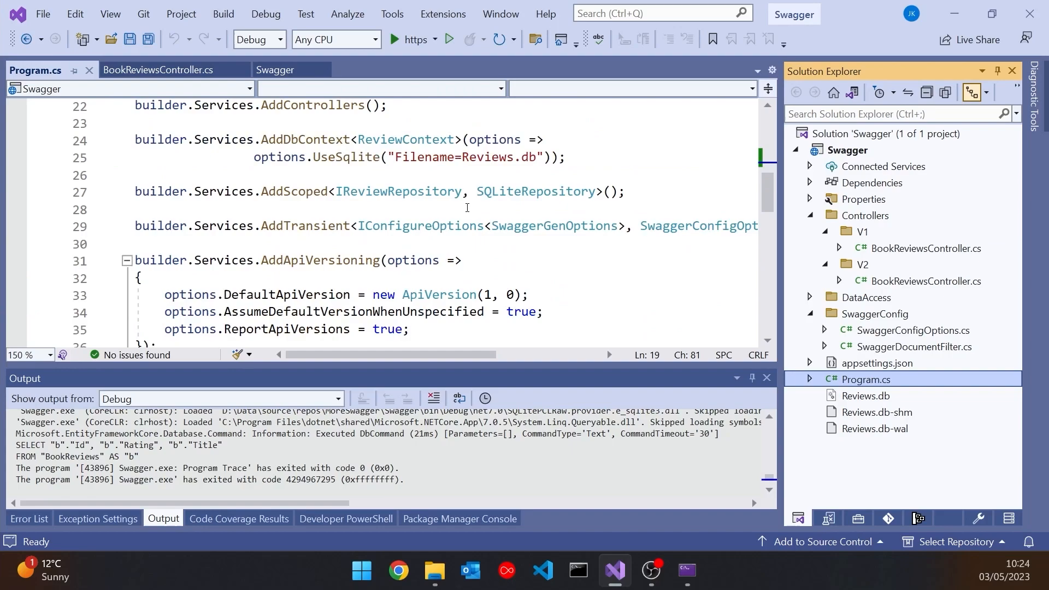
Extend the SwaggerEndpoint name with {(desc.IsDeprecated ? " (deprecated)" : "")}.
scroll("down", 3)
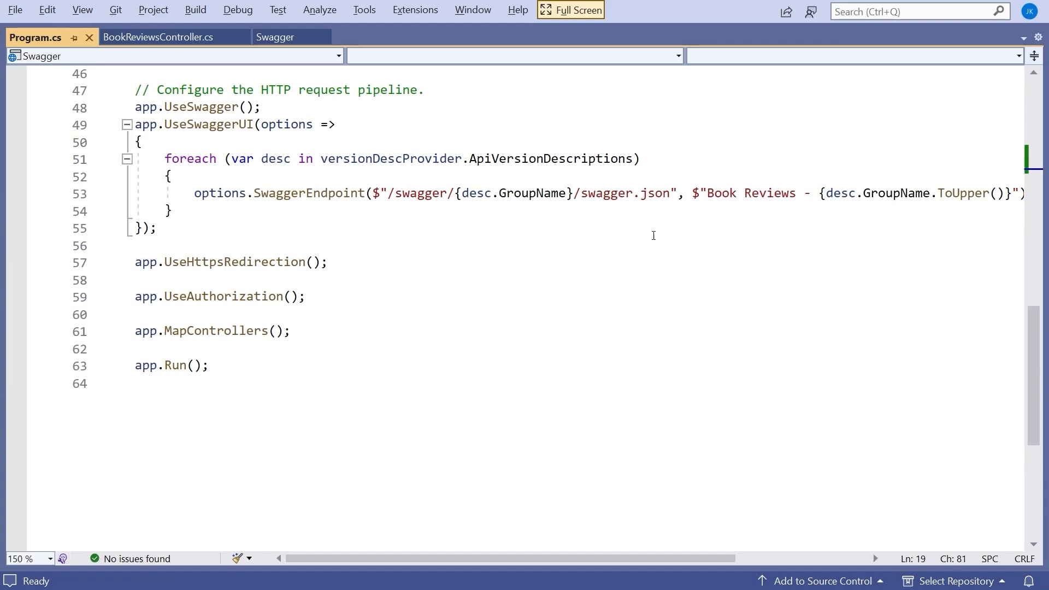
left_click(696, 193)
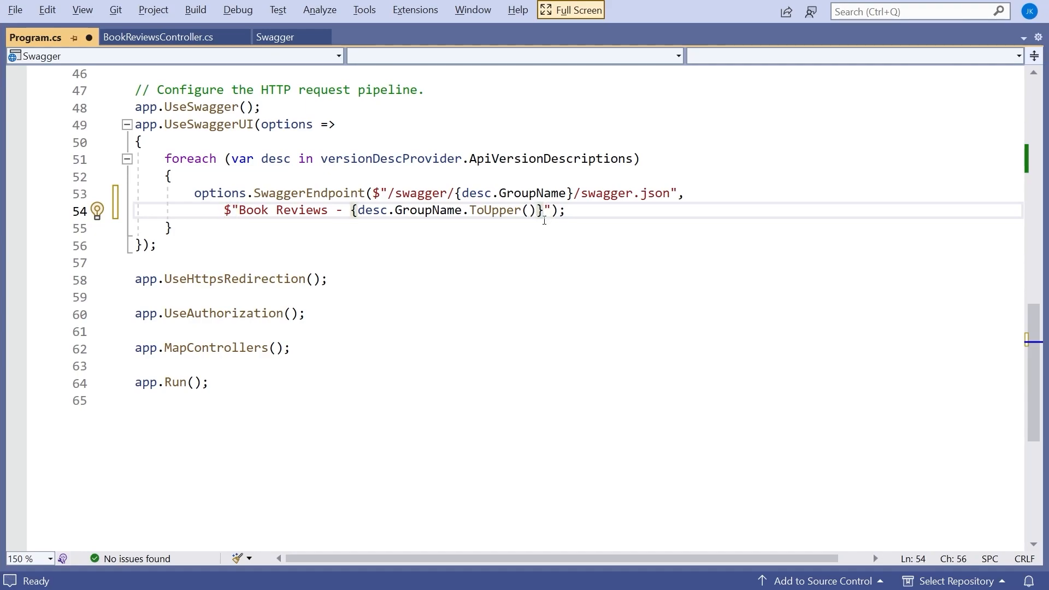
type("{")
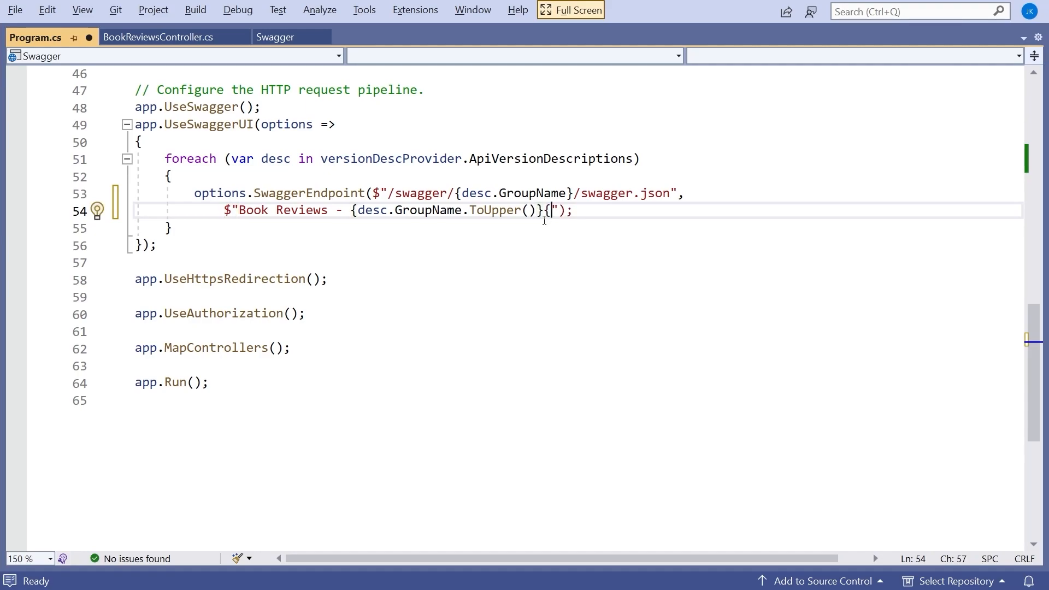
type("desc")
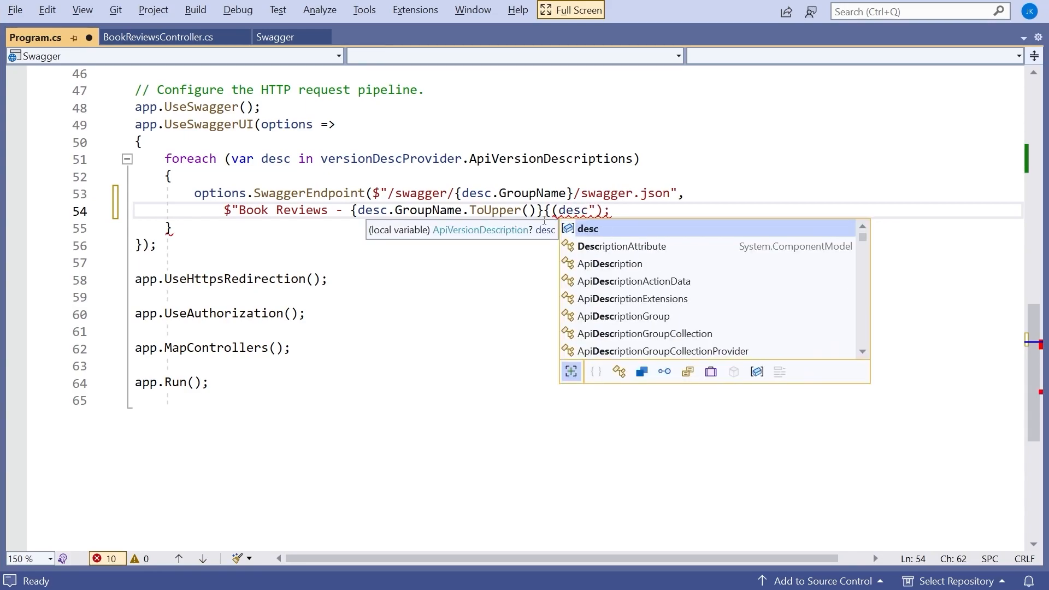
type("IsDeprecated")
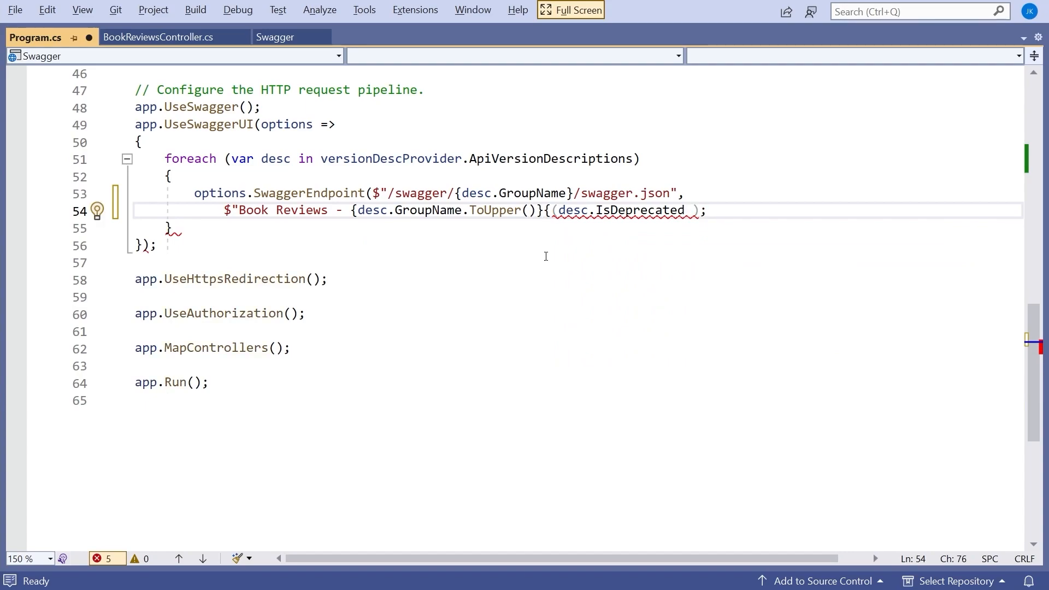
type("? \"\"")
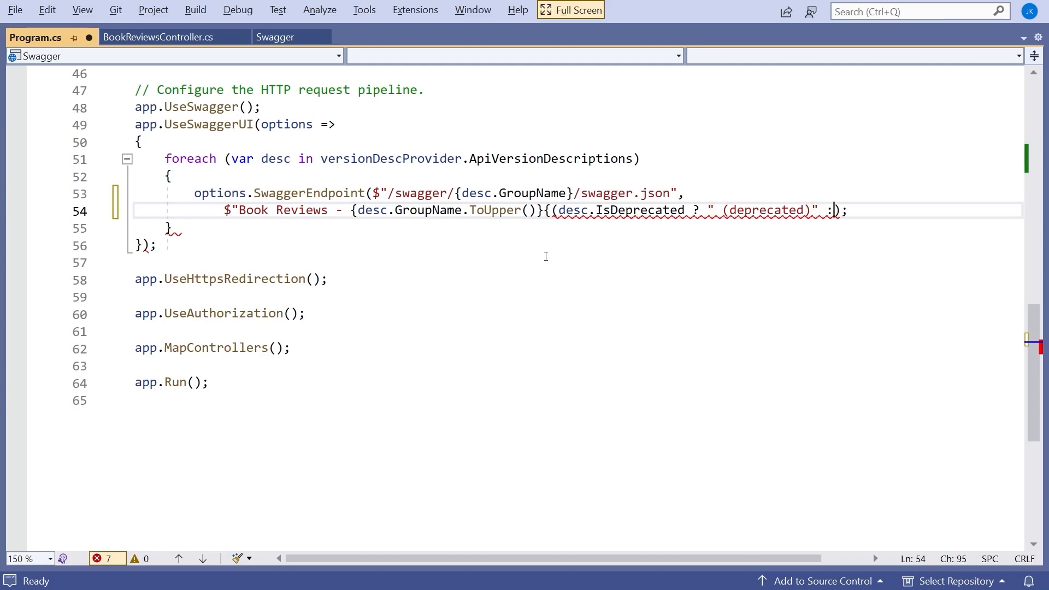
type("\"\"")
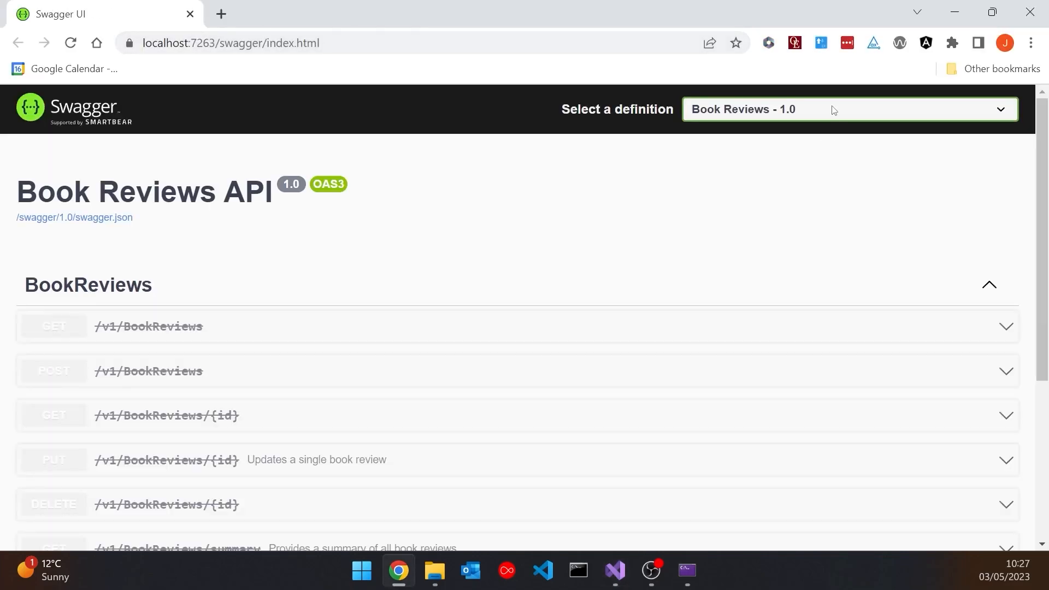
left_click(843, 110)
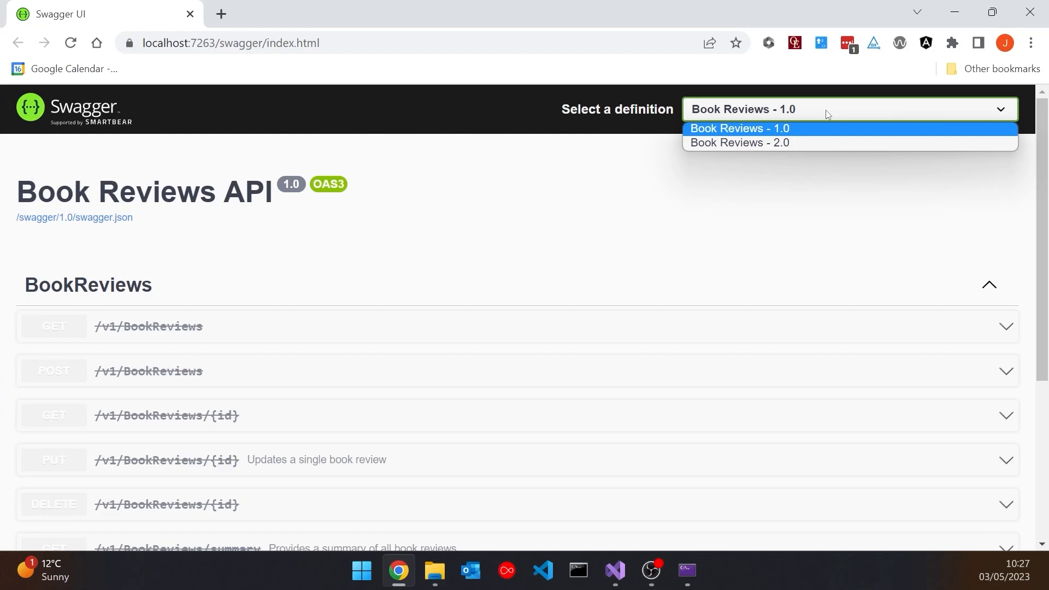
mouse_move(518, 125)
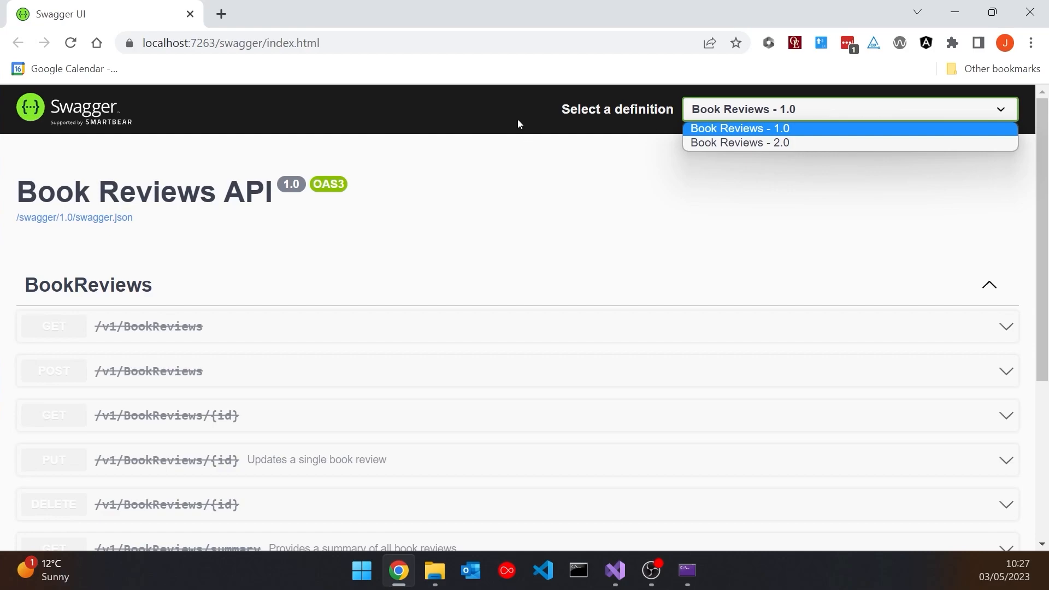
mouse_move(252, 13)
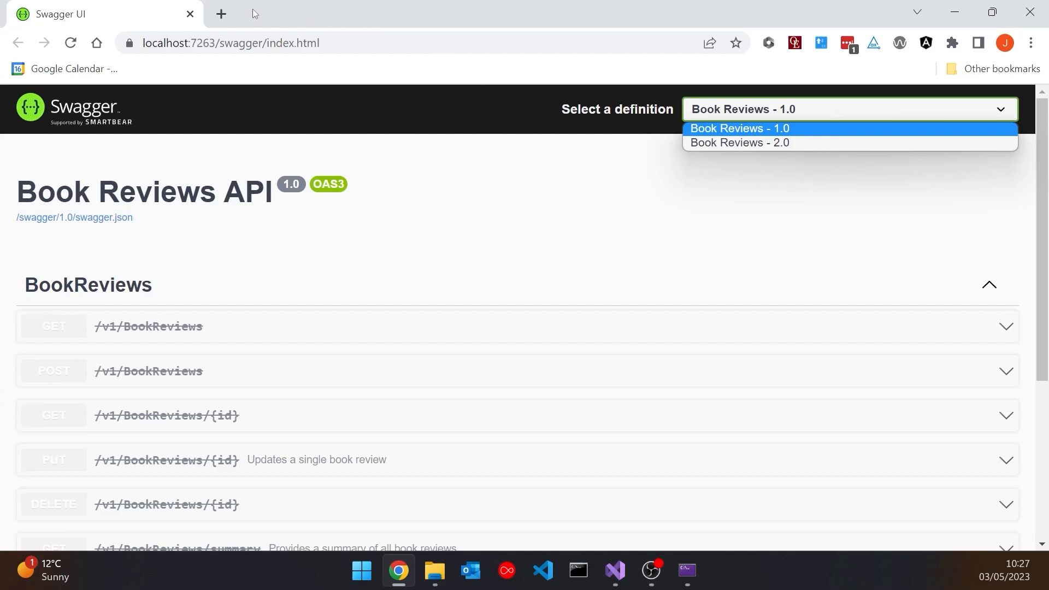
left_click(613, 570)
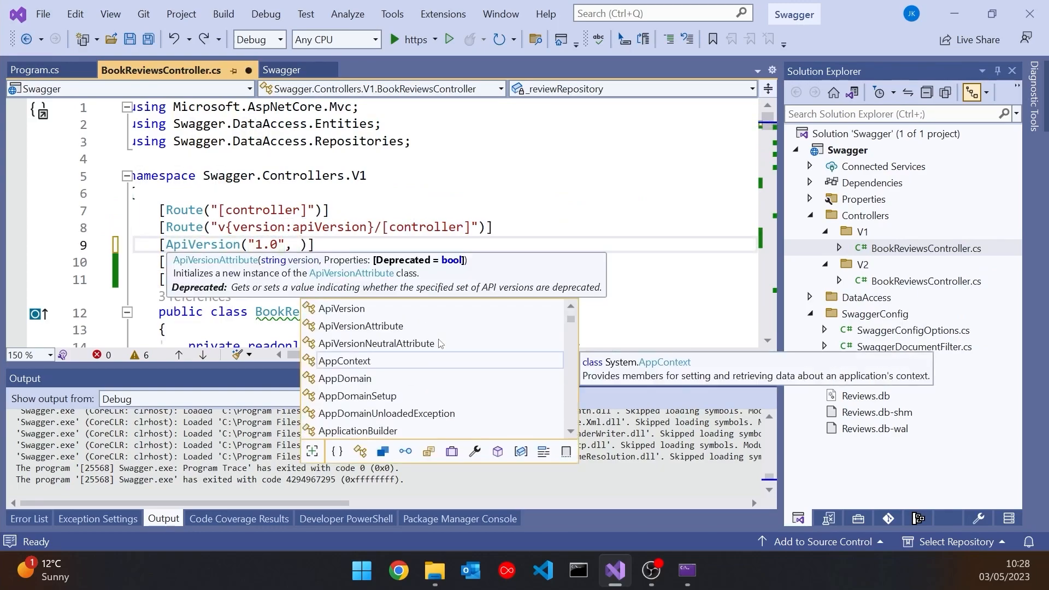
Change the V1 controller's attribute to [ApiVersion("1.0", Deprecated = true)].
type("De")
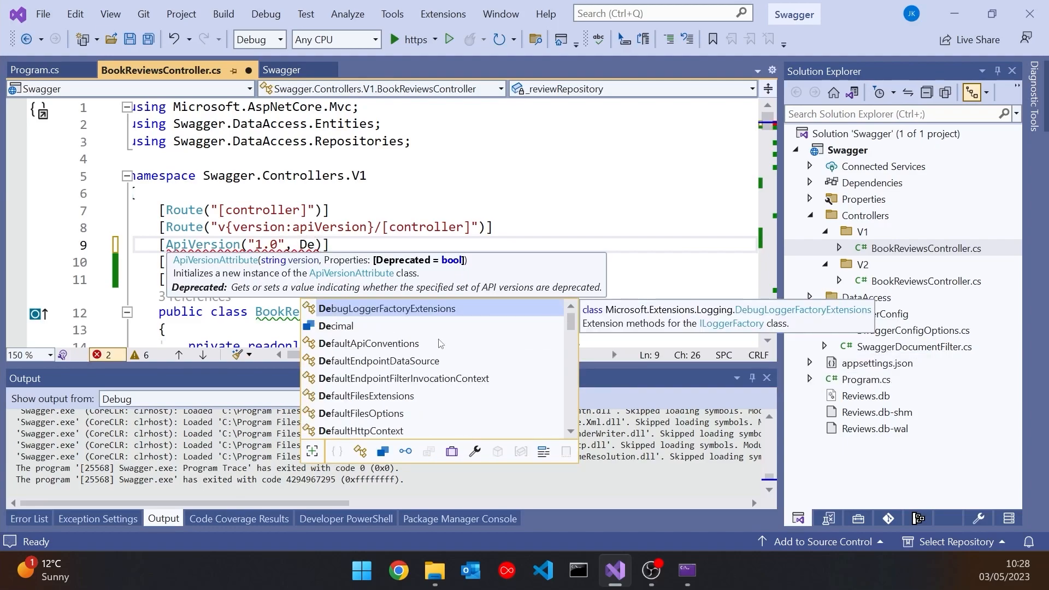
type("true")
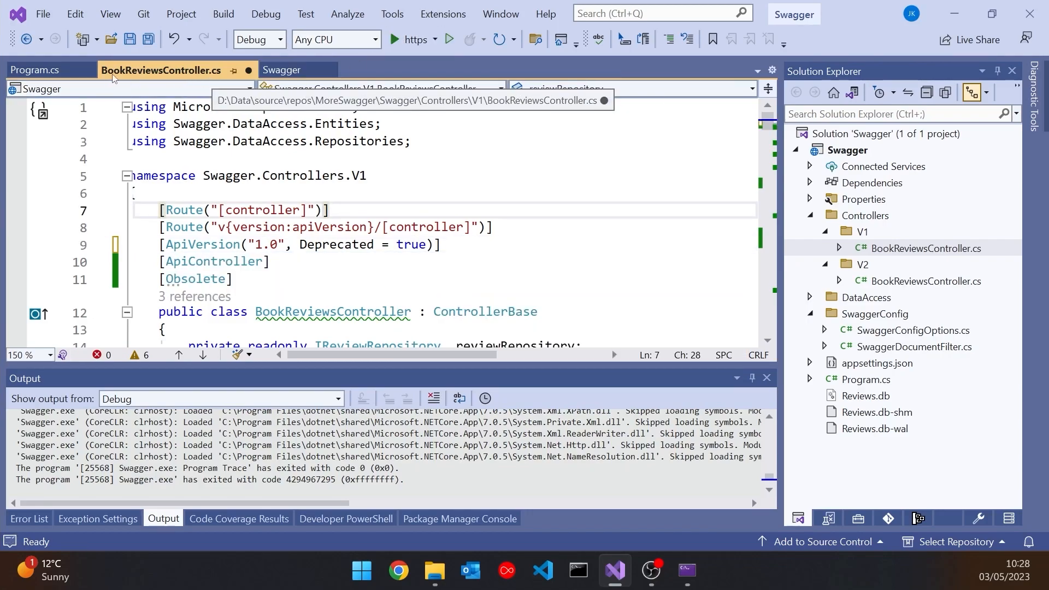
Run the API again from Program.cs to reload Swagger UI.
left_click(35, 70)
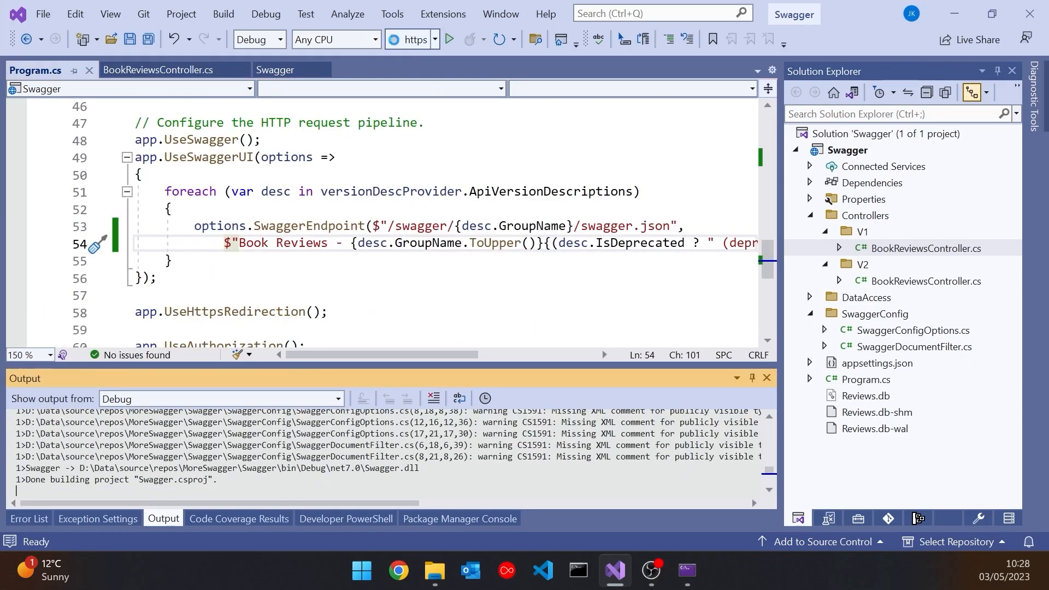
left_click(398, 570)
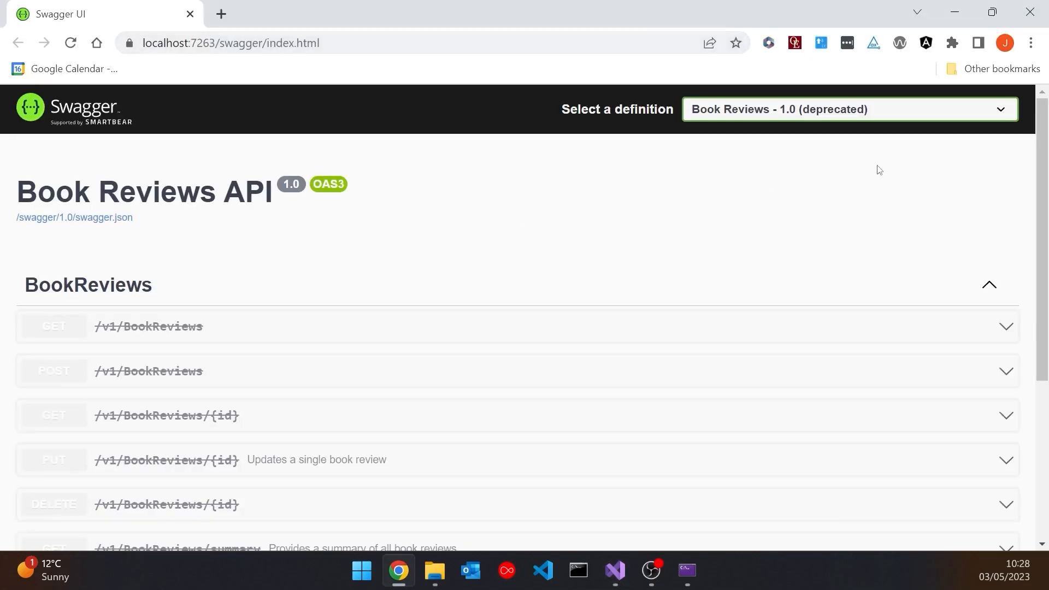
mouse_move(627, 369)
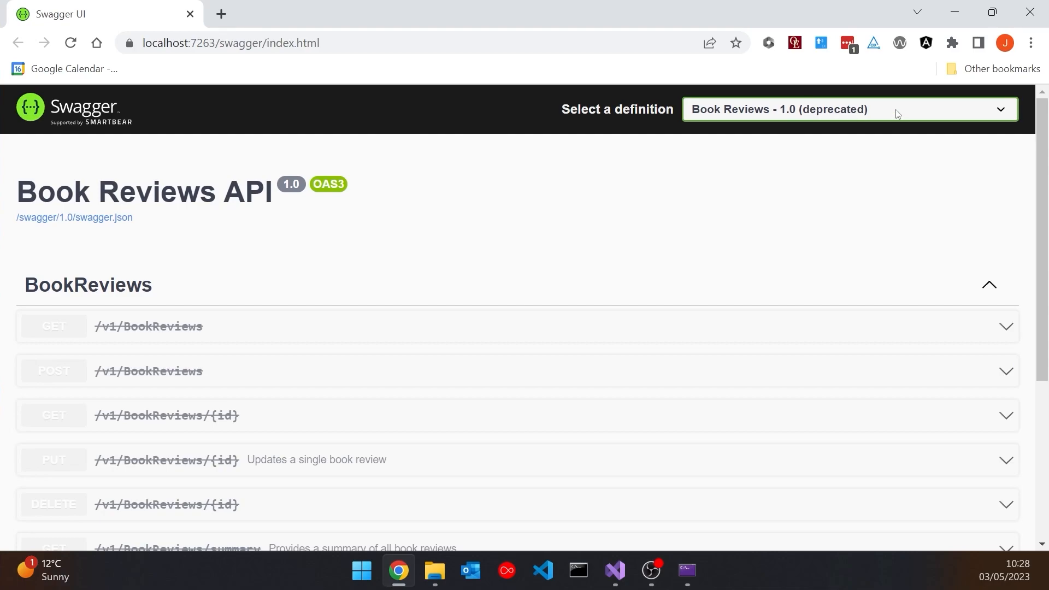
Browse the definition list showing Book Reviews - 1.0 (deprecated) and 2.0, ending on 2.0.
left_click(848, 109)
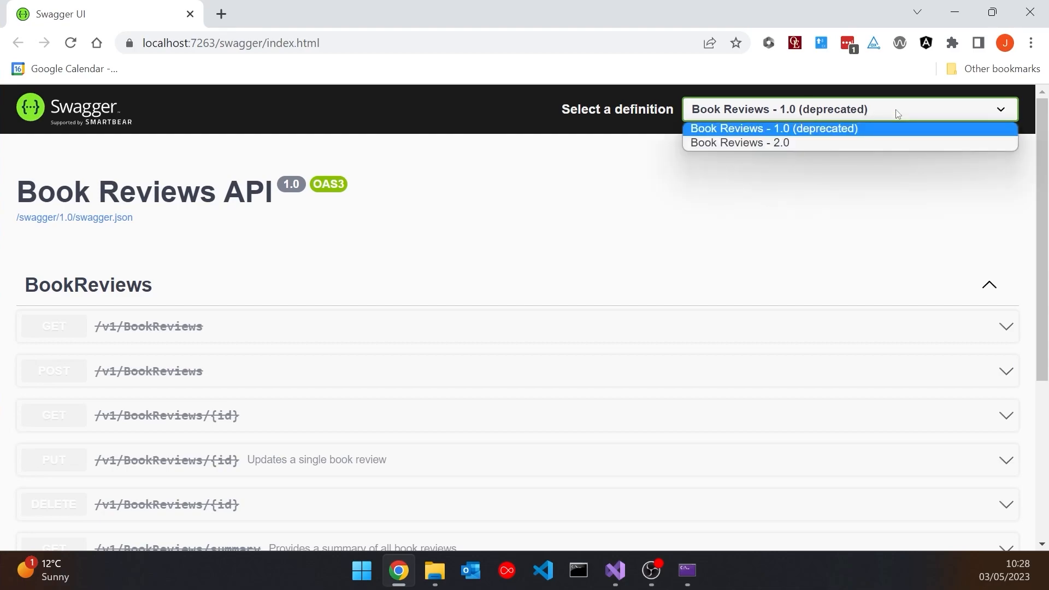
left_click(739, 143)
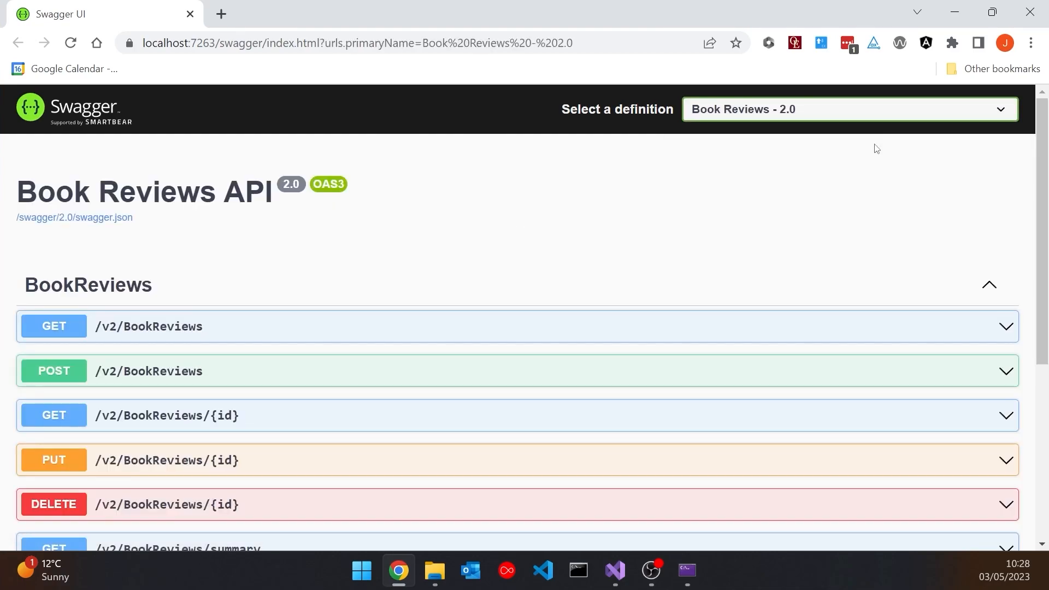
left_click(846, 109)
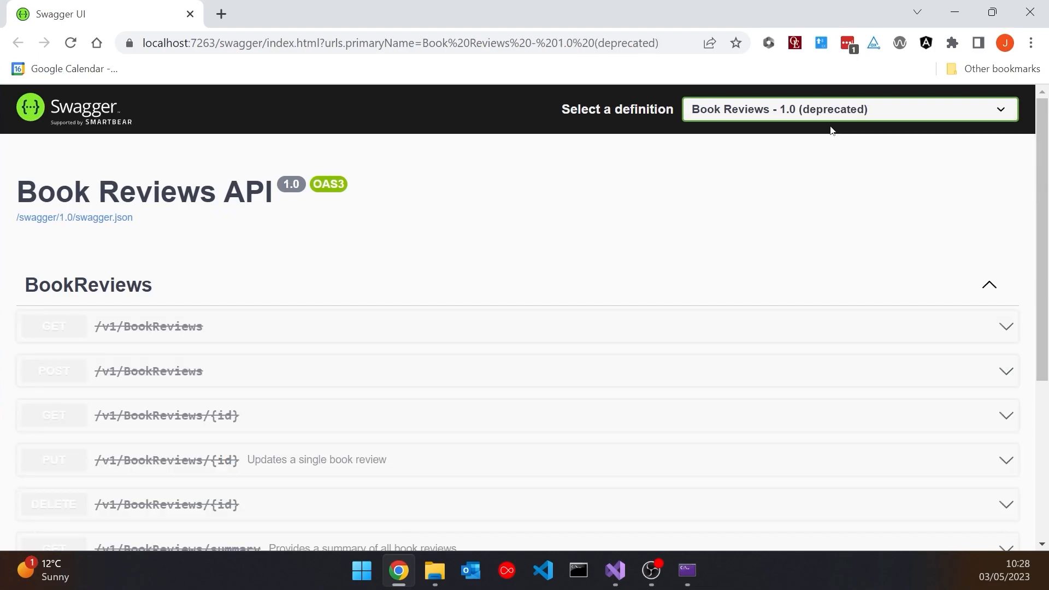
mouse_move(840, 119)
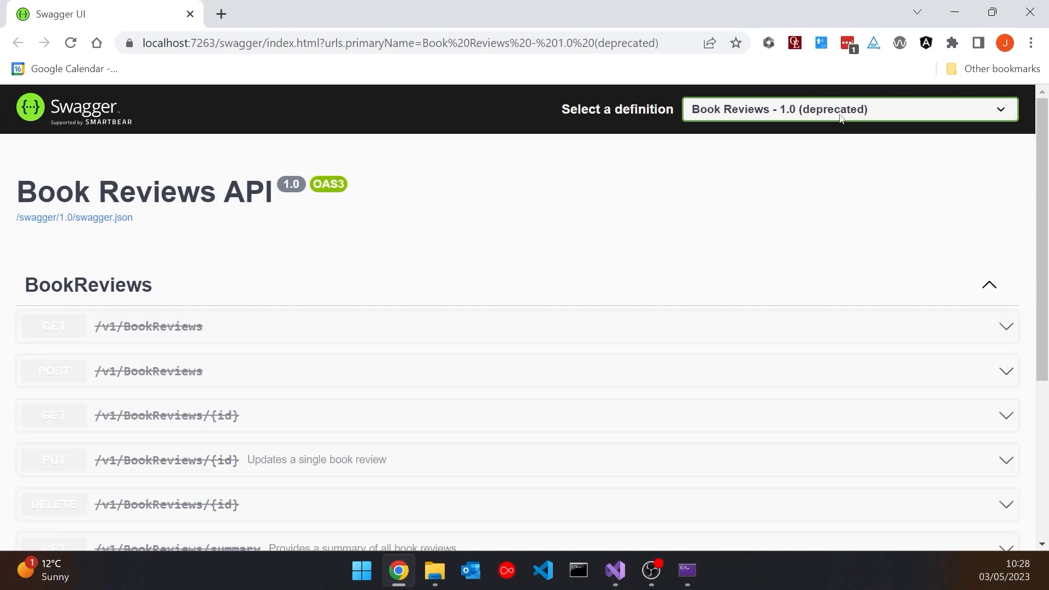
left_click(848, 110)
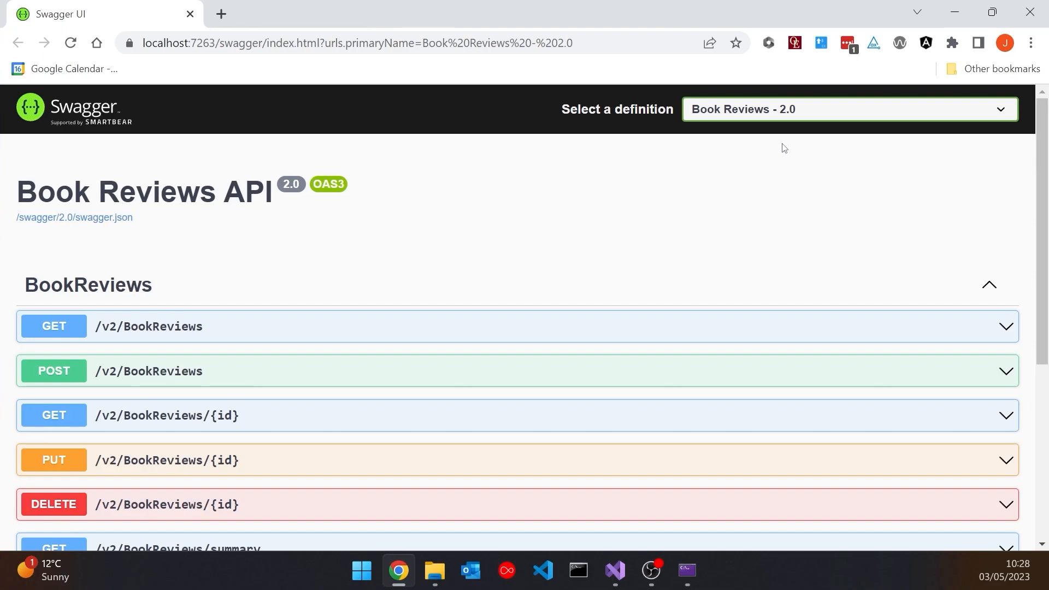
scroll("down", 3)
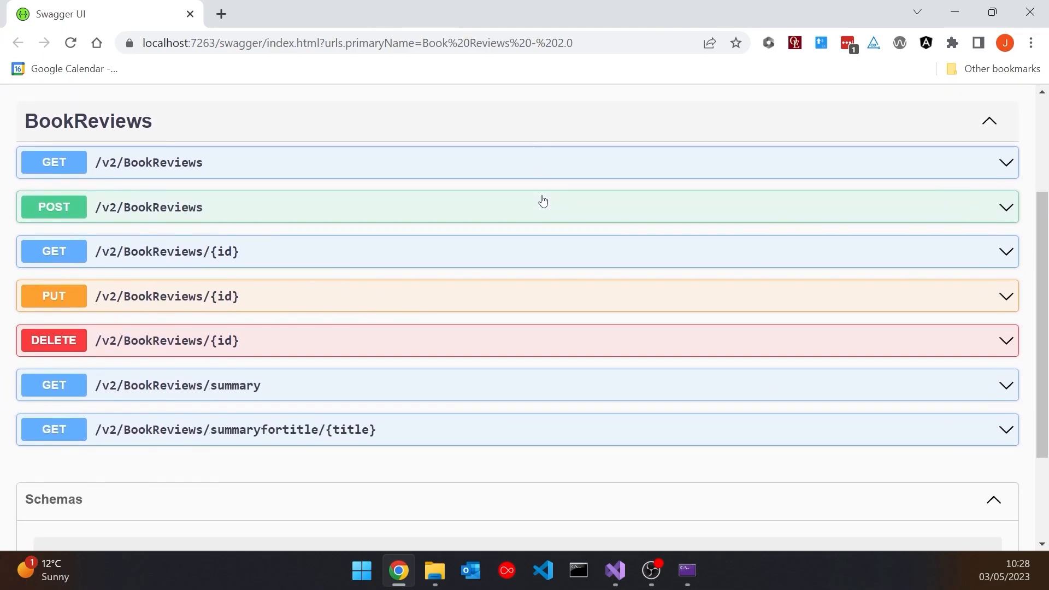
scroll("up", 3)
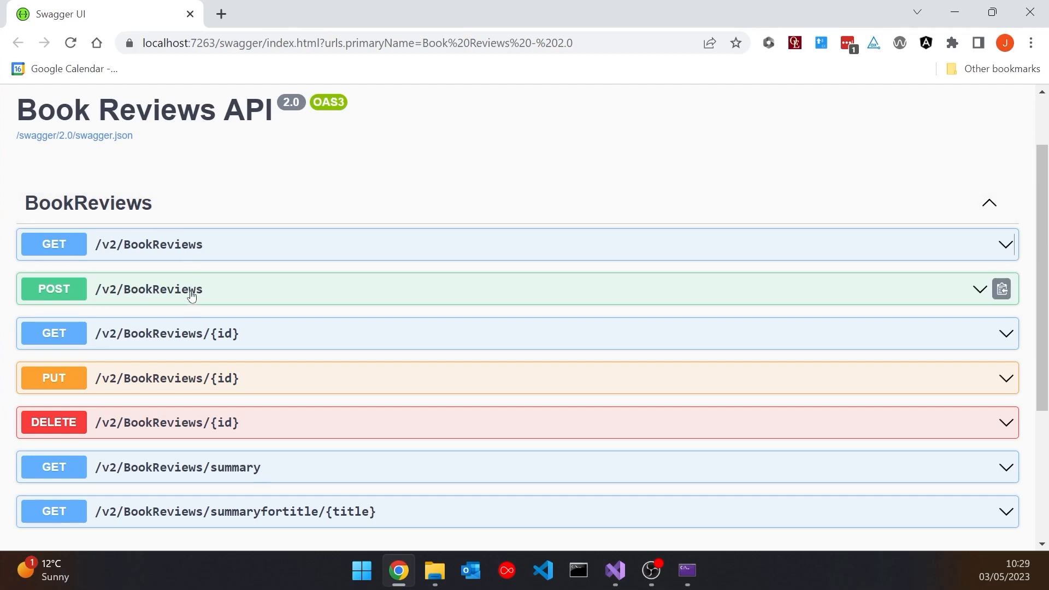
mouse_move(253, 341)
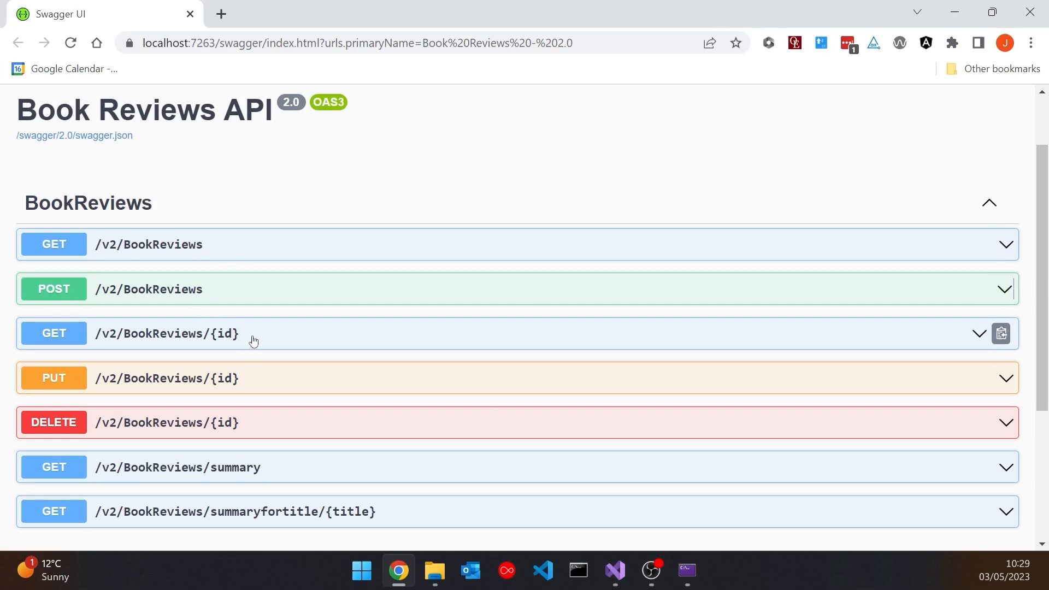
mouse_move(232, 423)
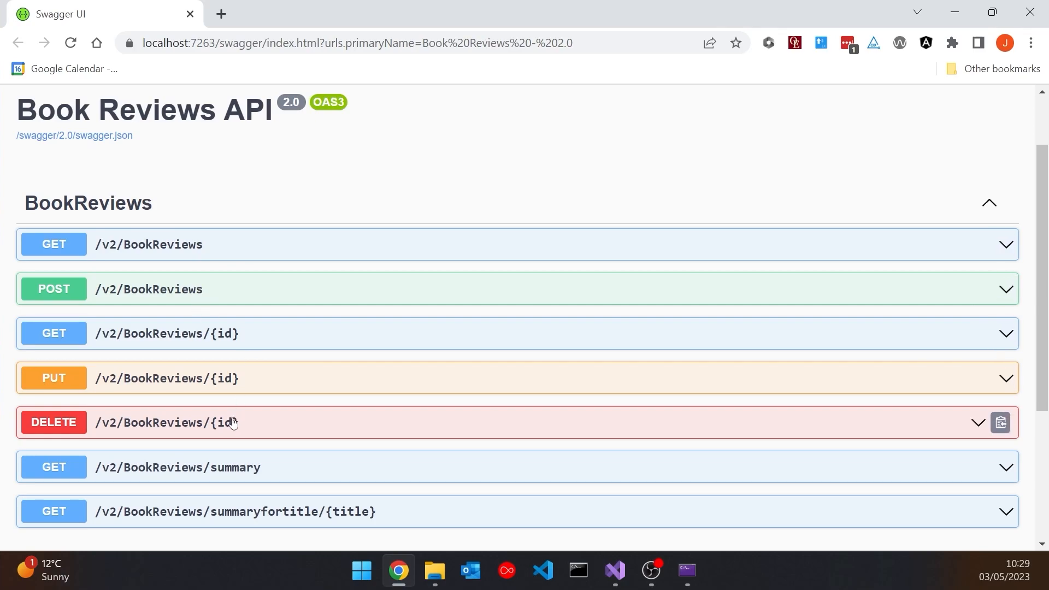
mouse_move(642, 487)
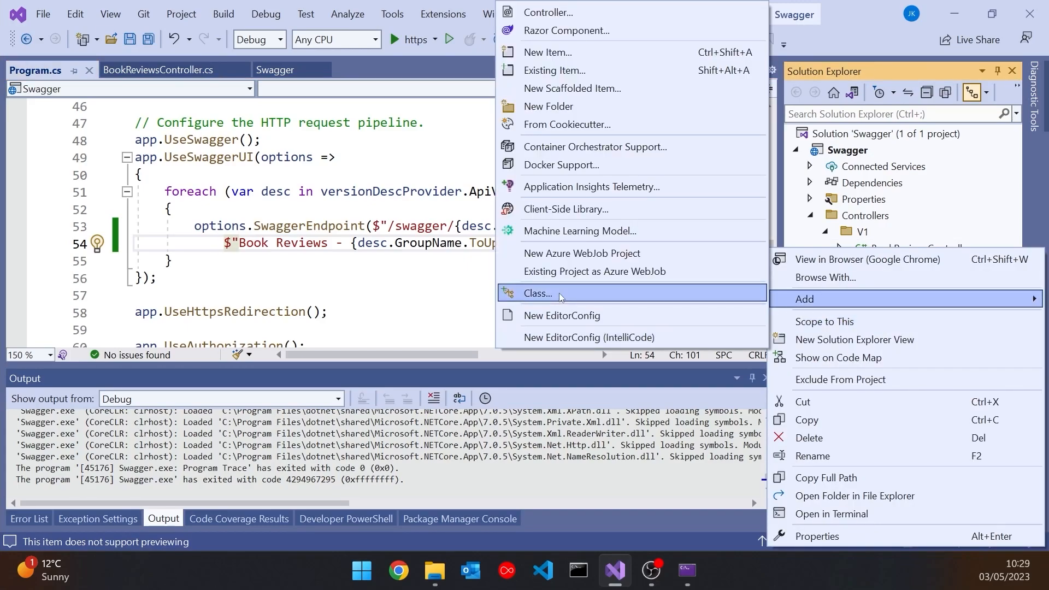
Create a new SwaggerOperationFilter class in the SwaggerConfig folder.
left_click(539, 293)
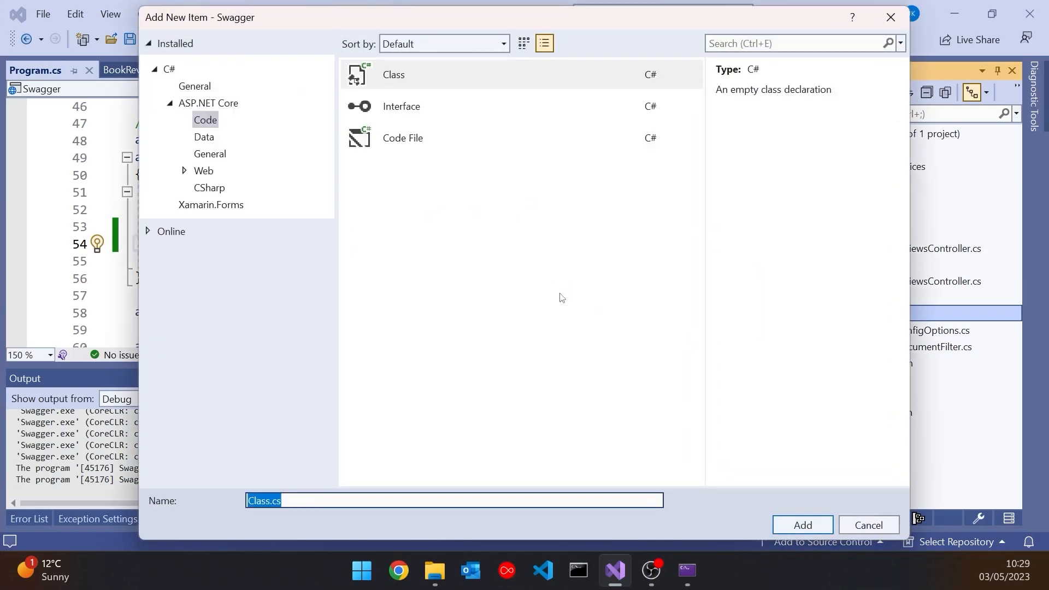
type("SwaggerOperationFilter")
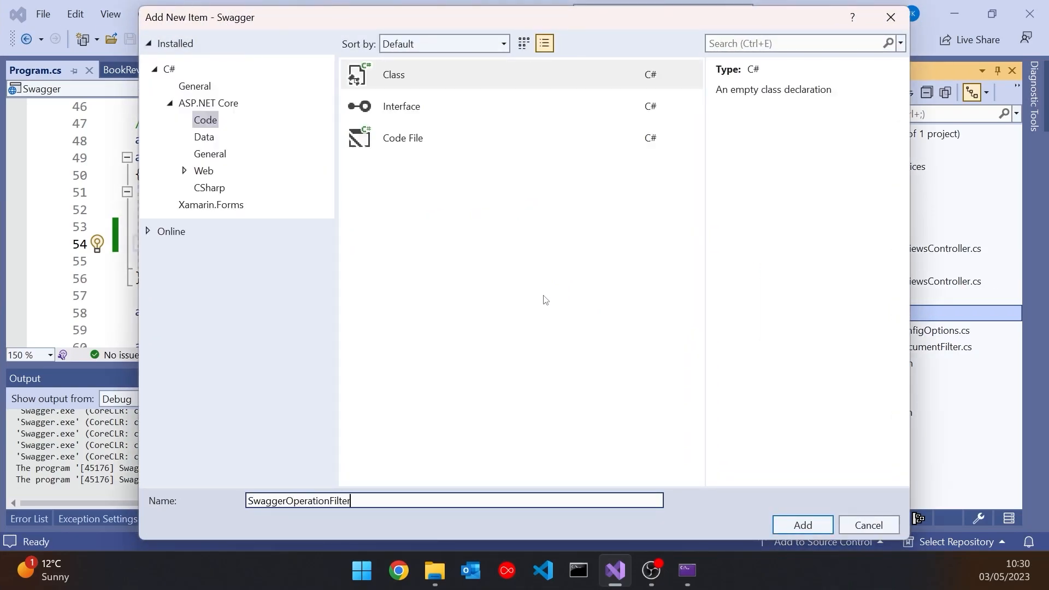
left_click(801, 524)
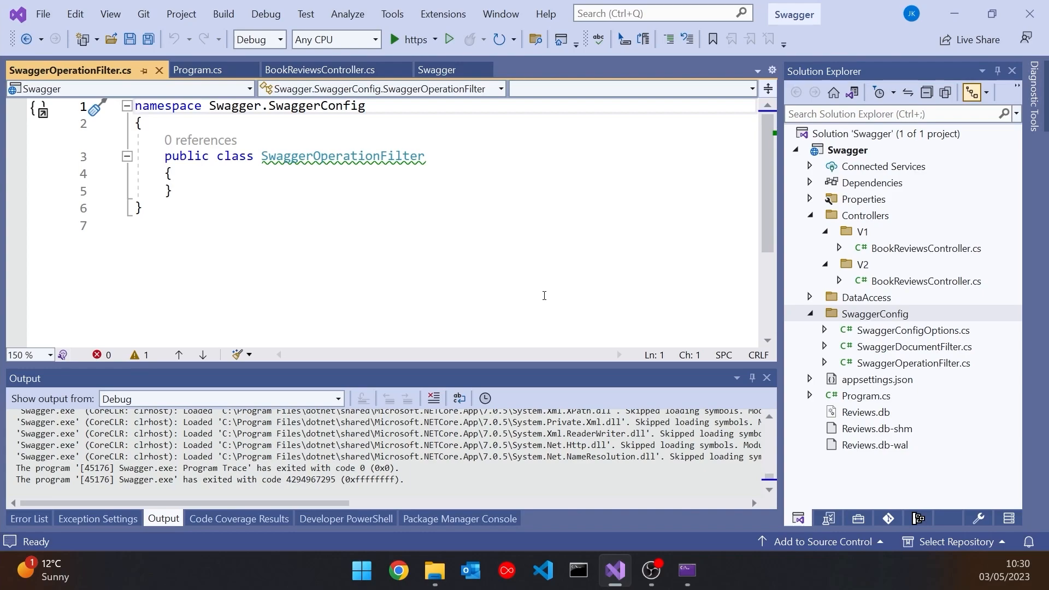
Make SwaggerOperationFilter internal and have it implement IOperationFilter.
double_click(187, 156)
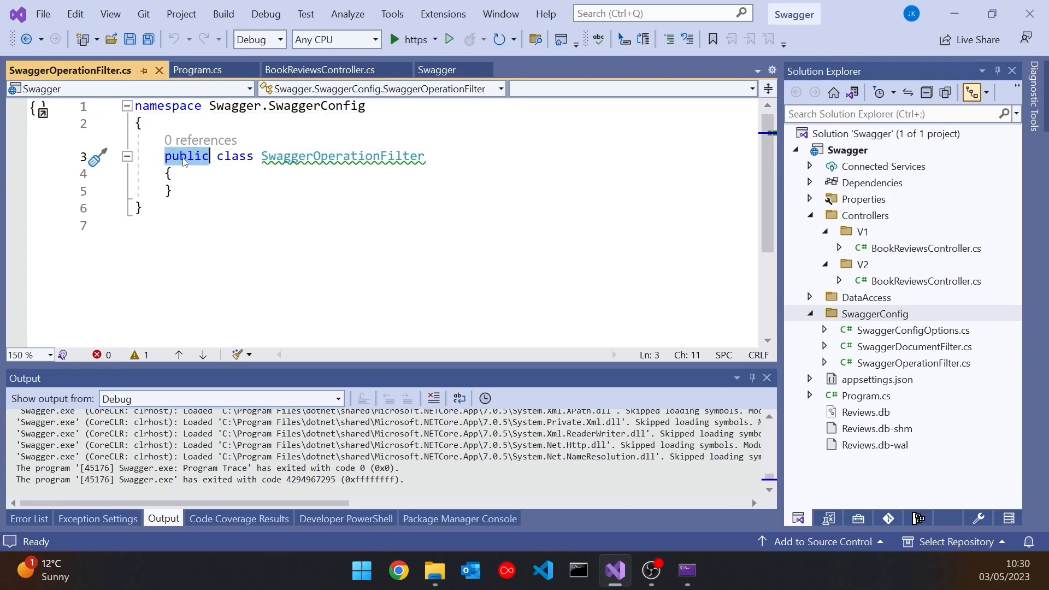
type("inter")
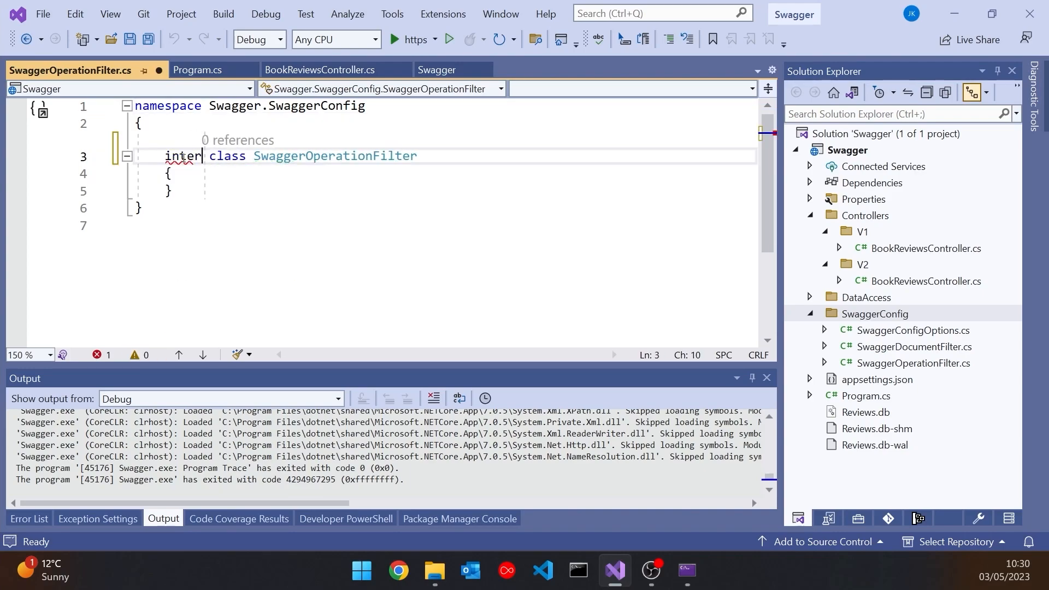
type("nal")
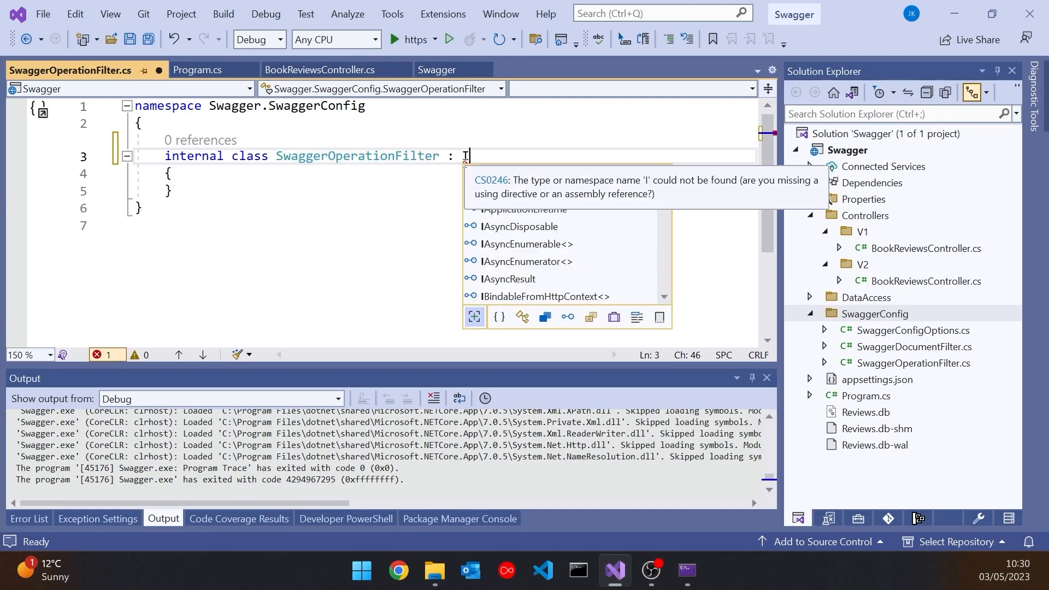
type("OperationFilter")
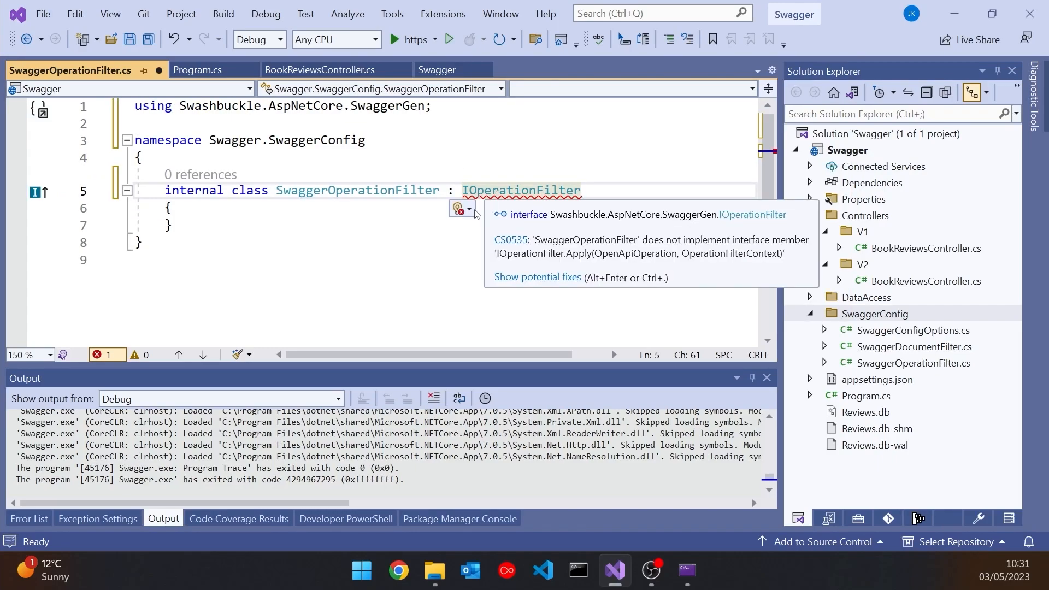
Implement IOperationFilter's Apply method and empty its generated NotImplementedException body.
left_click(537, 278)
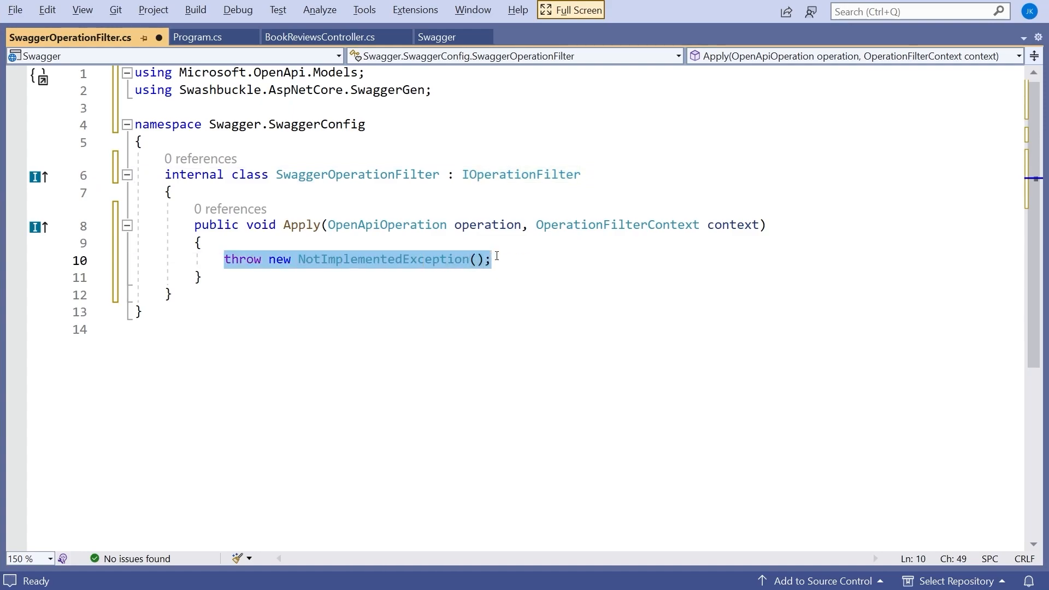
key("Delete")
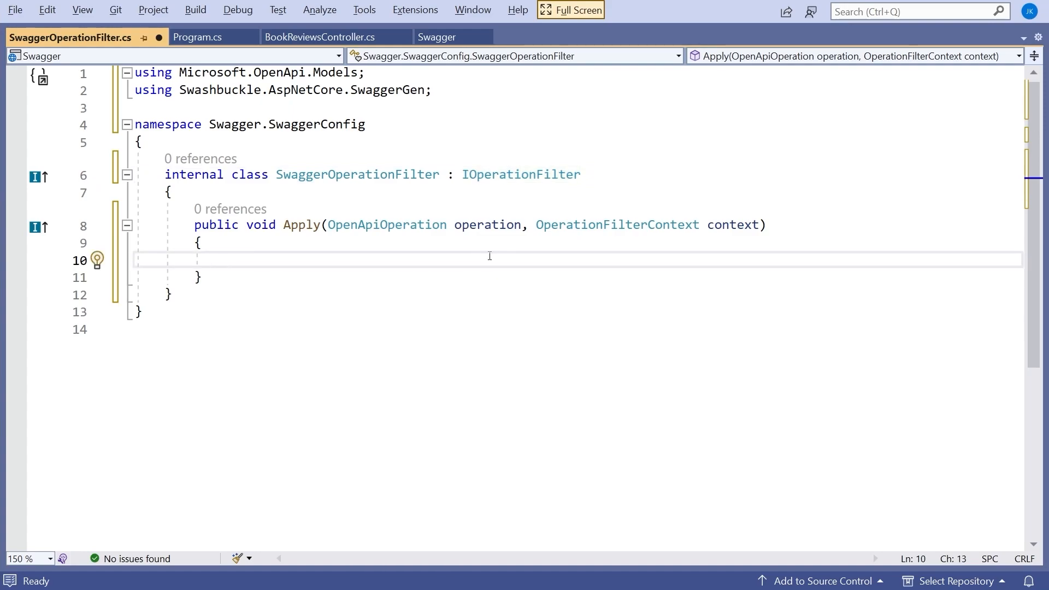
left_click(224, 260)
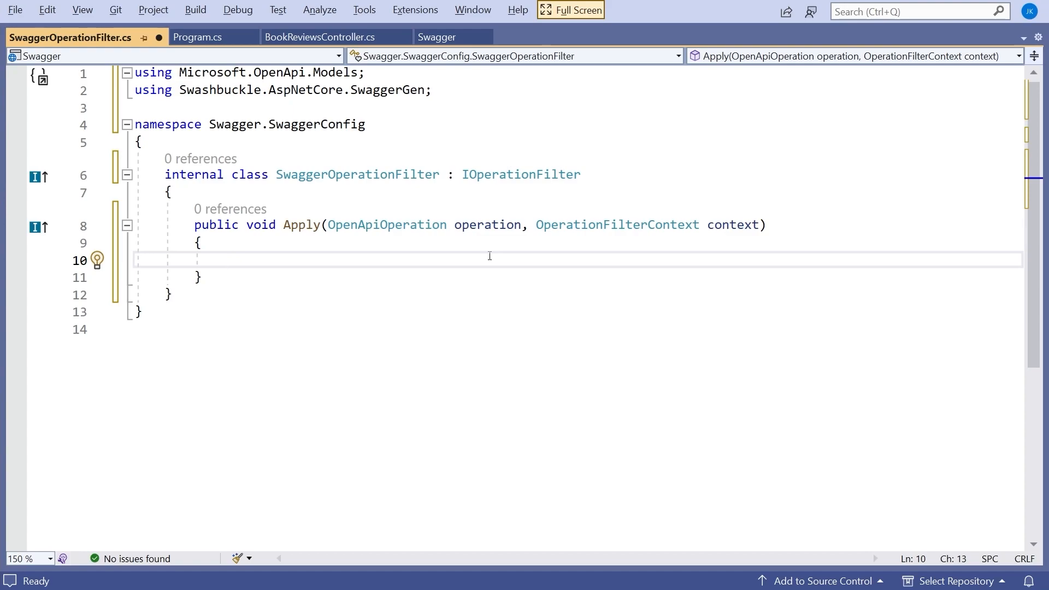
Begin operation.Tags = new[] { new OpenApiTag { Name ... in the Apply body.
type("operation.T")
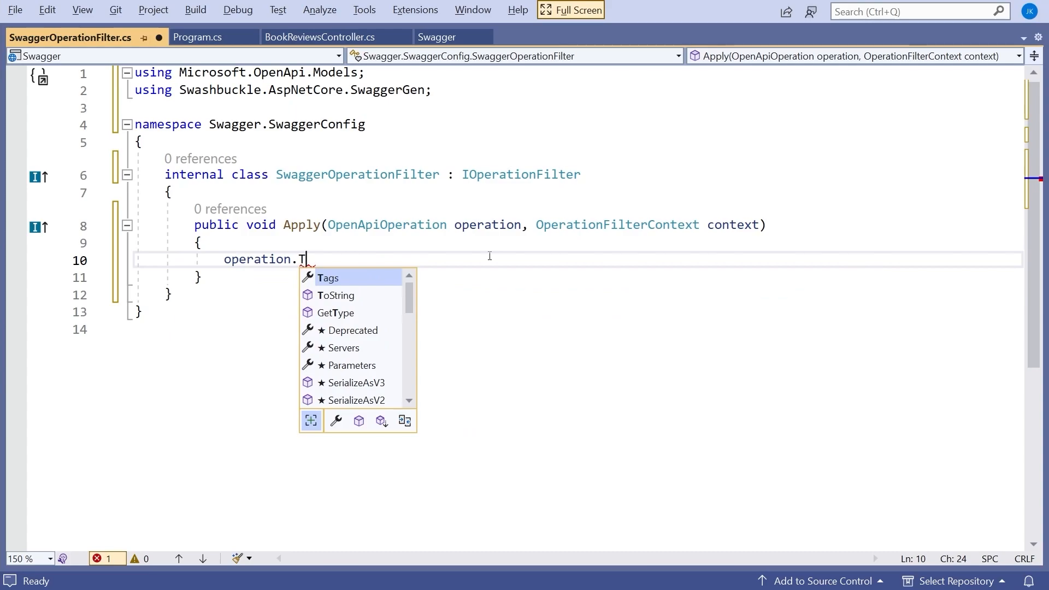
key("Tab")
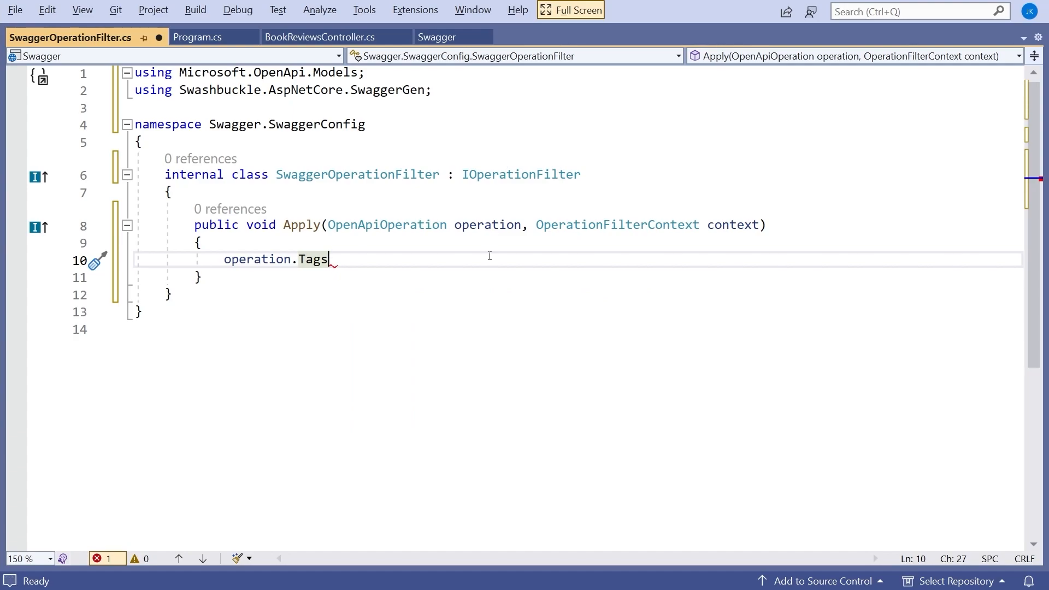
type("=")
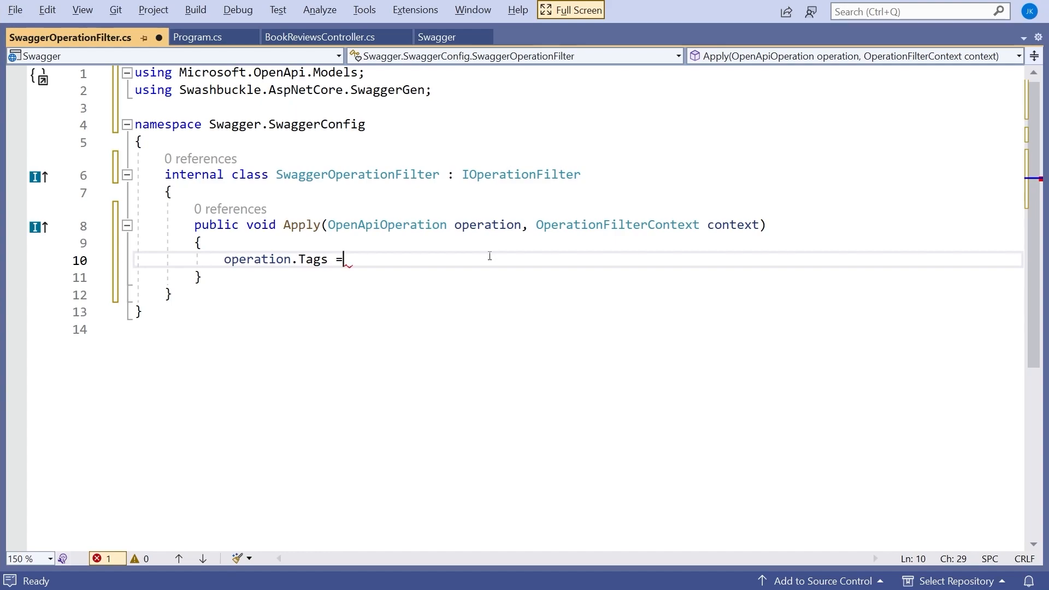
type("new")
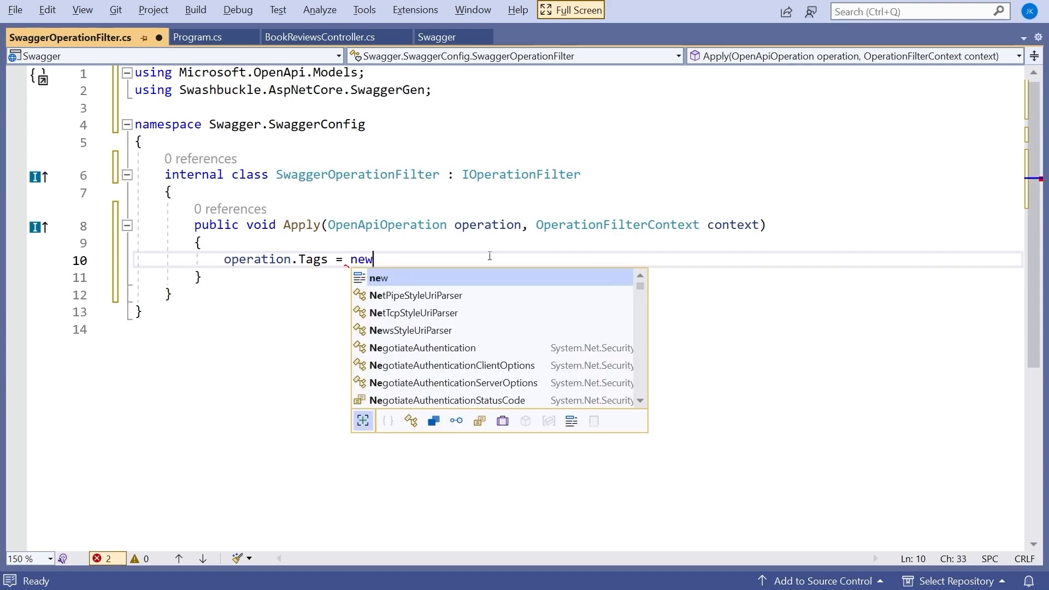
type("[]")
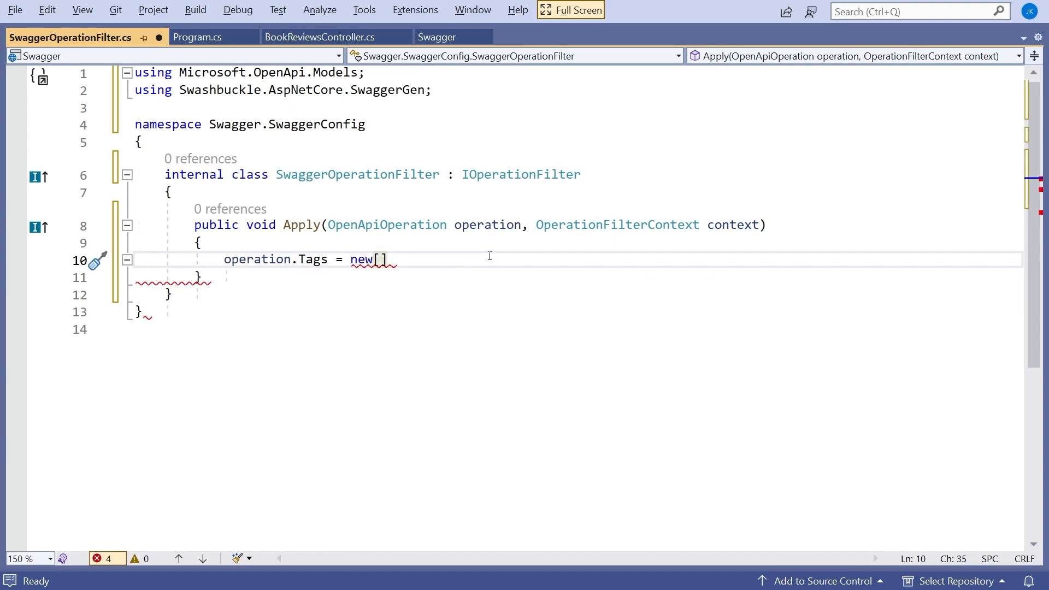
type("{ }")
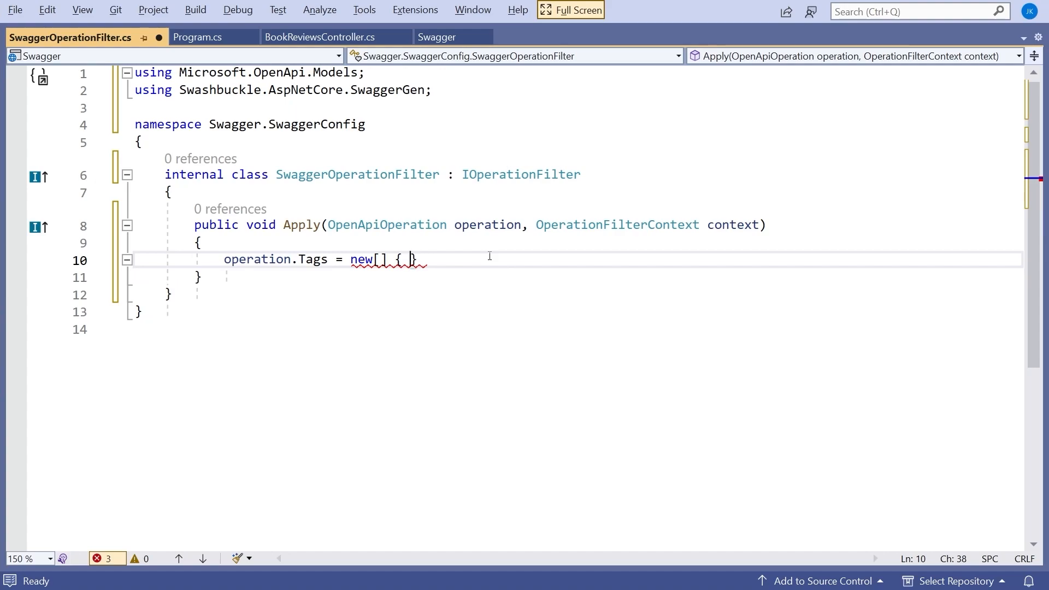
type("new")
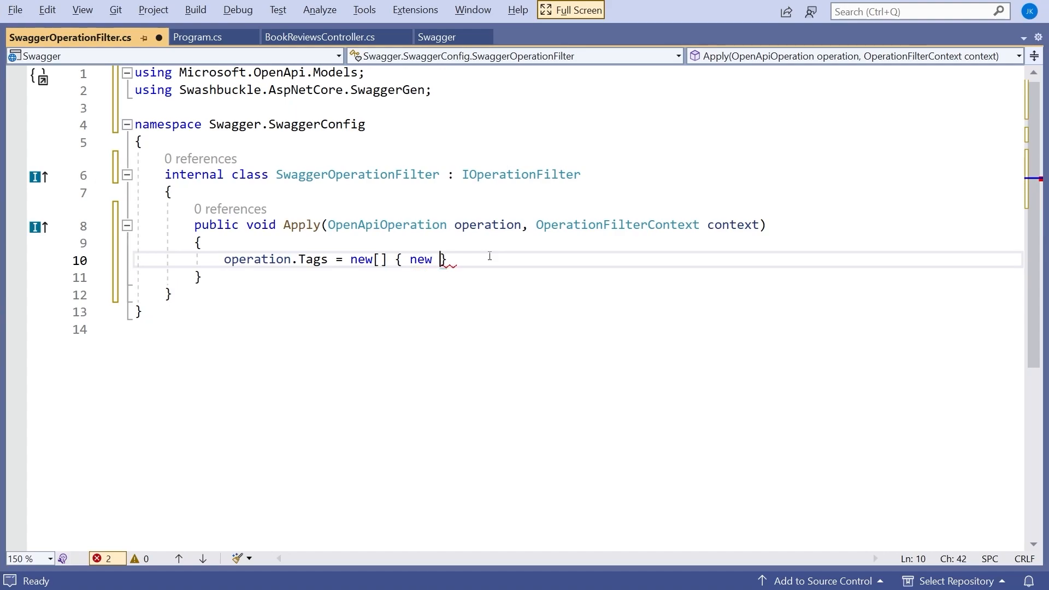
type("OpenA")
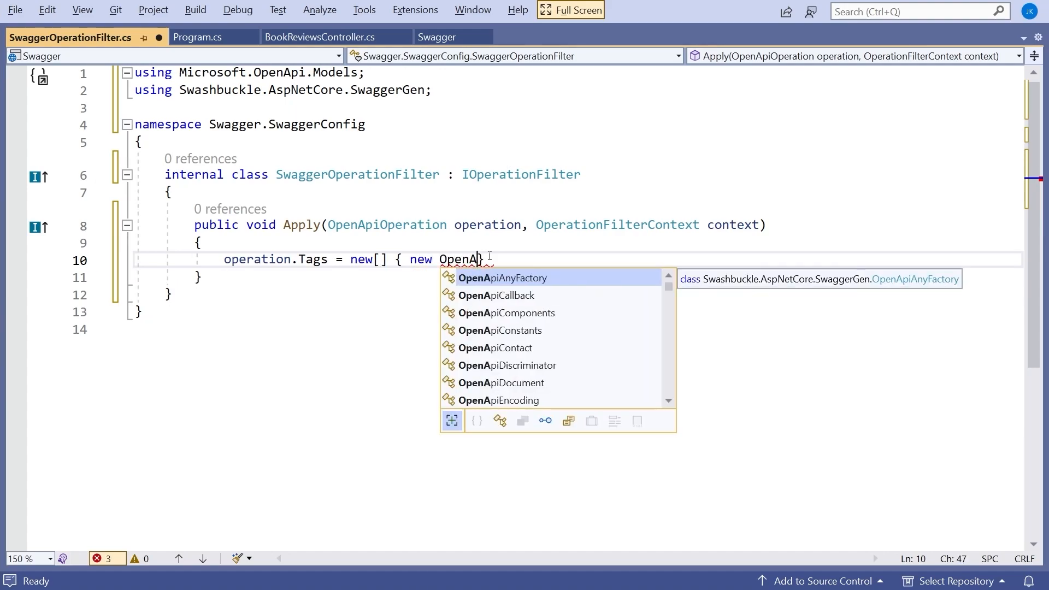
type("Tag")
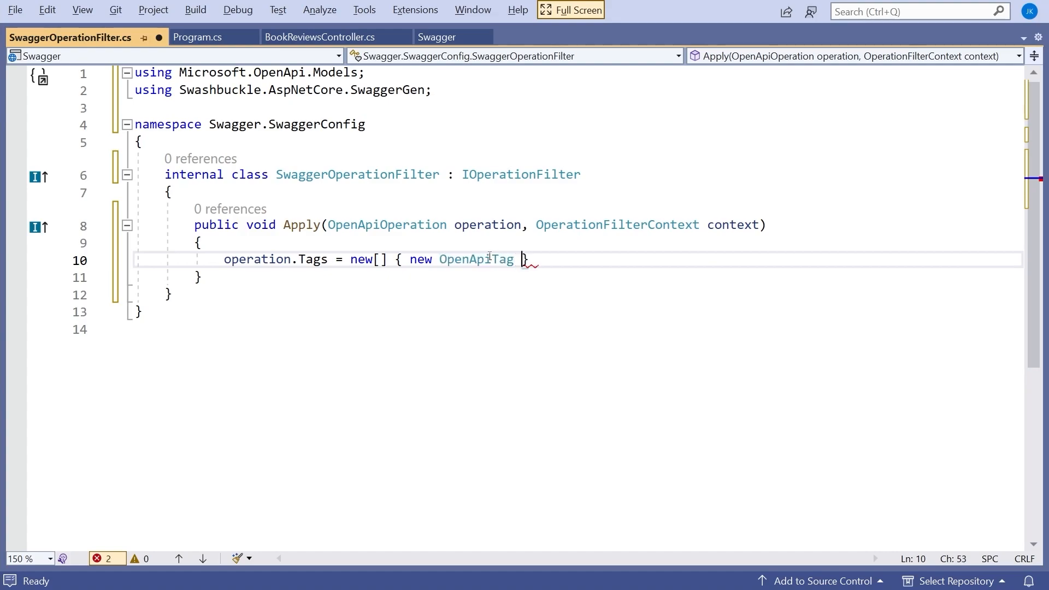
type("{ Name =")
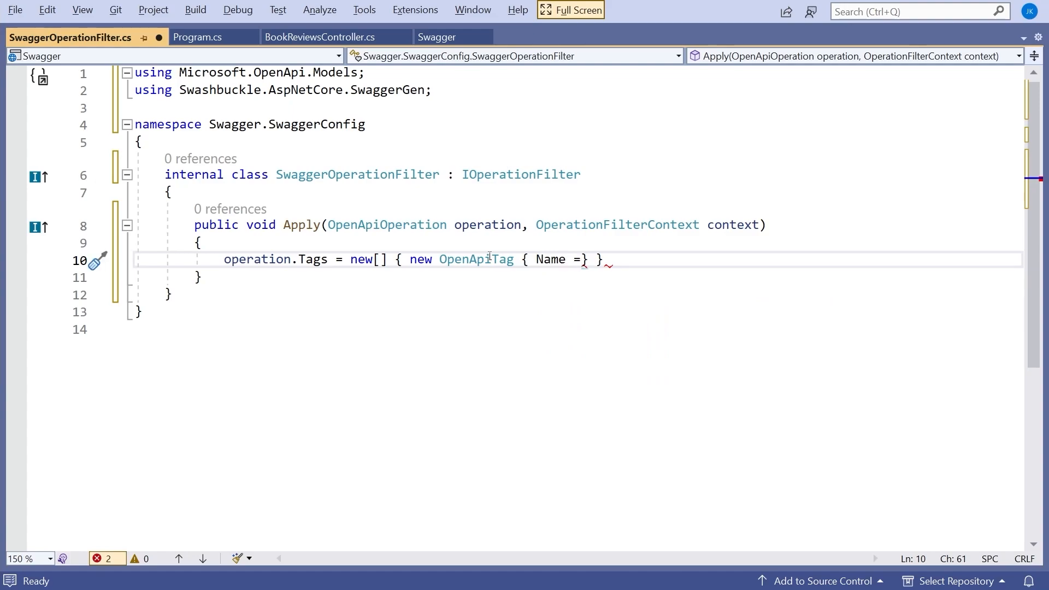
Complete the tag with Name = context.ApiDescription.HttpMethod } }; and leave full screen.
type("cont")
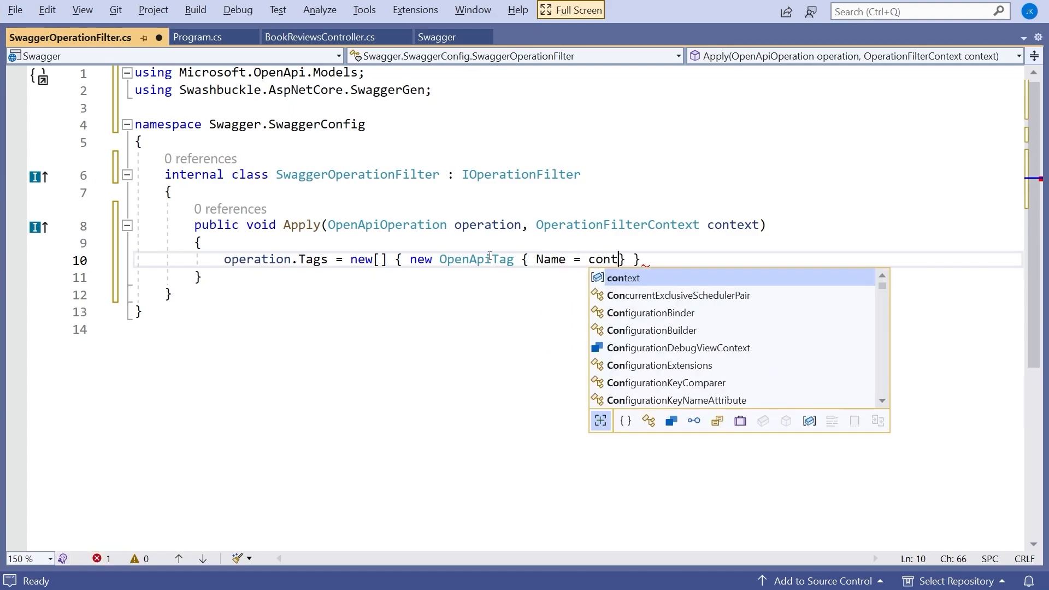
key("Tab")
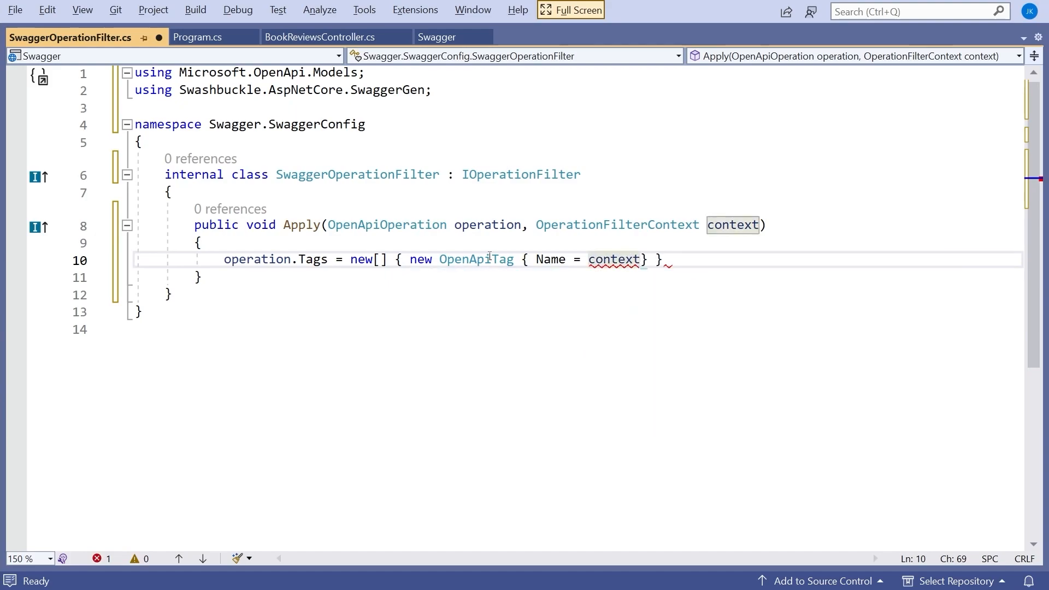
type(".ApiDescription")
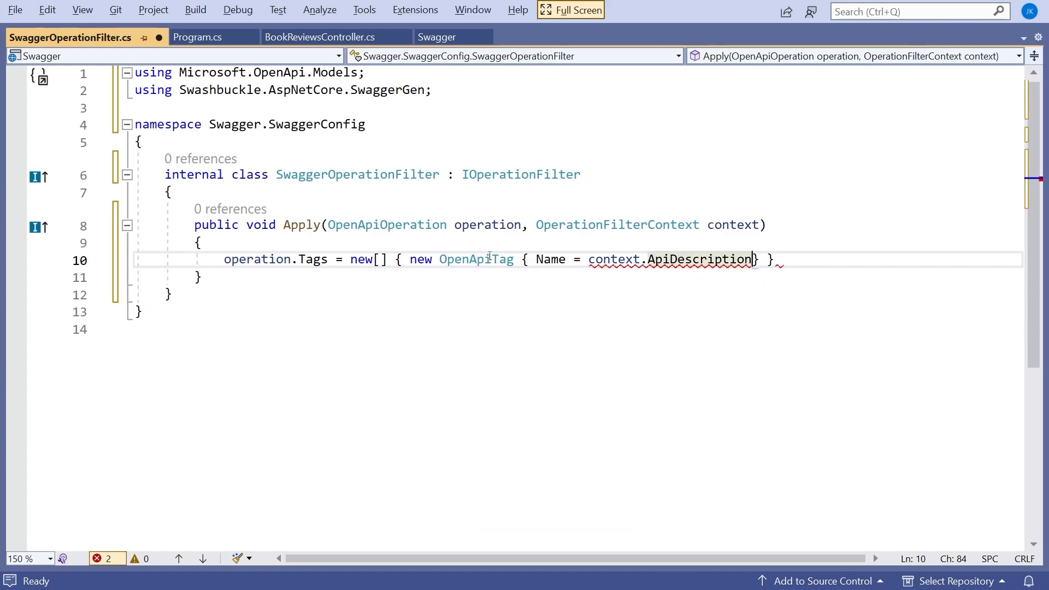
type(".HttpMethod")
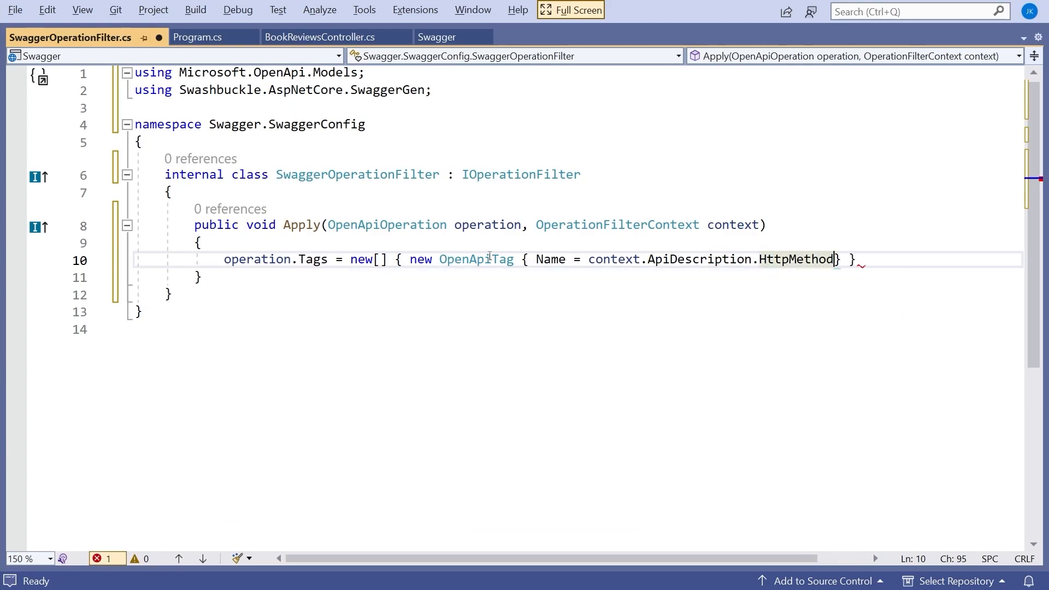
type("\" \"")
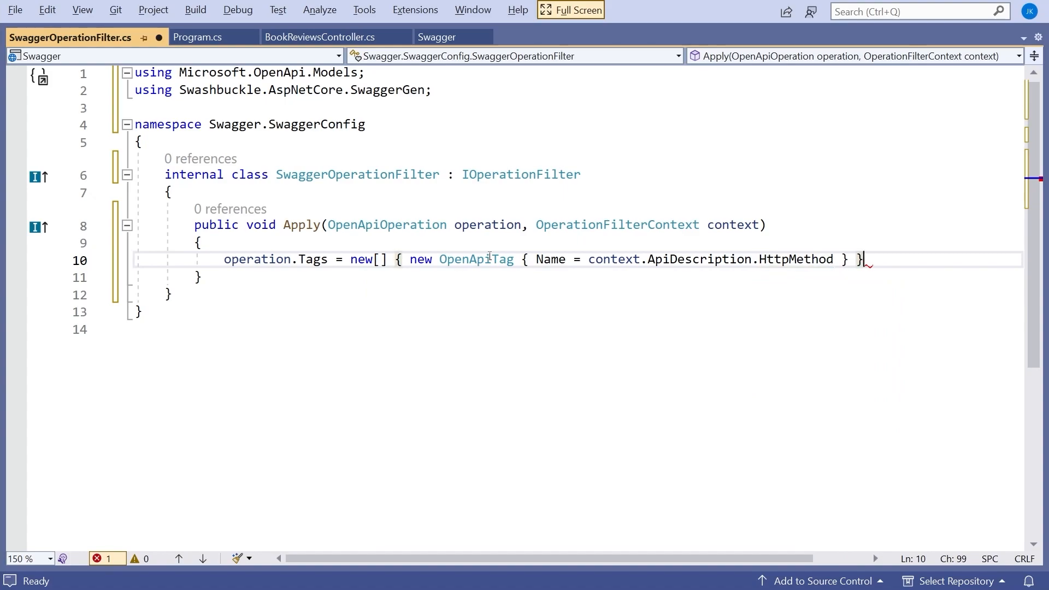
type(";")
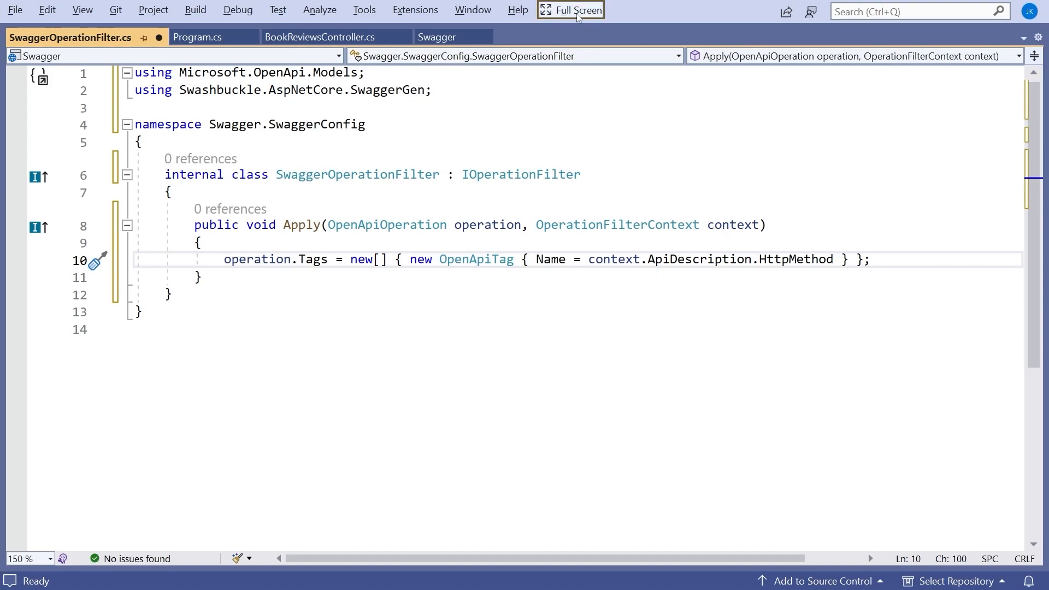
left_click(569, 10)
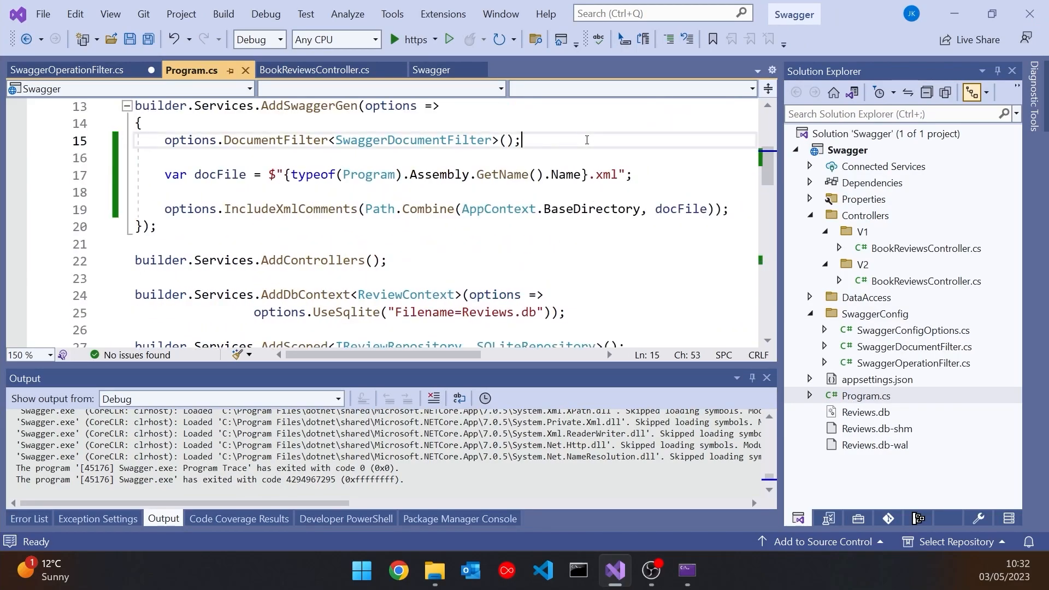
Register options.OperationFilter<SwaggerOperationFilter>() under the DocumentFilter line in Program.cs.
type("options.")
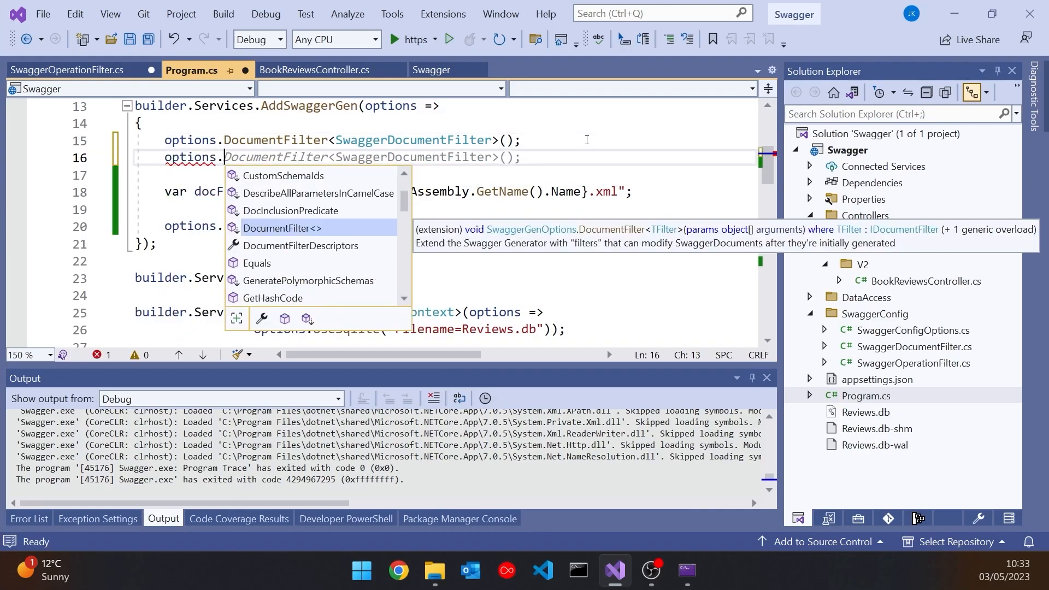
type("Op")
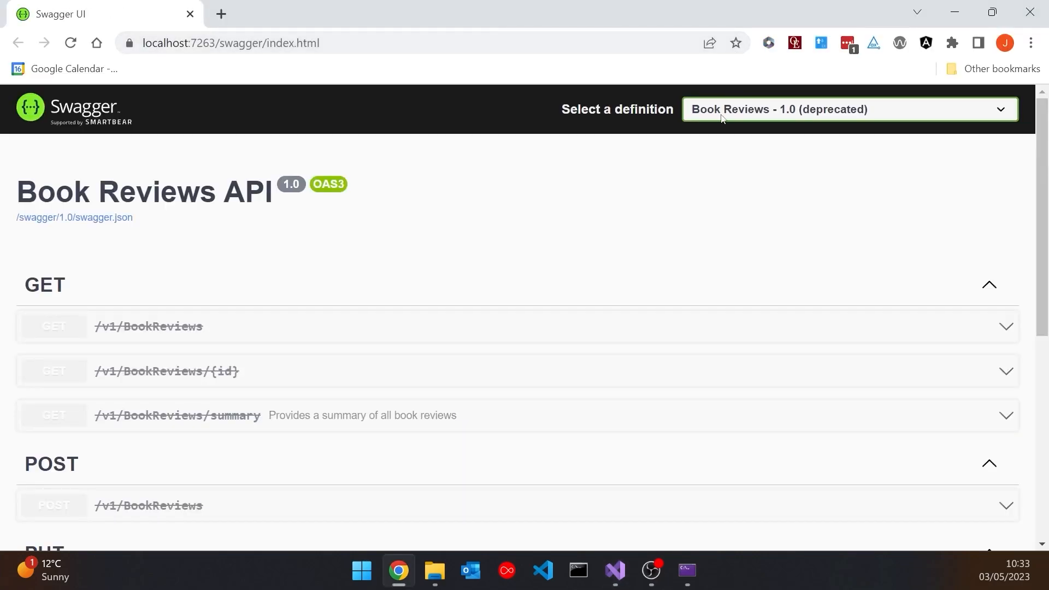
Show the Book Reviews 2.0 definition and scroll its GET, POST, PUT, DELETE groups.
left_click(848, 110)
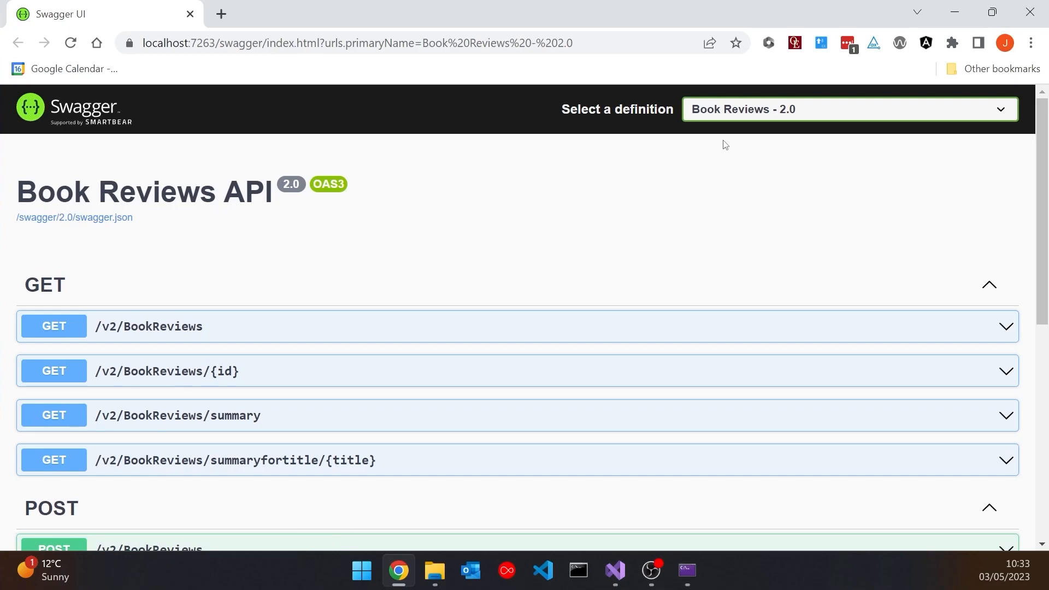
scroll("down", 3)
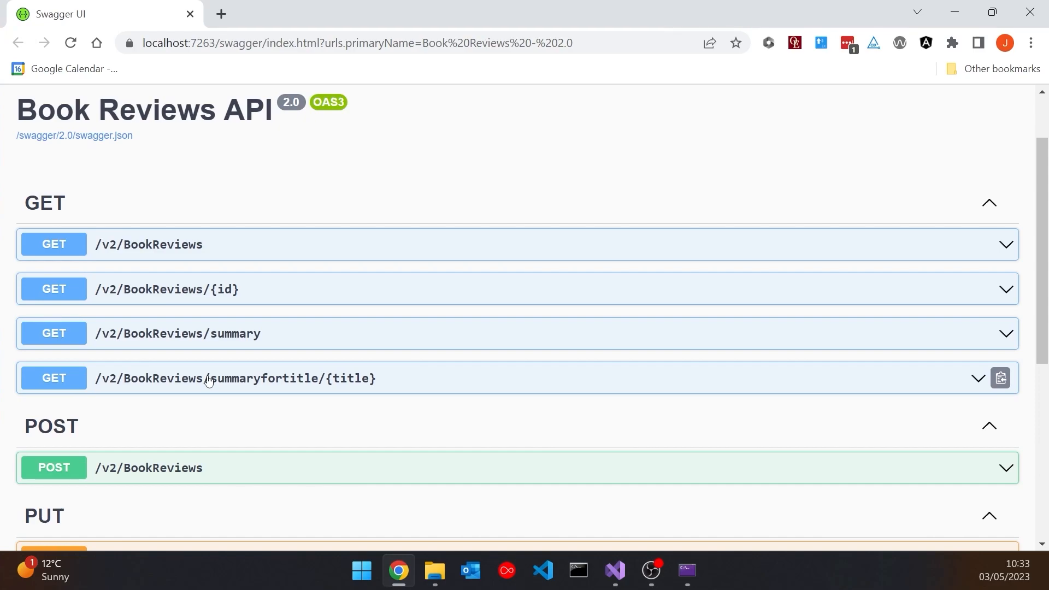
scroll("down", 3)
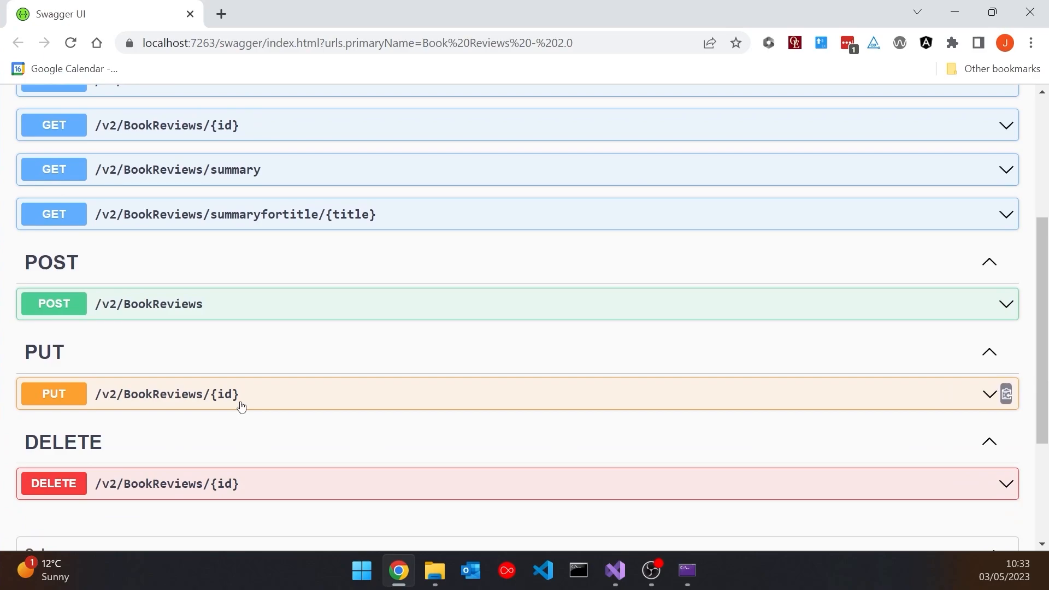
scroll("up", 3)
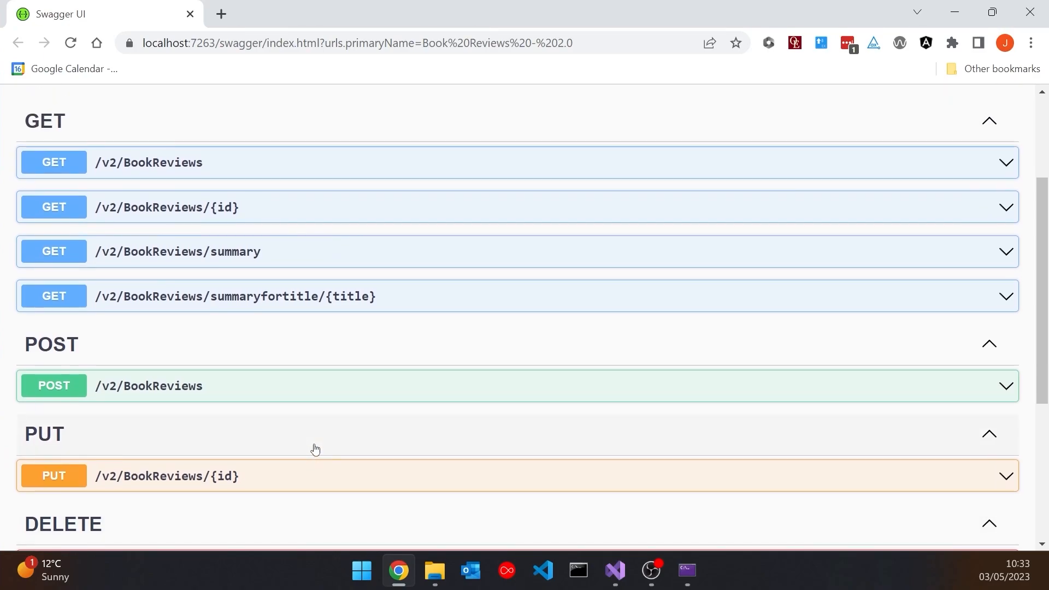